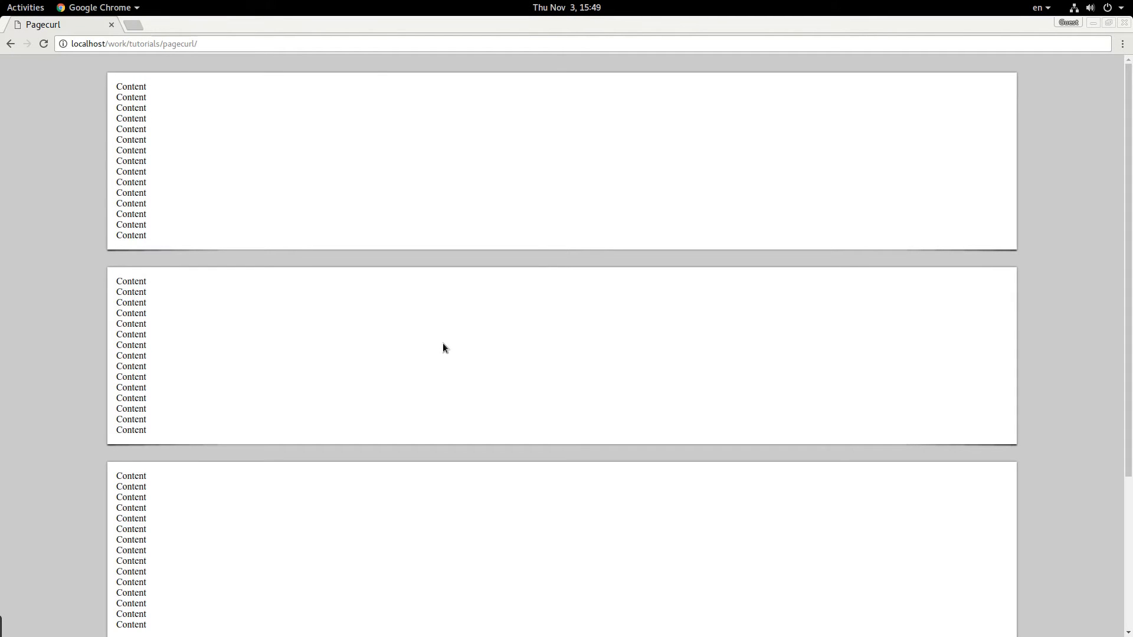
pyautogui.moveTo(192, 337)
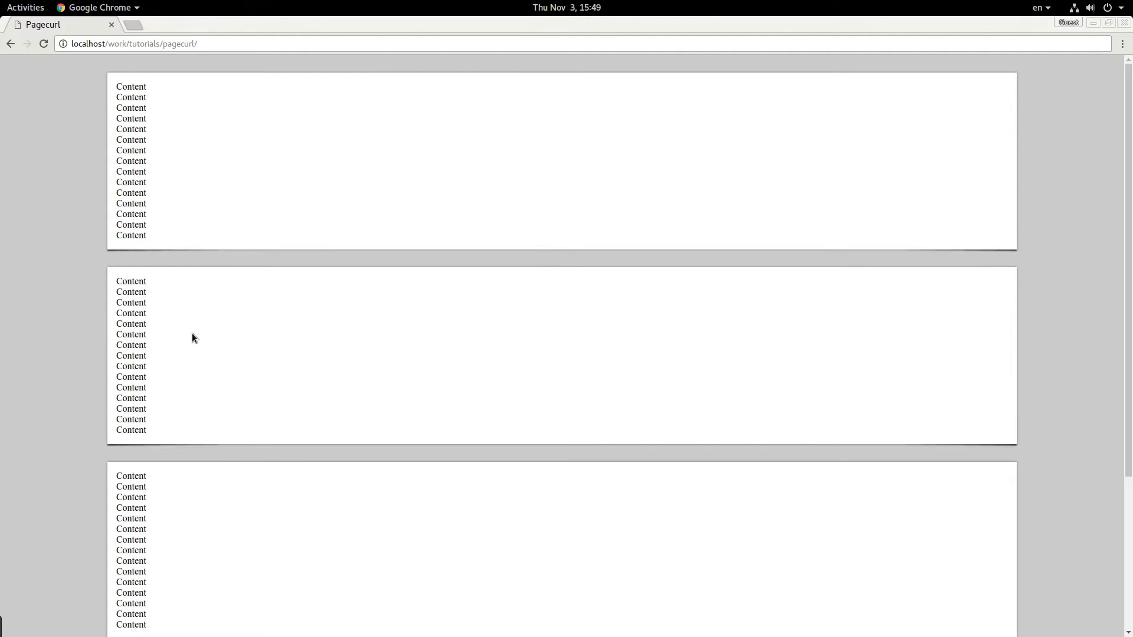
pyautogui.moveTo(133, 322)
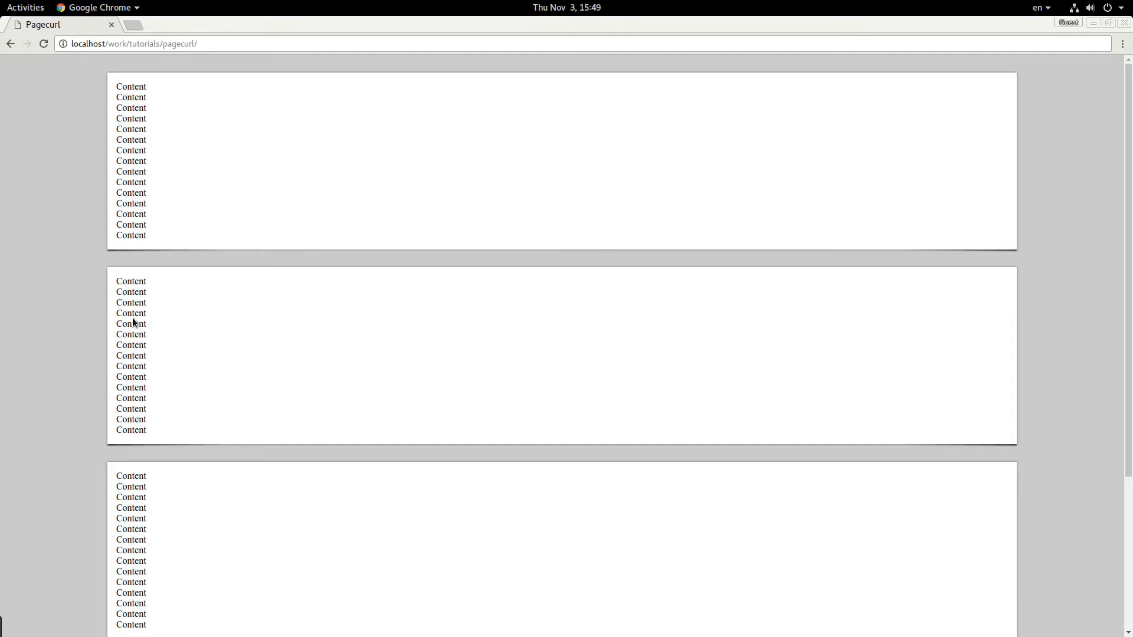
pyautogui.moveTo(108, 280)
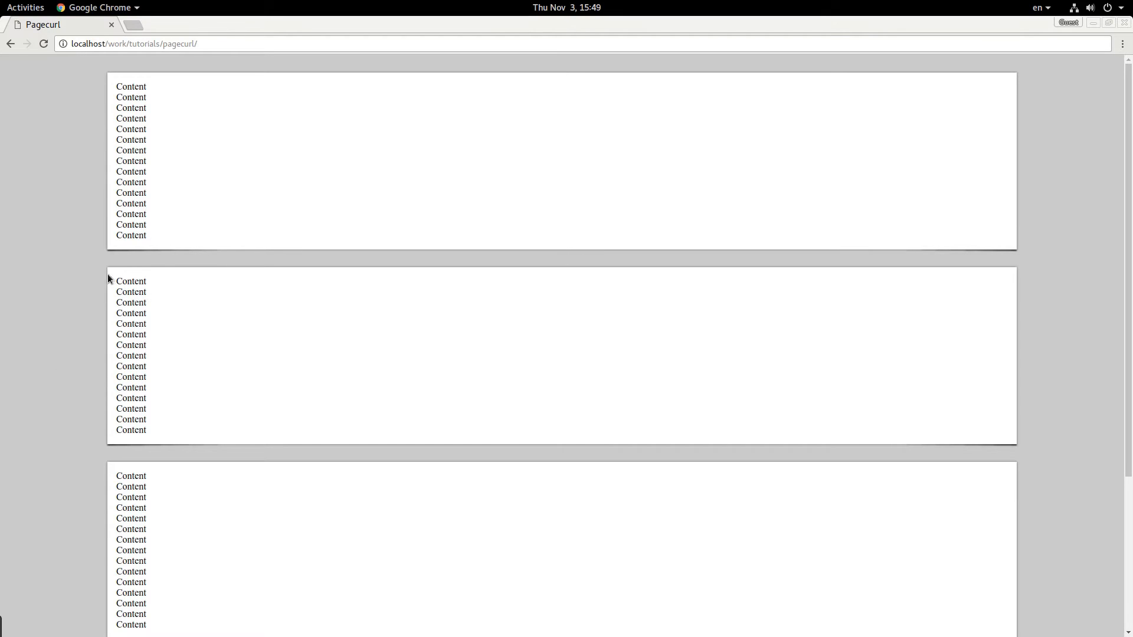
# Step: Inspect the target curl shadows and the empty pagecurl.scss, then return to index.html
pyautogui.press('ctrl+plus')
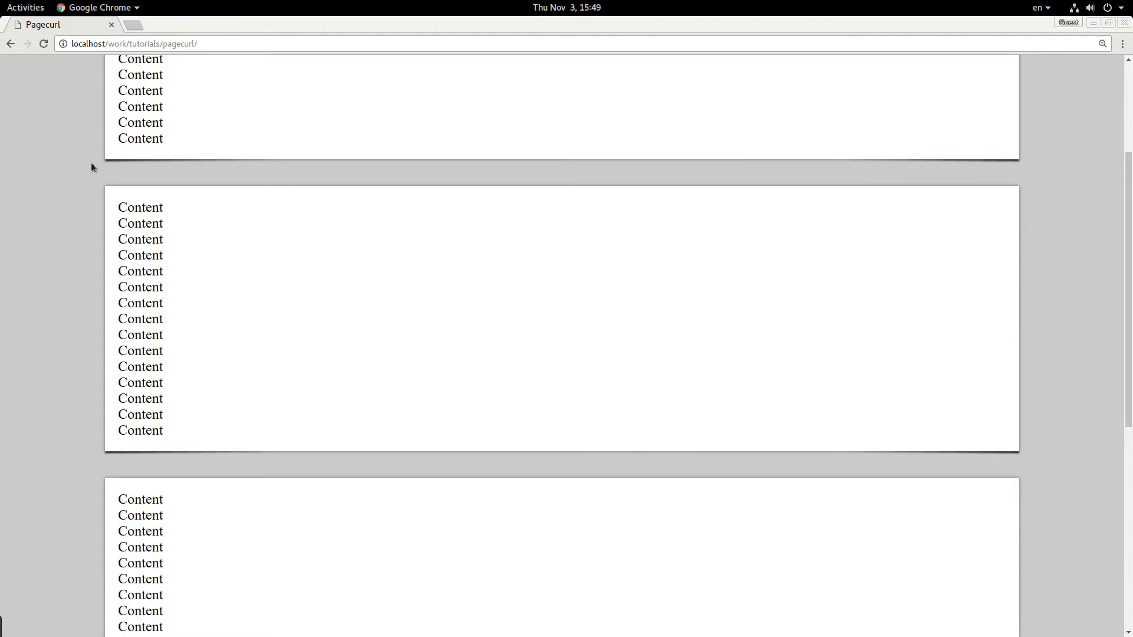
pyautogui.scroll(3)
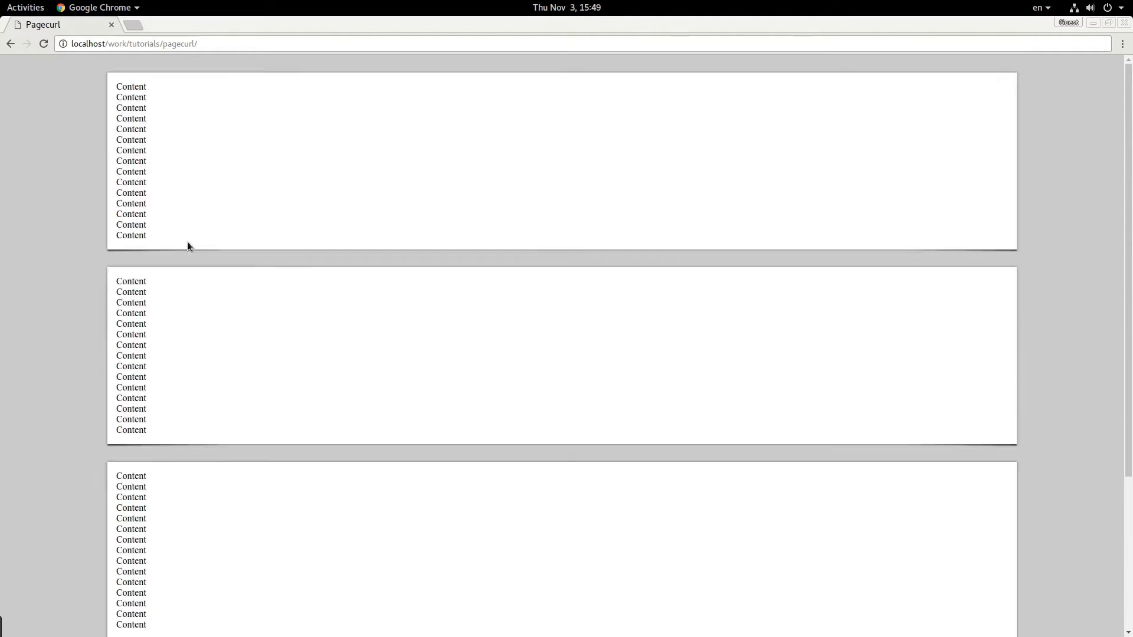
pyautogui.moveTo(118, 259)
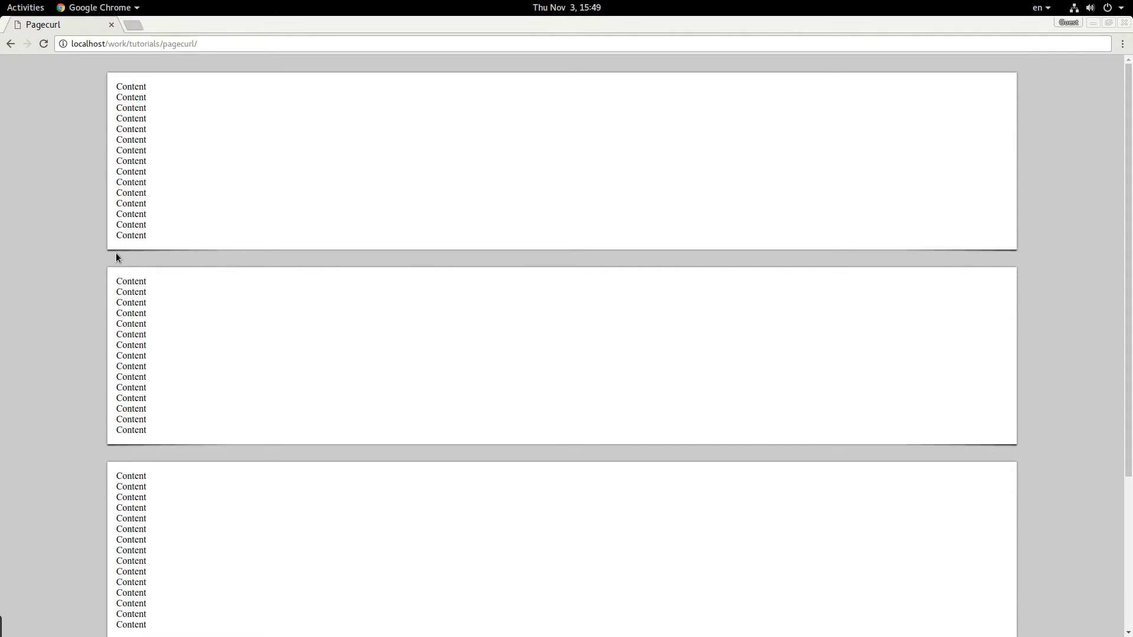
pyautogui.moveTo(112, 260)
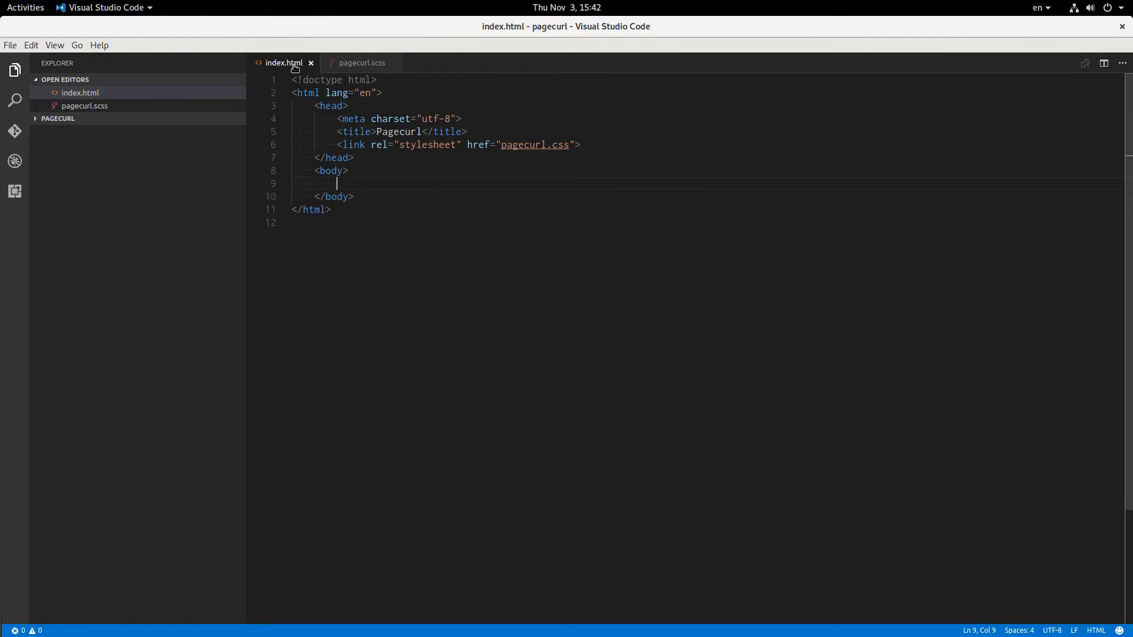
pyautogui.click(361, 63)
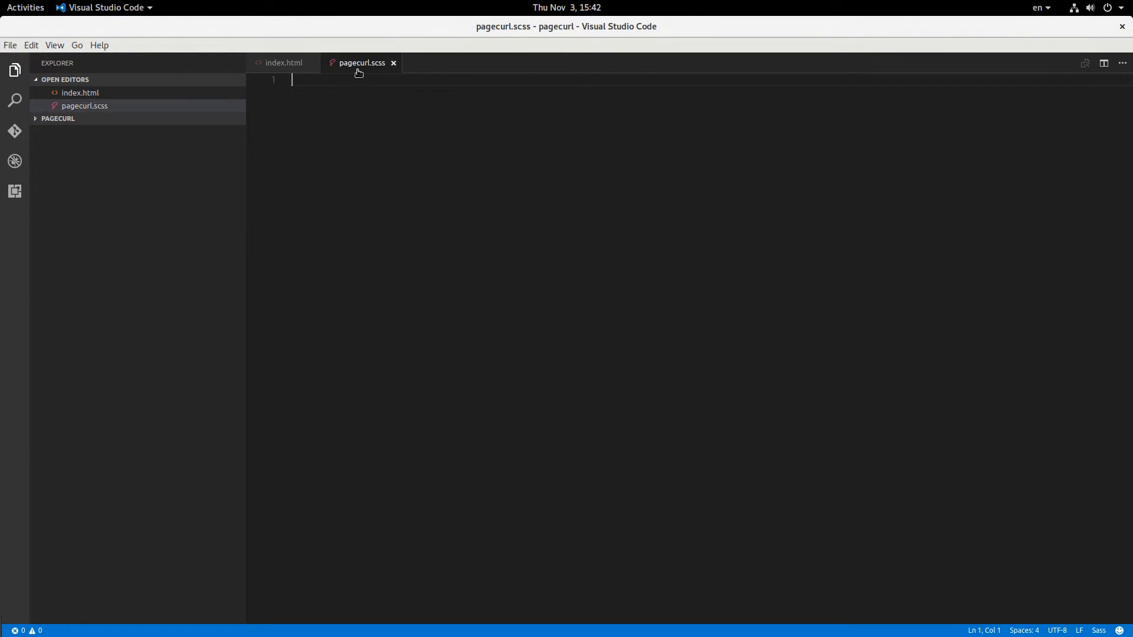
pyautogui.moveTo(283, 63)
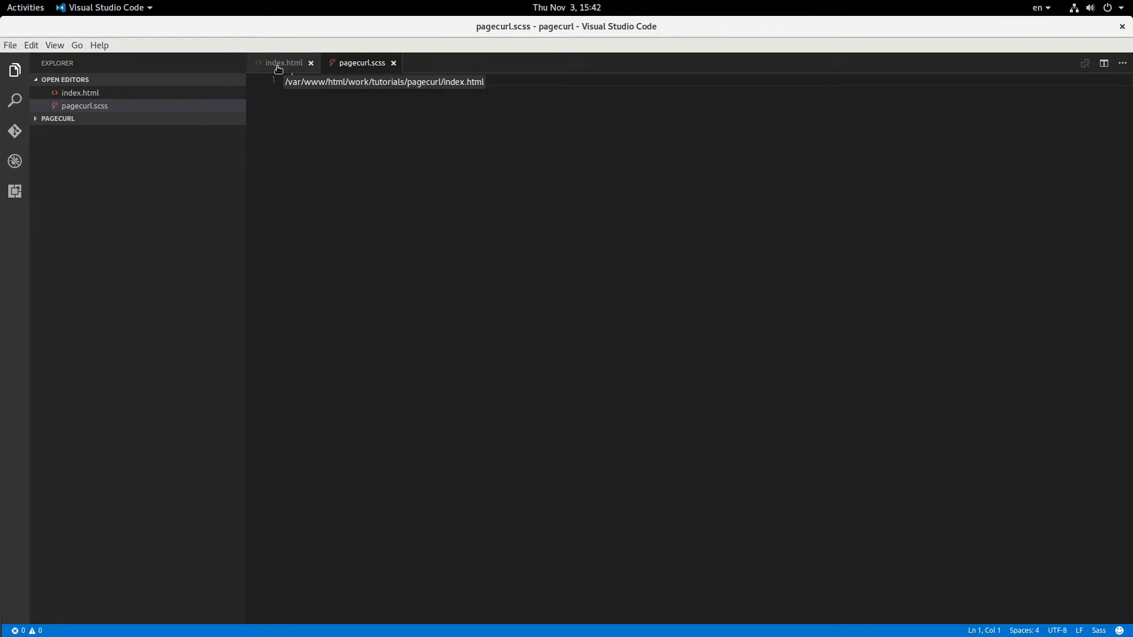
pyautogui.click(282, 63)
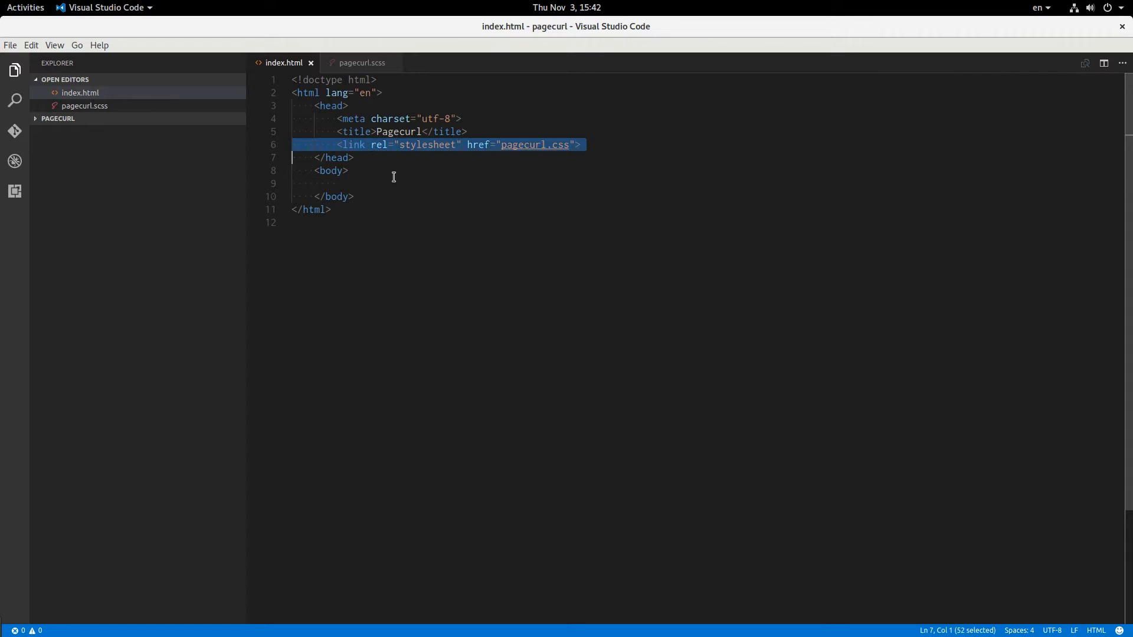
# Step: Fill the body with a div class page of Content<br> lines, duplicated several times
pyautogui.click(94, 7)
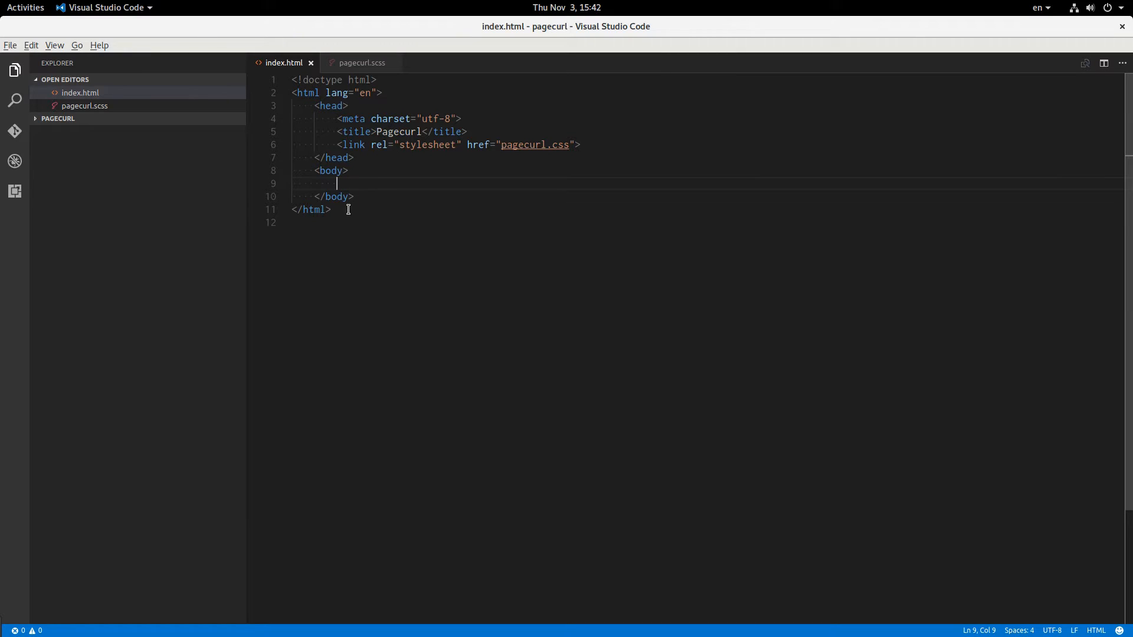
pyautogui.write('<div')
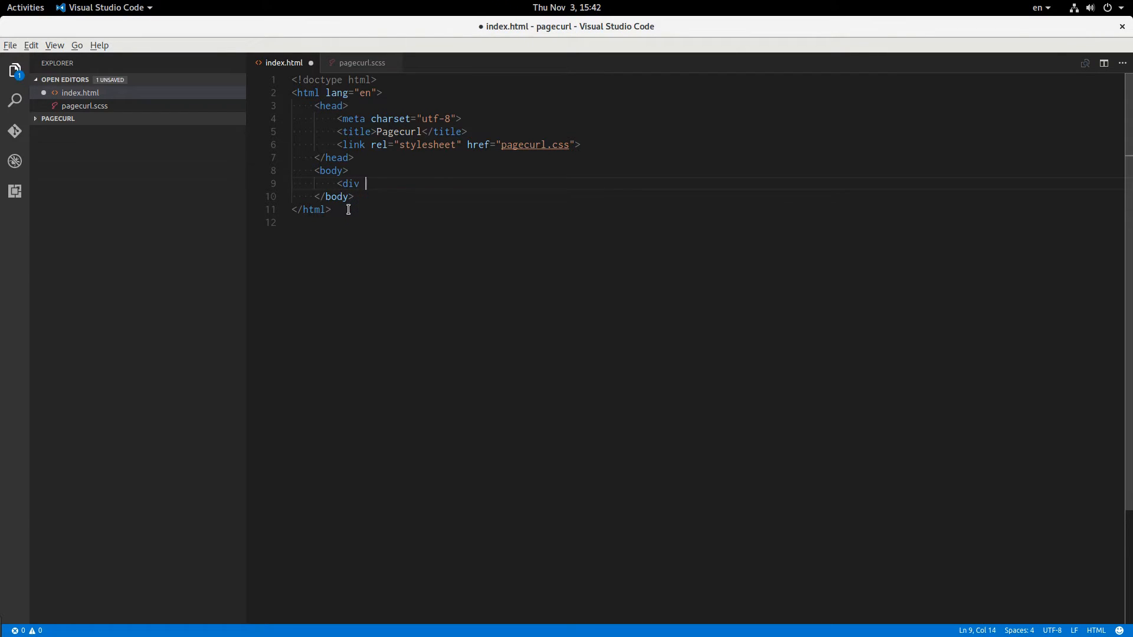
pyautogui.write('class="page">')
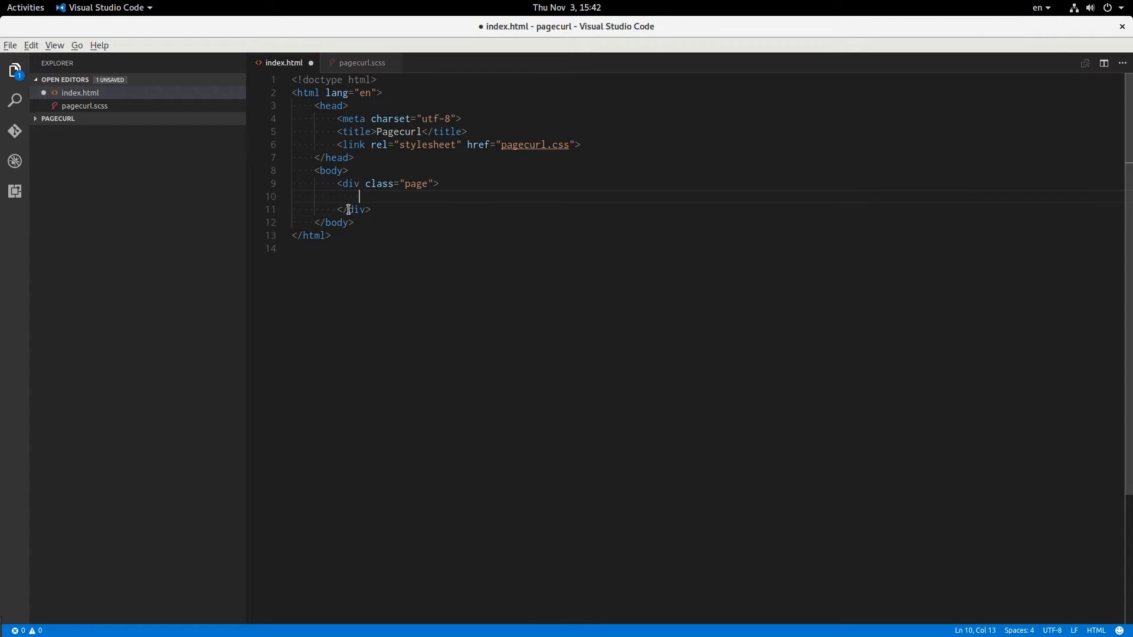
pyautogui.write('Content')
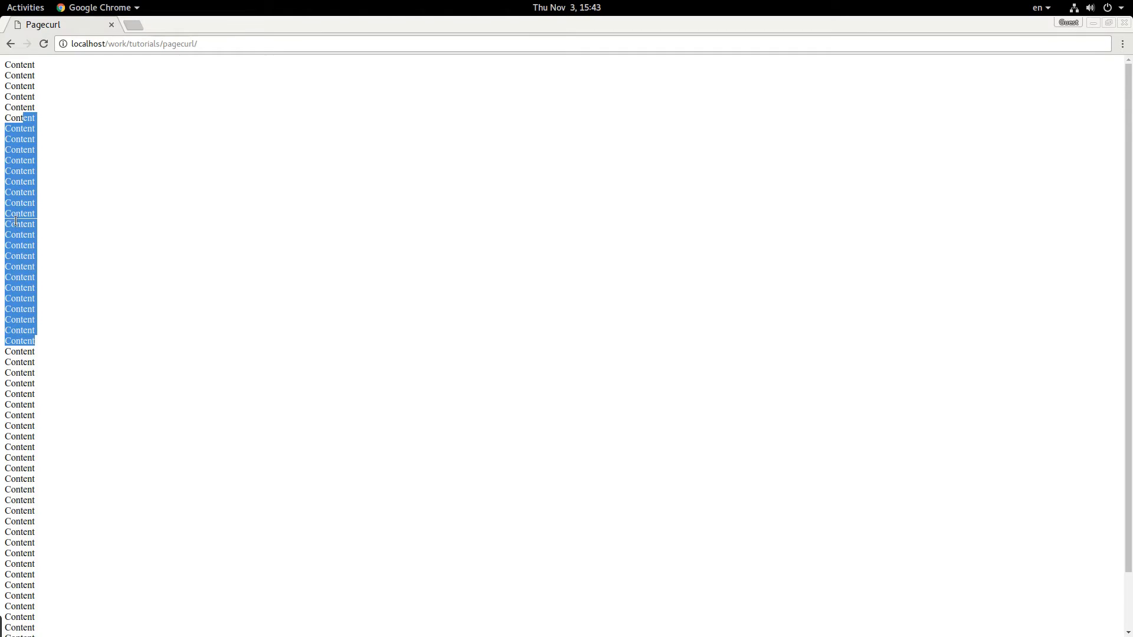
pyautogui.click(112, 275)
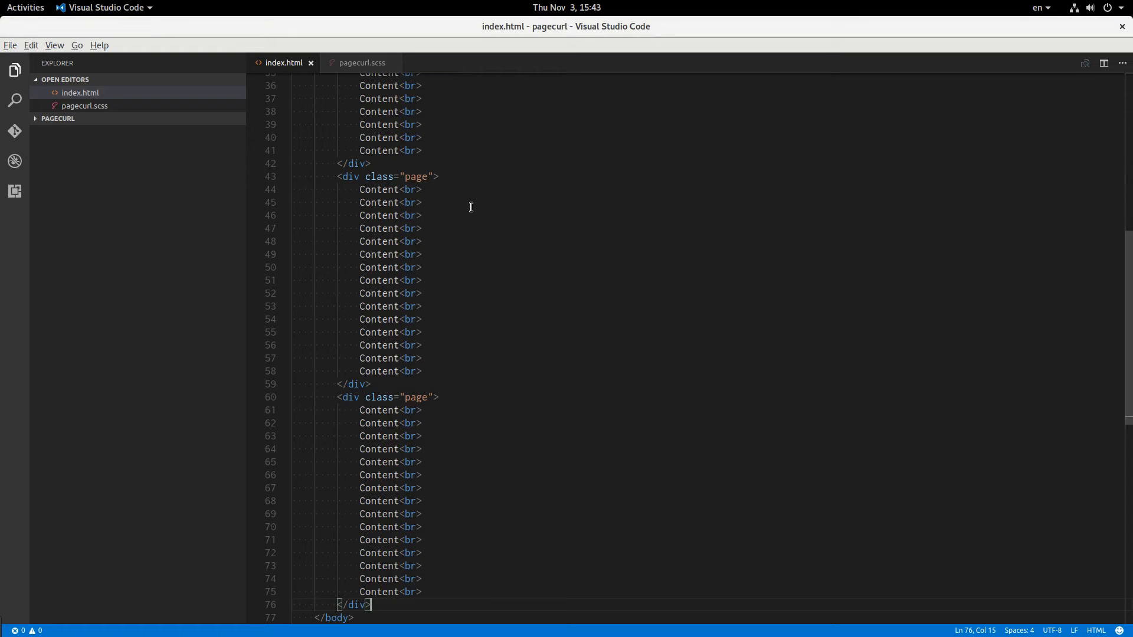
# Step: In pagecurl.scss give :root a light grey #ddd background-color
pyautogui.click(361, 62)
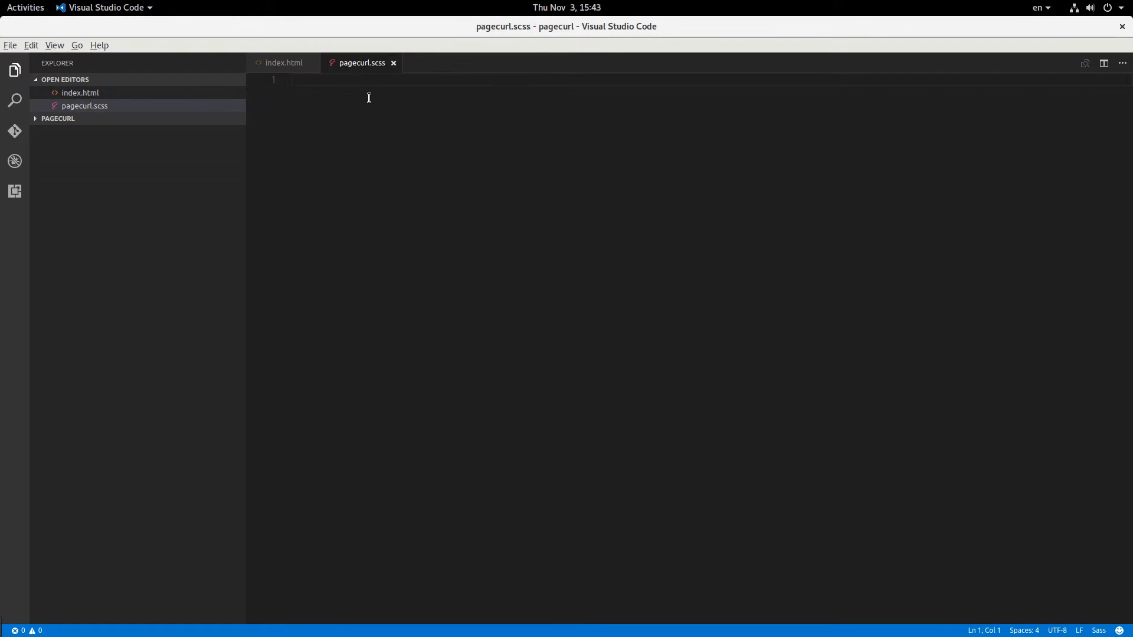
pyautogui.write(':root {')
pyautogui.write('background-color:')
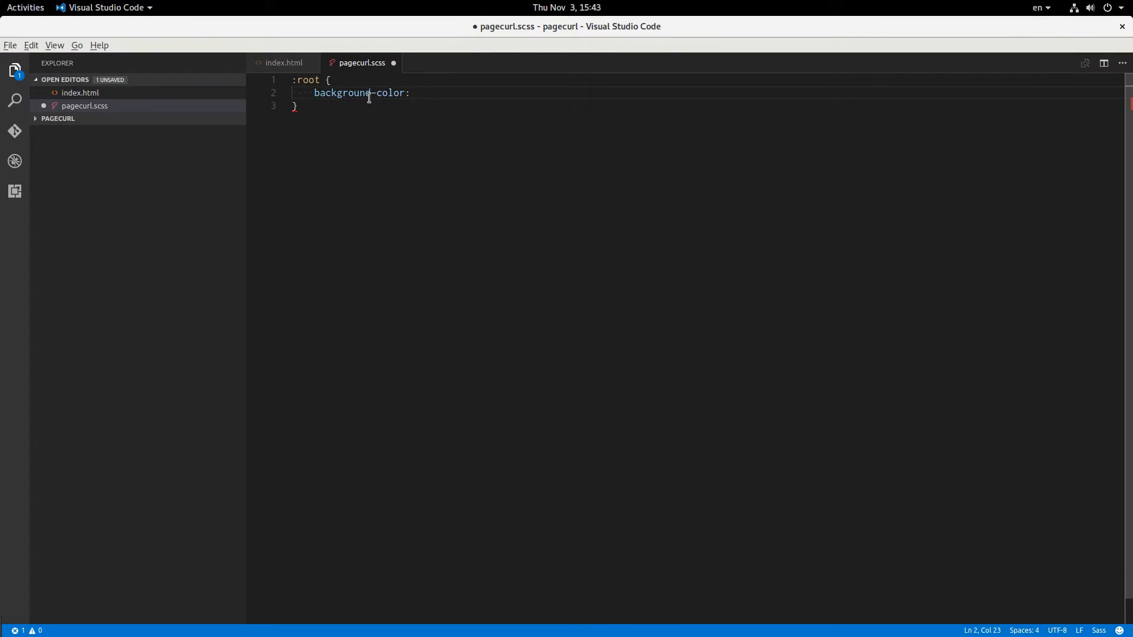
pyautogui.write('#')
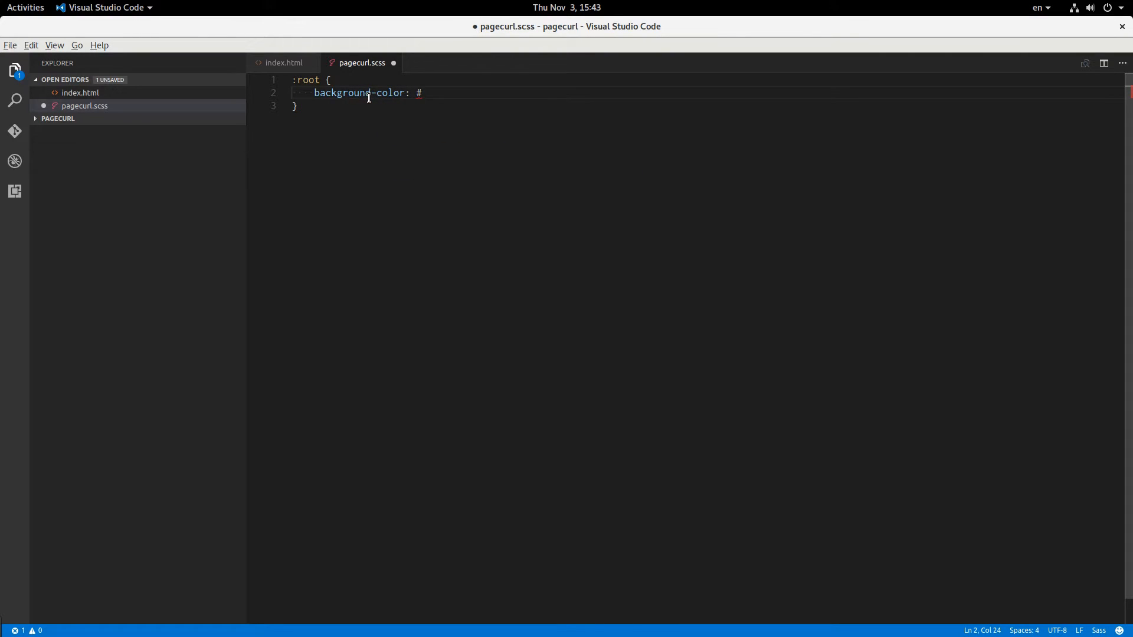
pyautogui.write('ddd;')
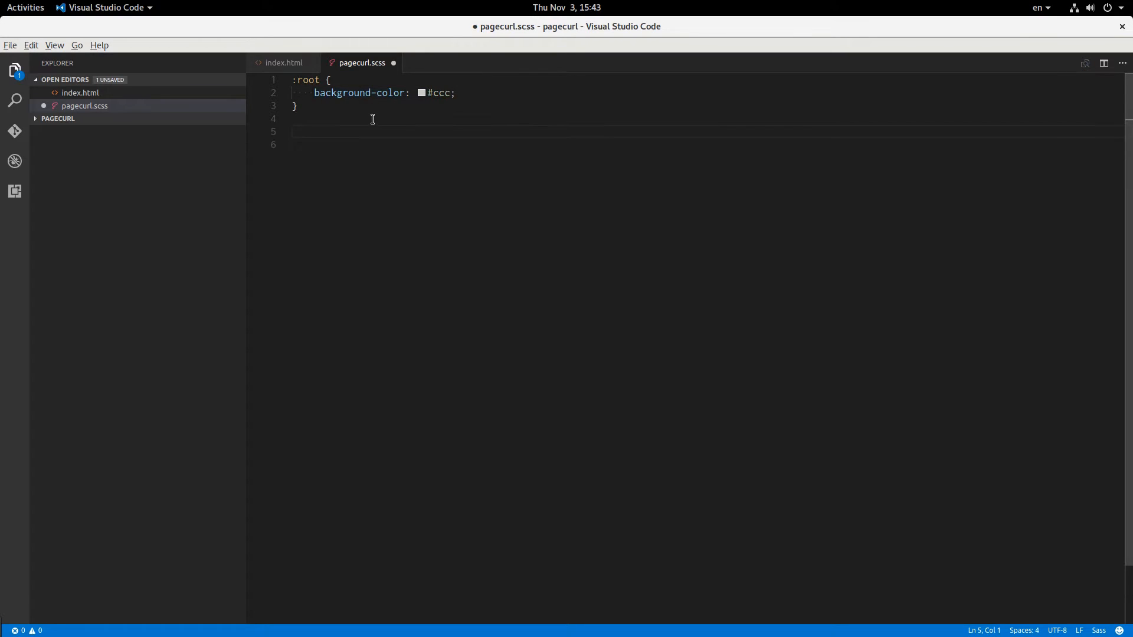
# Step: Add a .page rule with white background, margin 30px auto and width 80%
pyautogui.write('.page {')
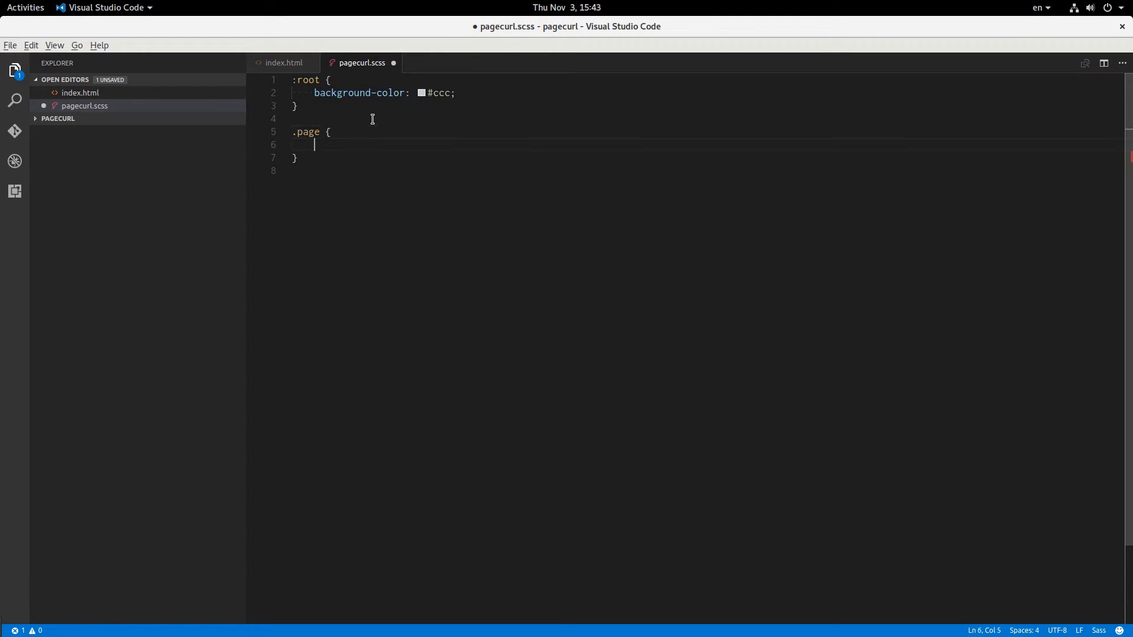
pyautogui.write('background-color: white;')
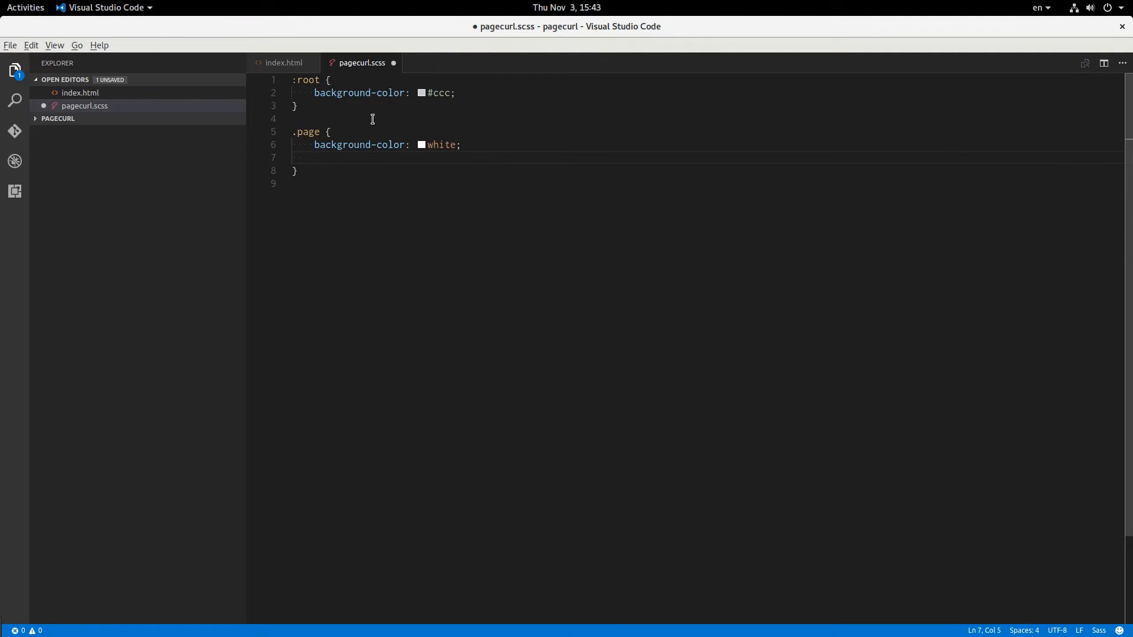
pyautogui.write('margin:')
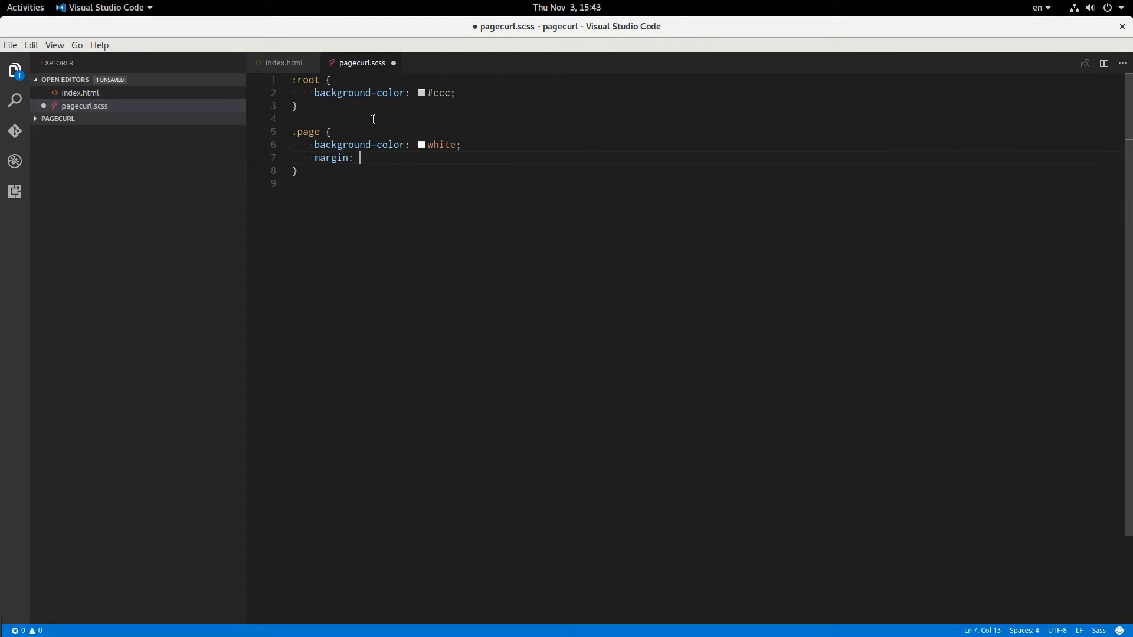
pyautogui.write('30px audo')
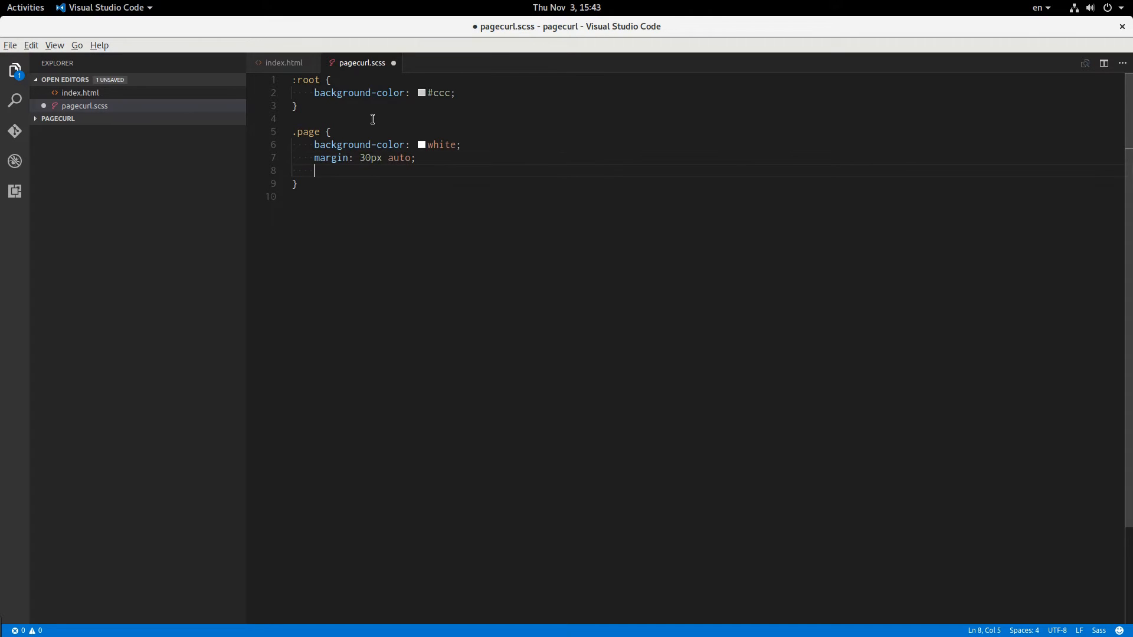
pyautogui.write('width:')
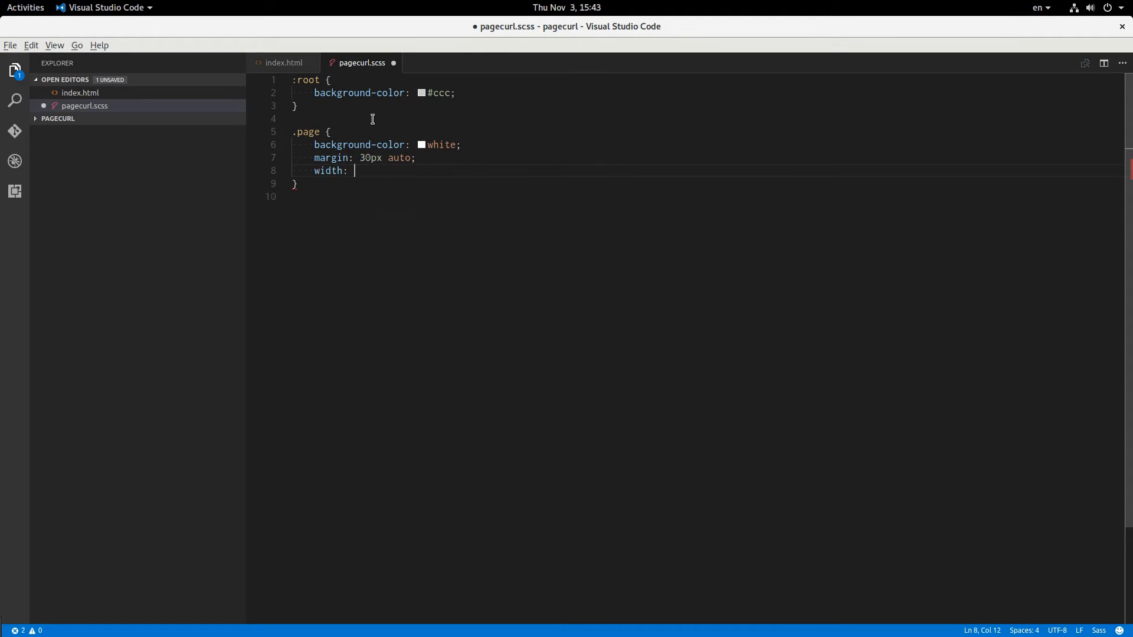
pyautogui.write('80%;')
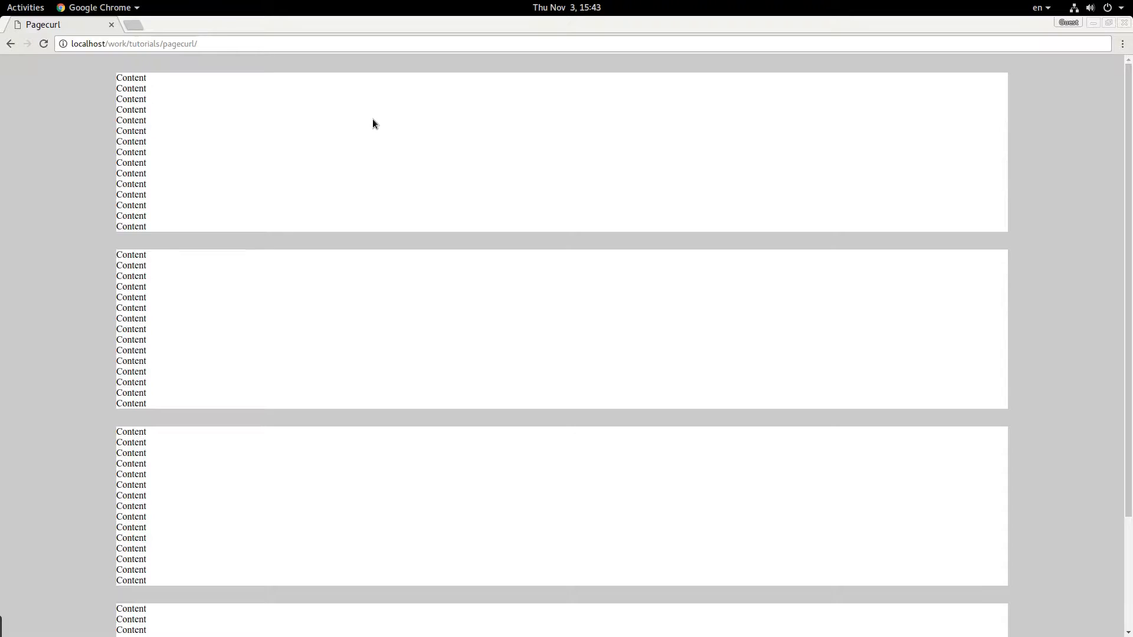
pyautogui.scroll(-3)
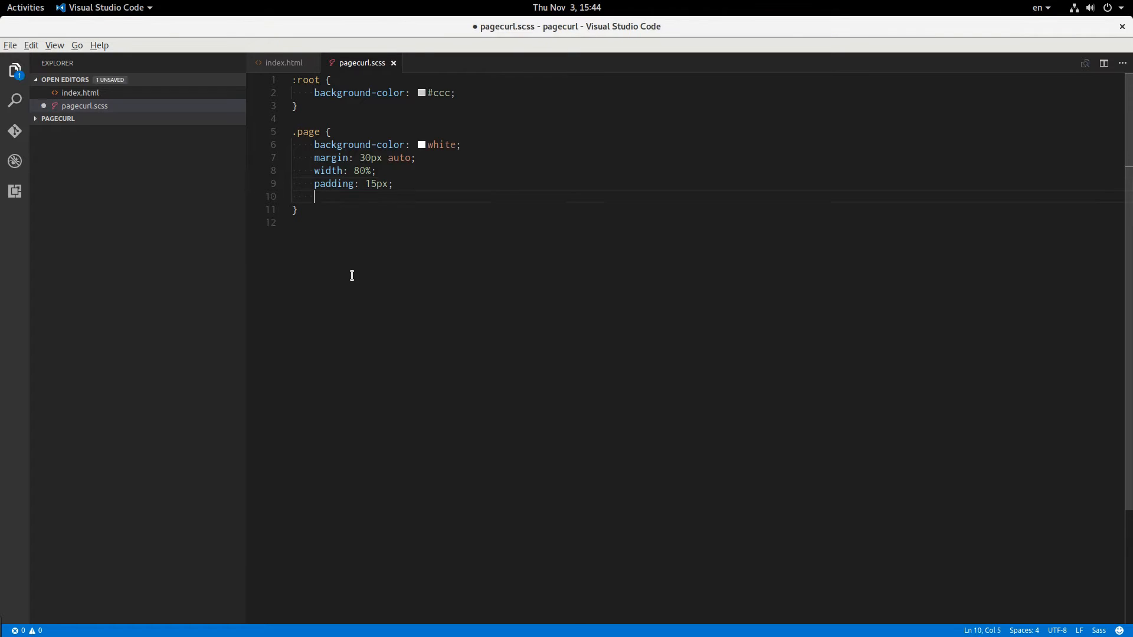
# Step: Give .page a box-shadow of 0 0 5px rgba(0, 0, 0, 0.3)
pyautogui.write('box-shadow: 0 0')
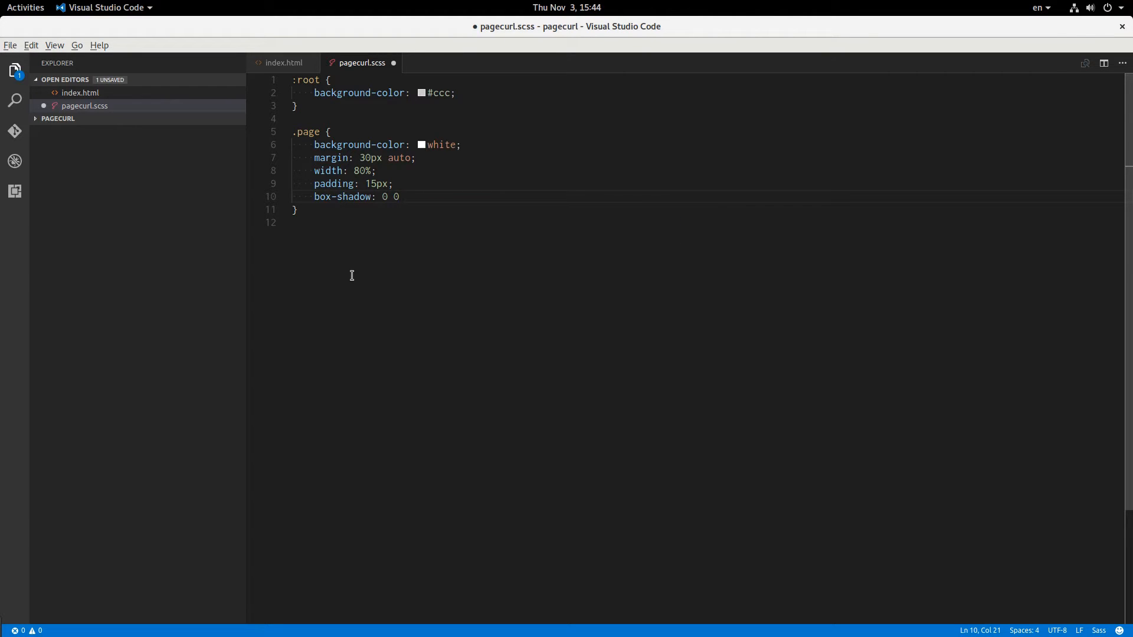
pyautogui.write('5px')
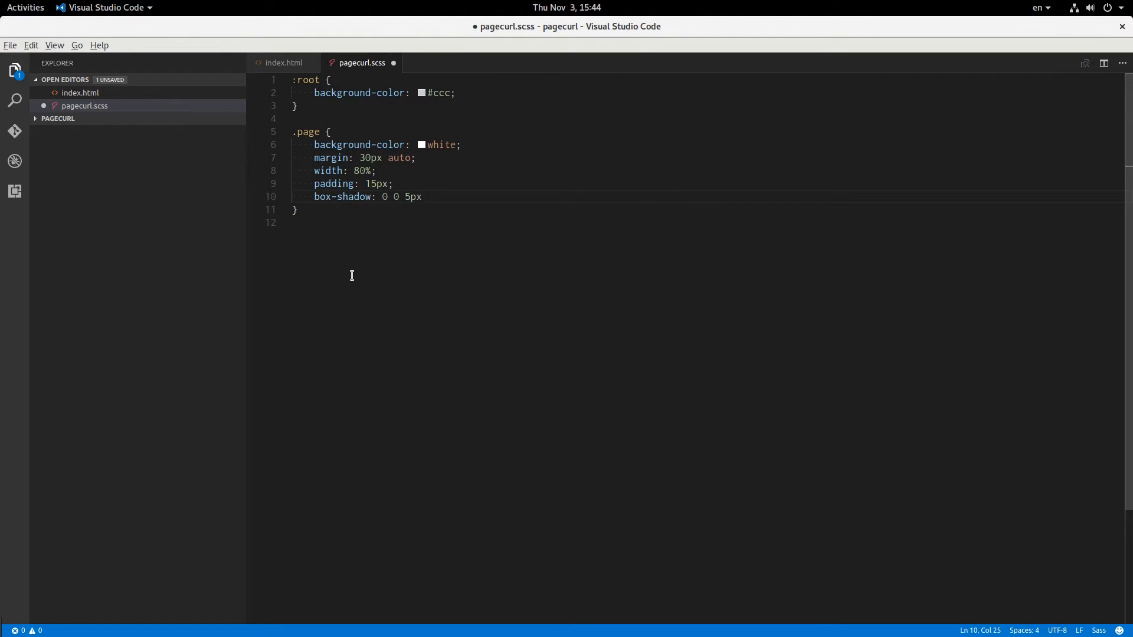
pyautogui.write('rgba(')
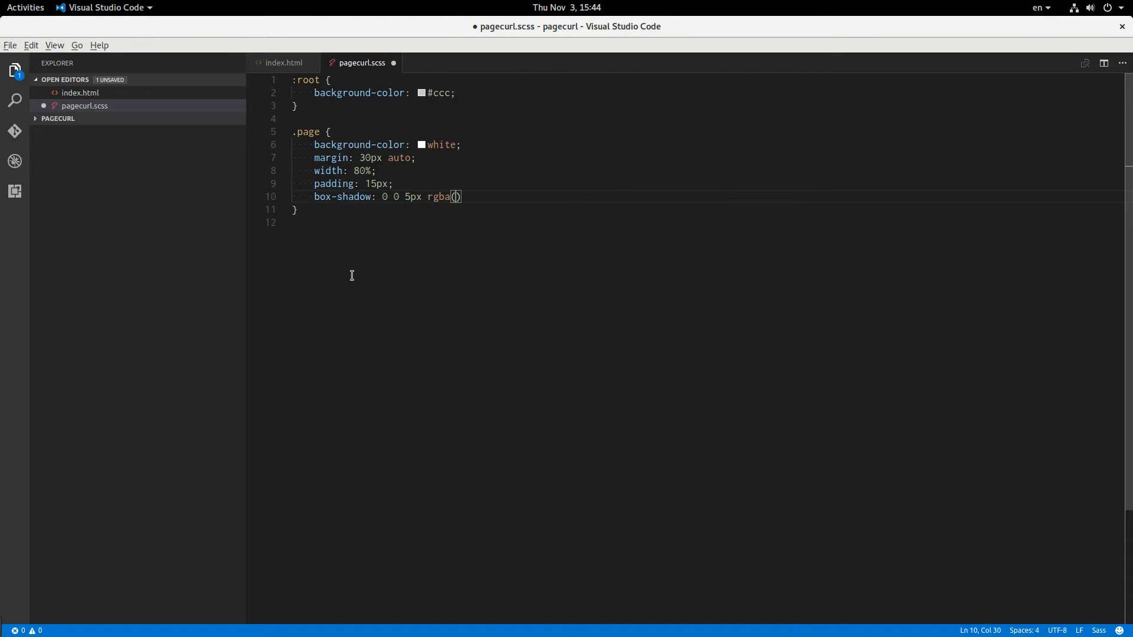
pyautogui.write('0, 0, 0,')
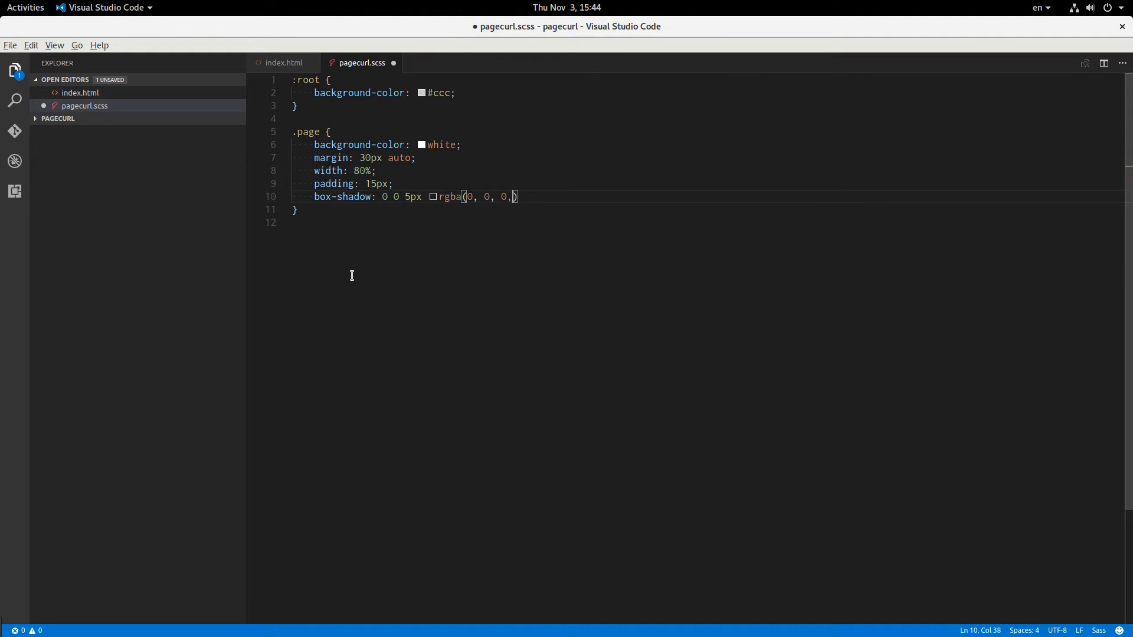
pyautogui.write('0.3);')
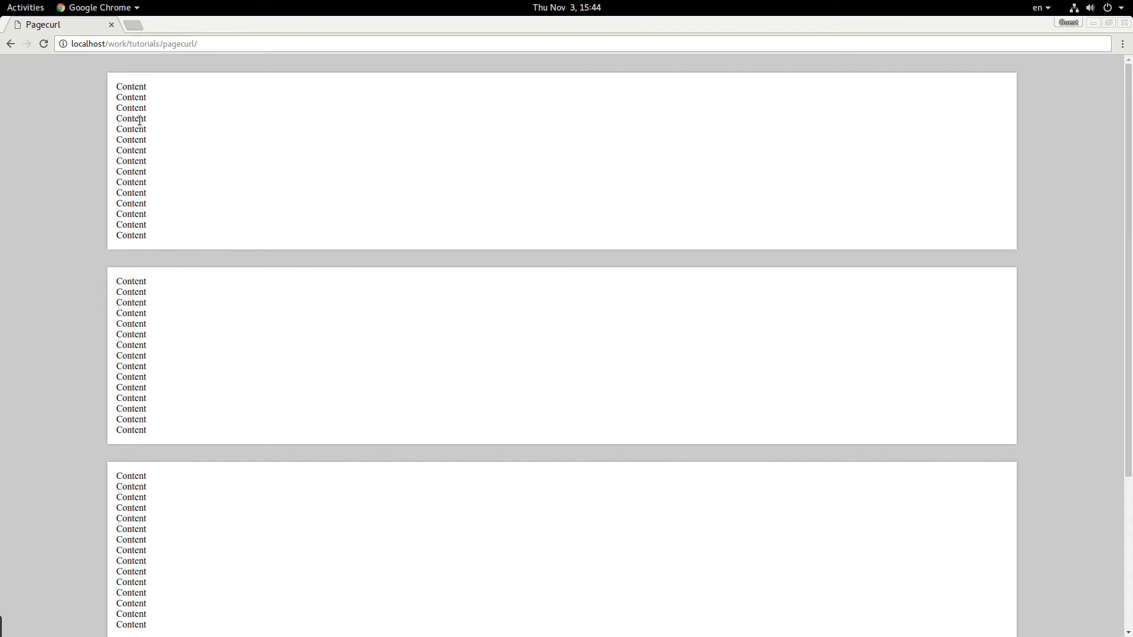
pyautogui.moveTo(114, 256)
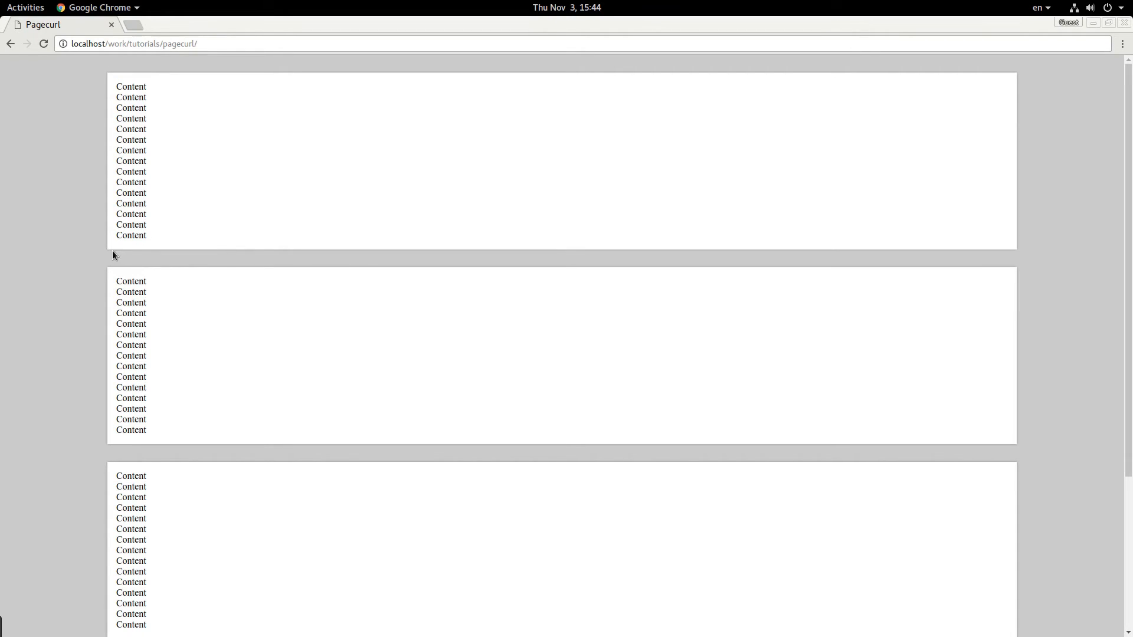
pyautogui.moveTo(932, 269)
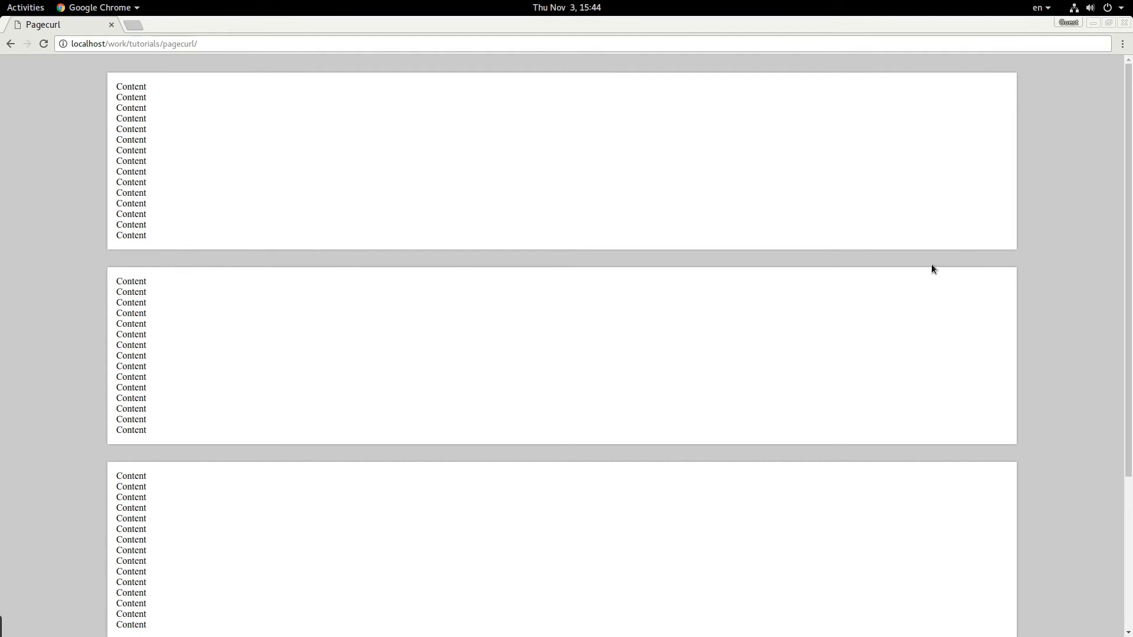
pyautogui.moveTo(118, 258)
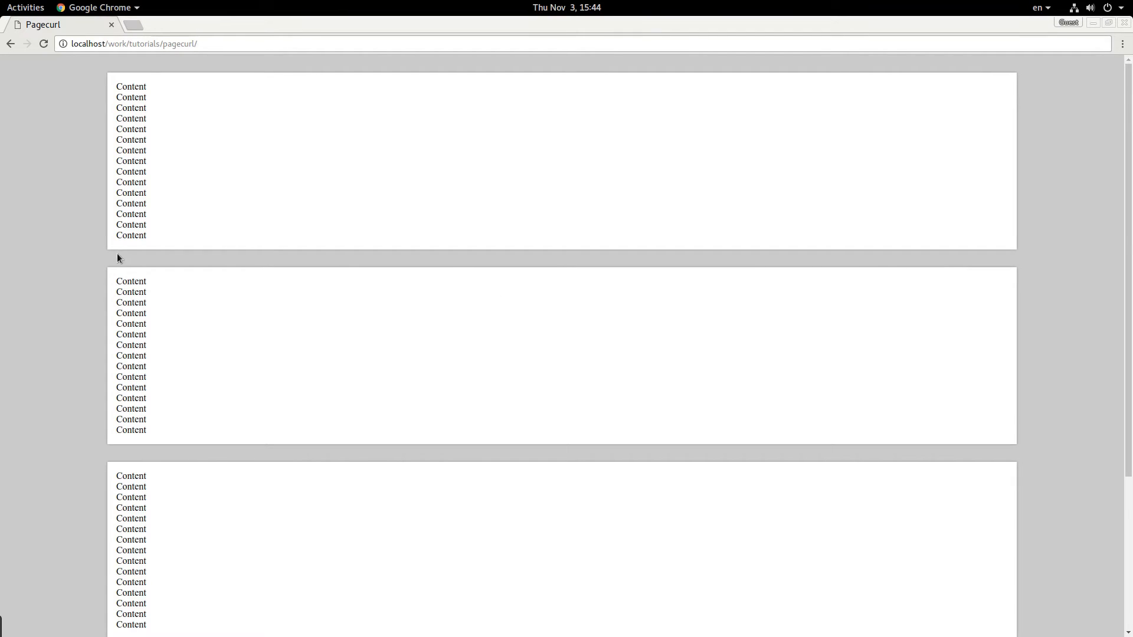
pyautogui.moveTo(118, 262)
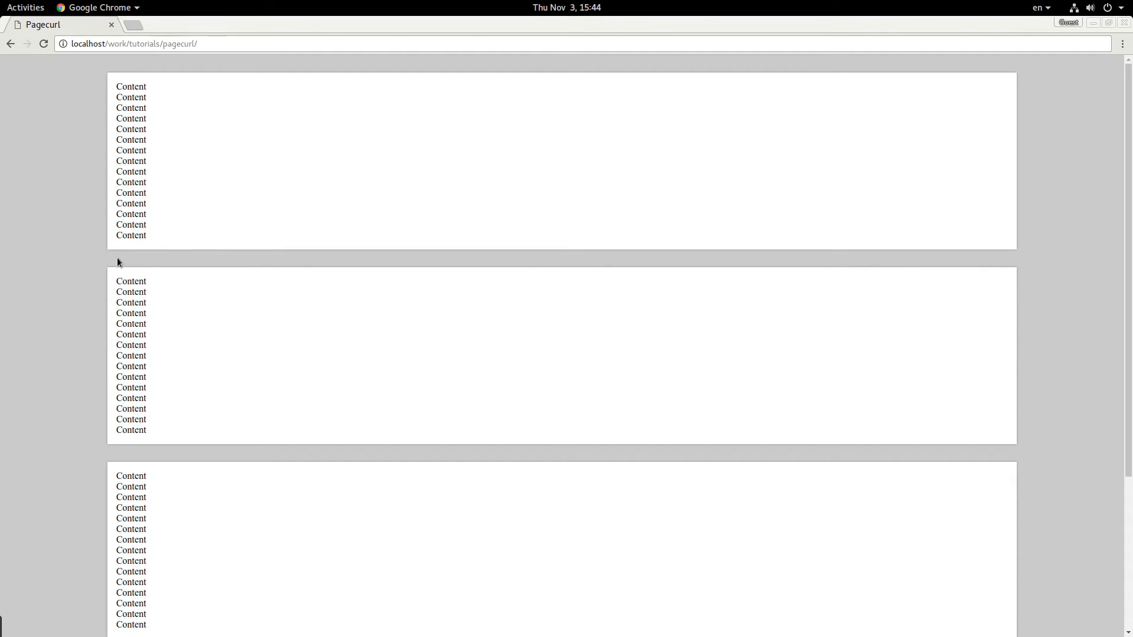
pyautogui.moveTo(111, 250)
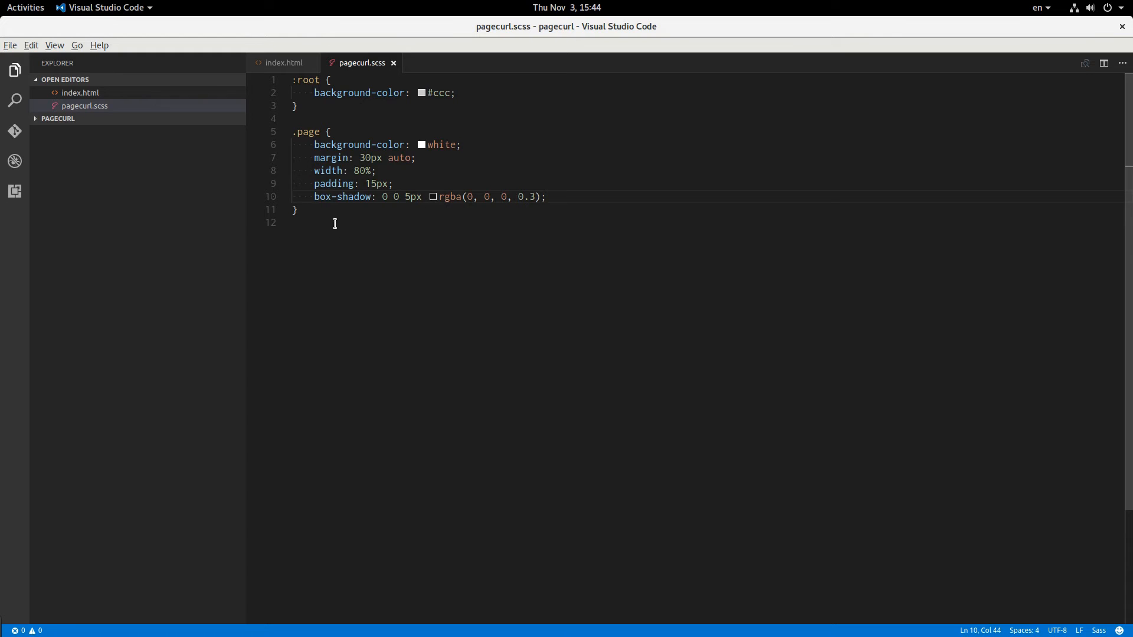
pyautogui.moveTo(617, 208)
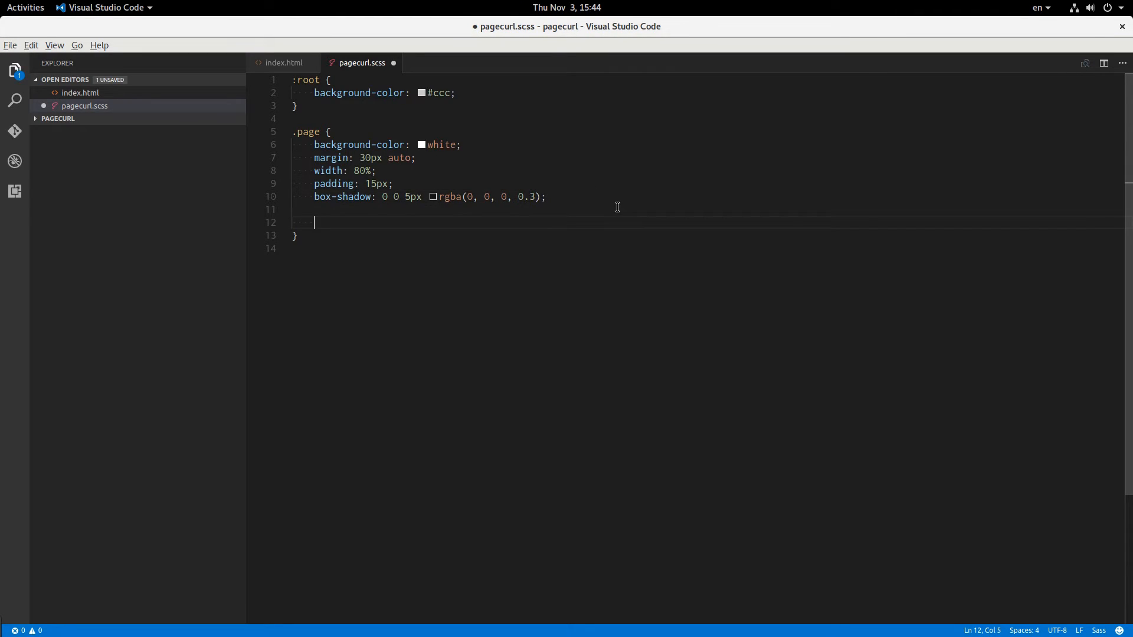
# Step: Nest a shared &::before, &::after rule inside .page
pyautogui.write('&')
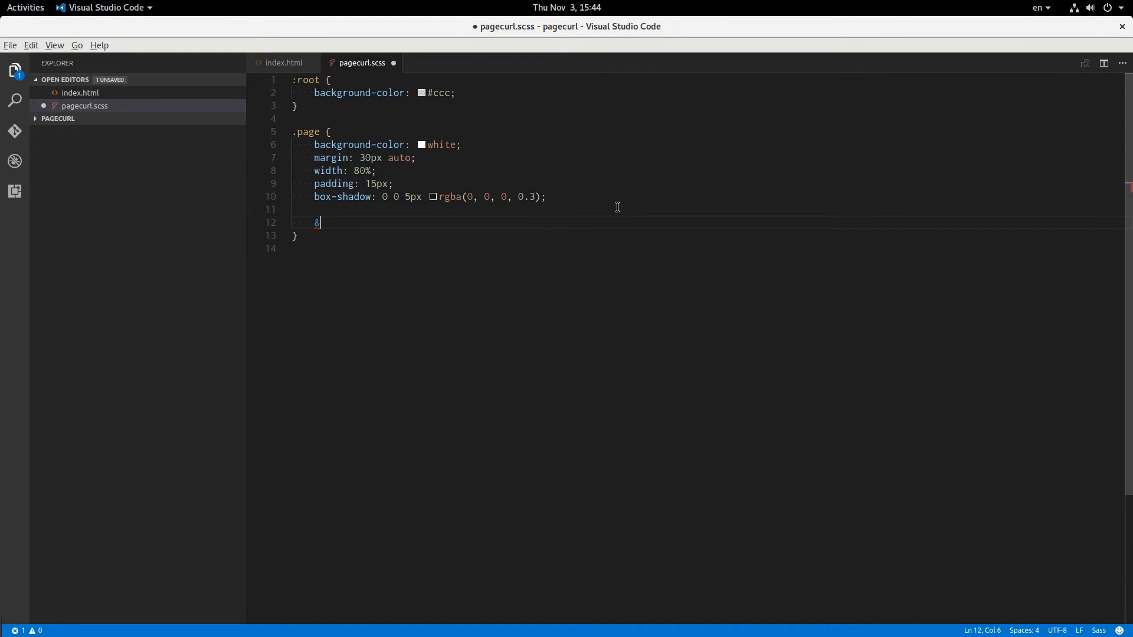
pyautogui.write('::b')
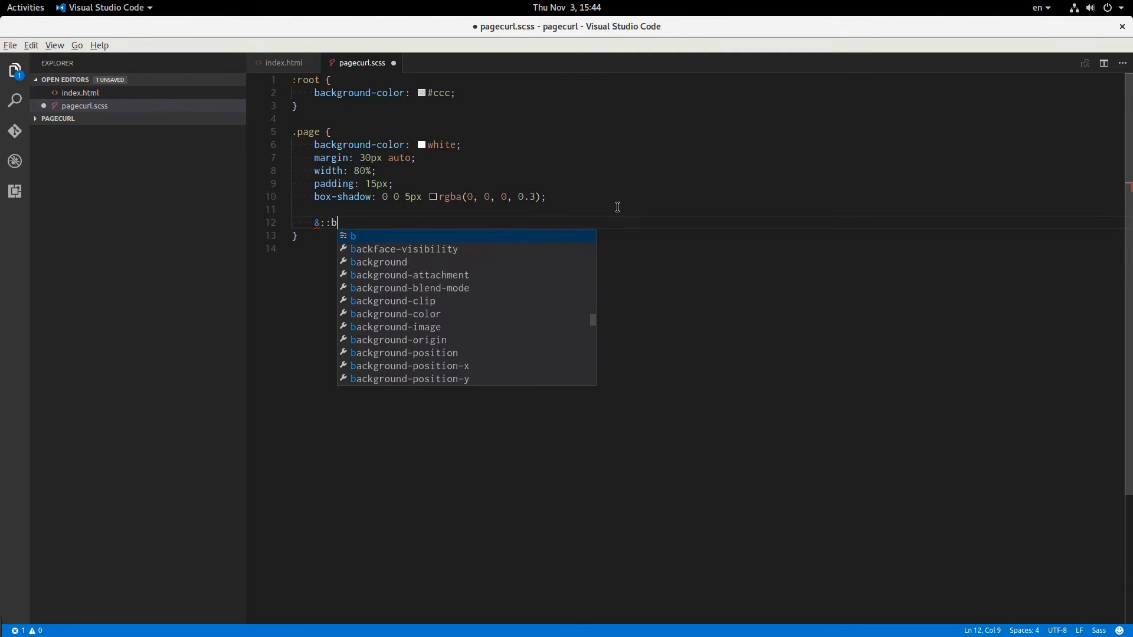
pyautogui.write('efore,')
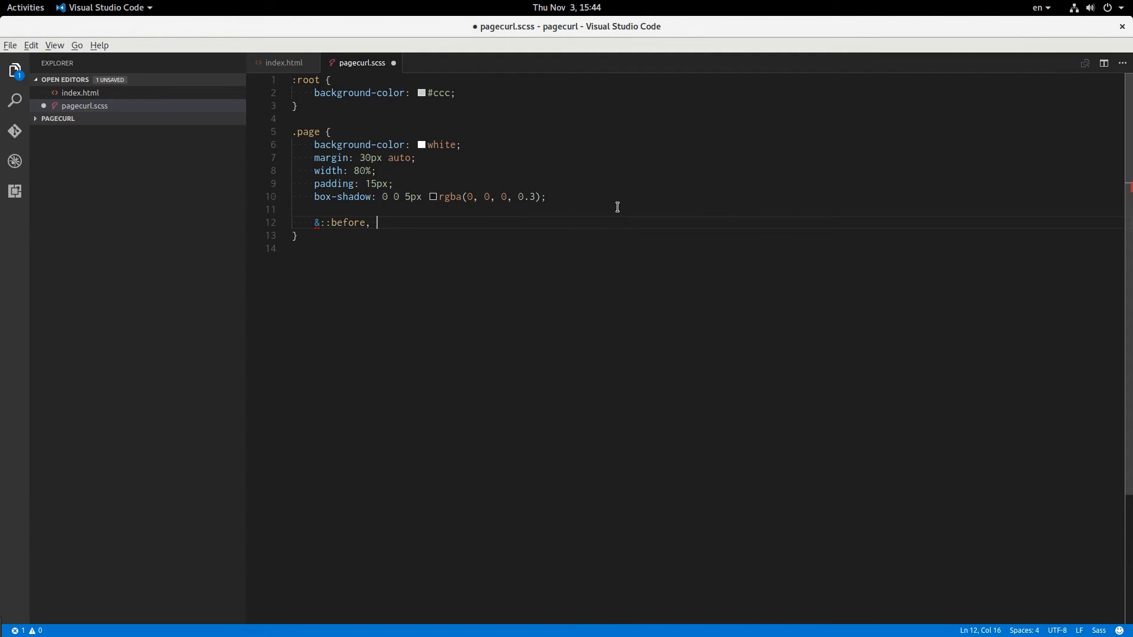
pyautogui.write('&::after {')
pyautogui.write("content: '';")
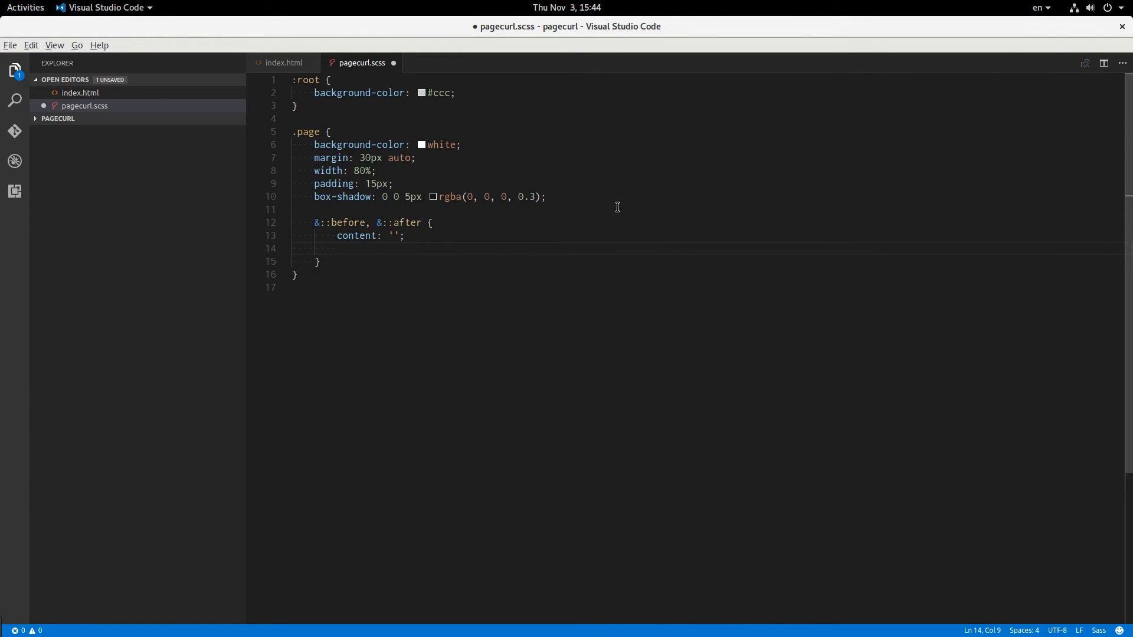
# Step: Make the pseudo-elements position: absolute and .page position: relative
pyautogui.write('po')
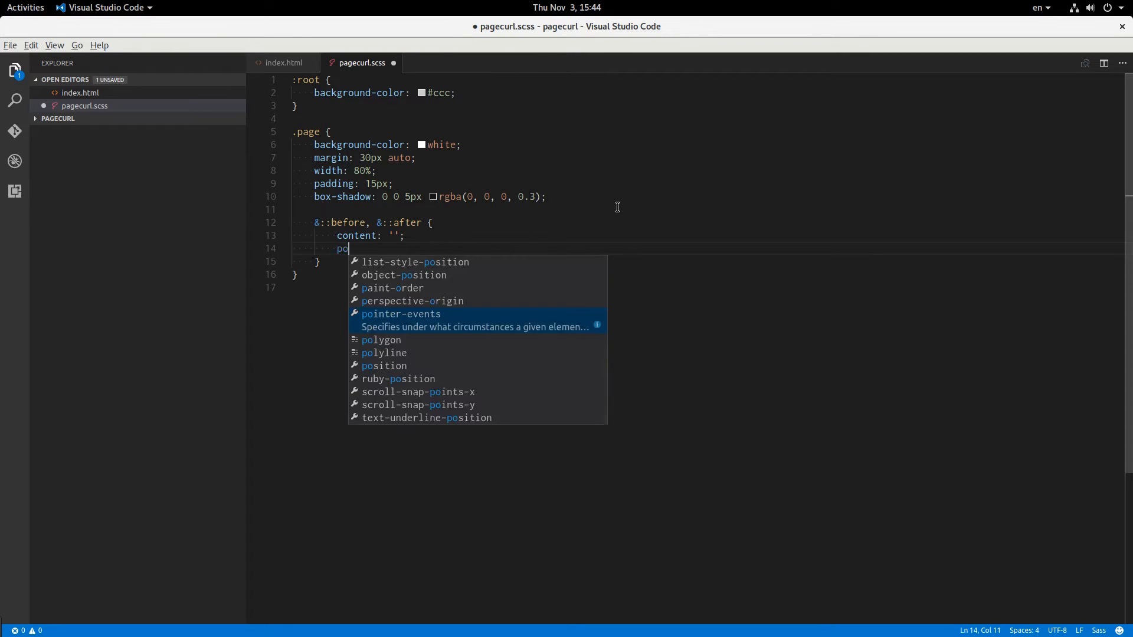
pyautogui.write('sition')
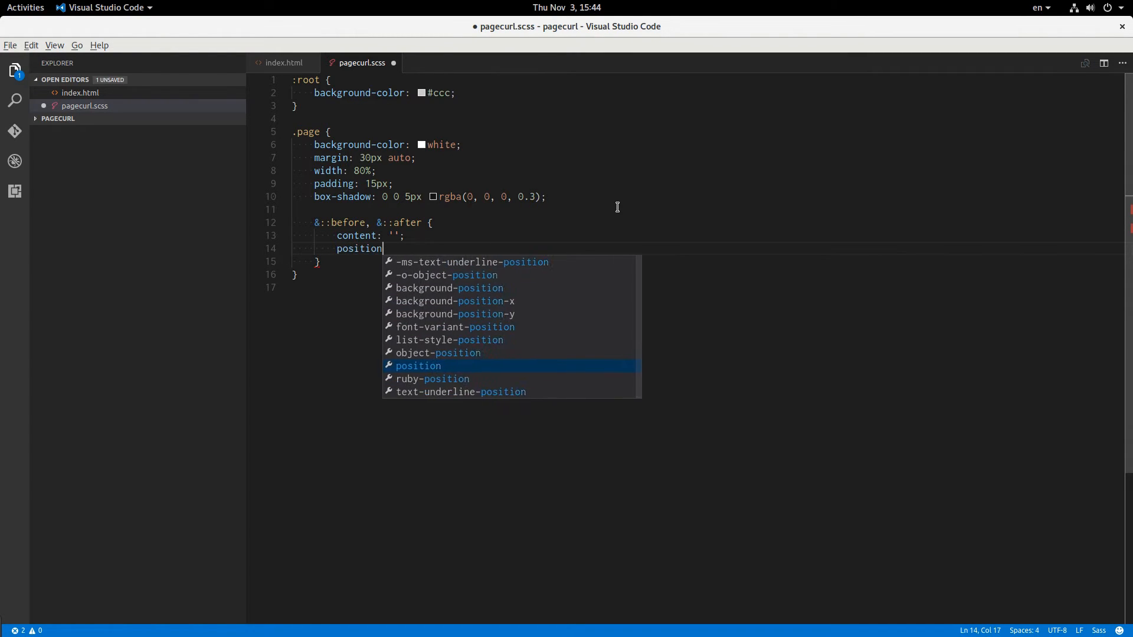
pyautogui.write(': absolute;')
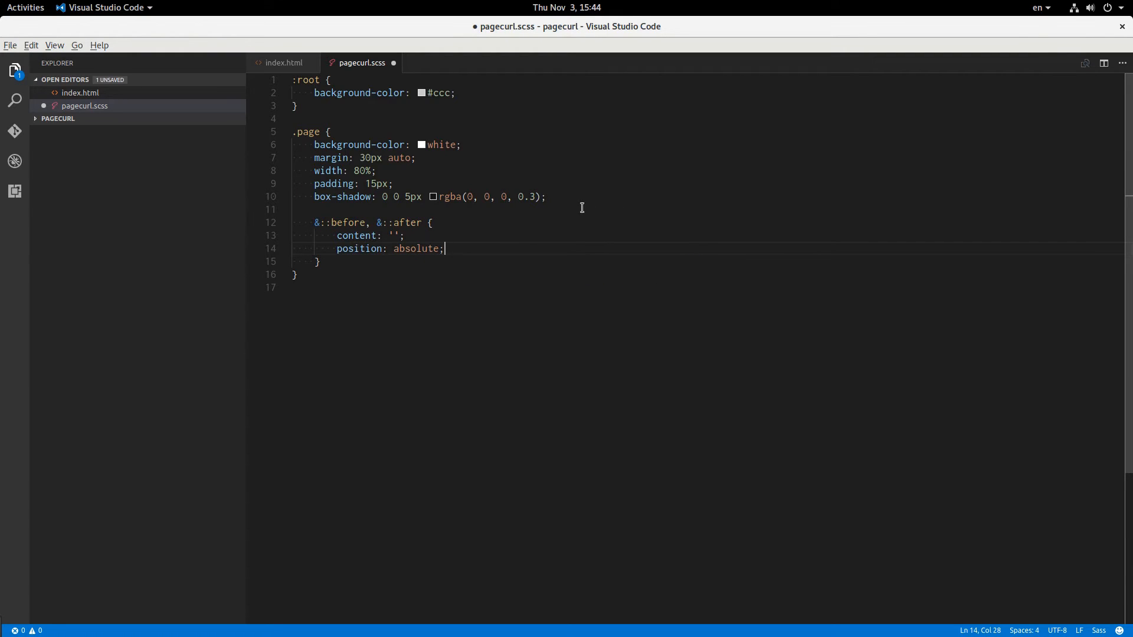
pyautogui.write('position: relative;')
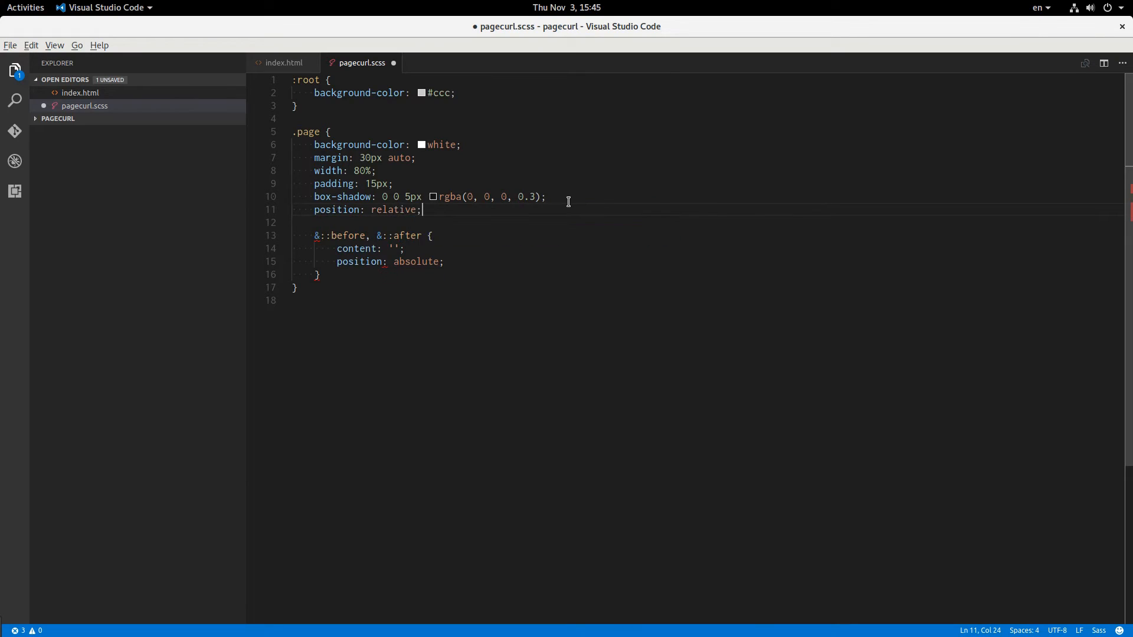
pyautogui.doubleClick(417, 260)
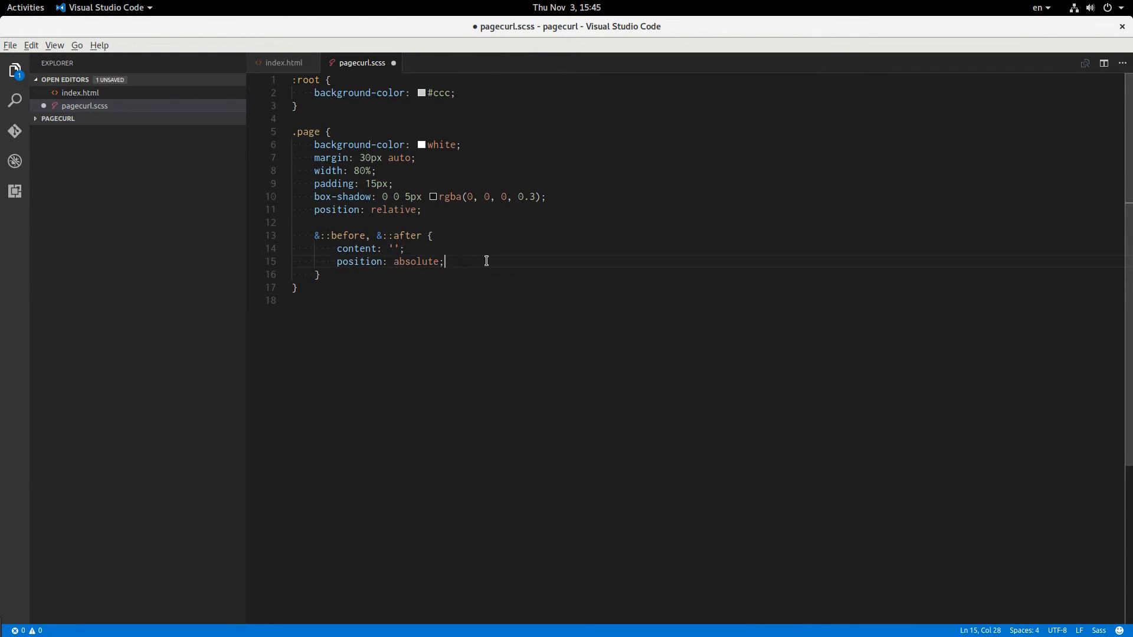
# Step: Place the pseudo-elements at top: 100%, left: 0 with zero width and height
pyautogui.press('Return')
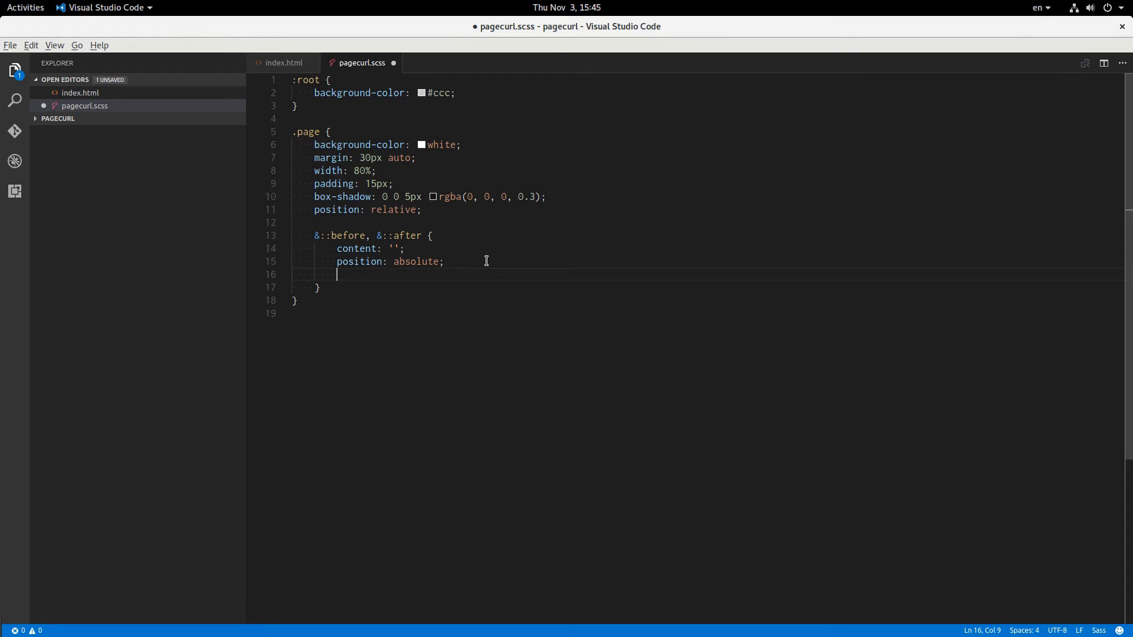
pyautogui.write('top: 100%;')
pyautogui.write('lef')
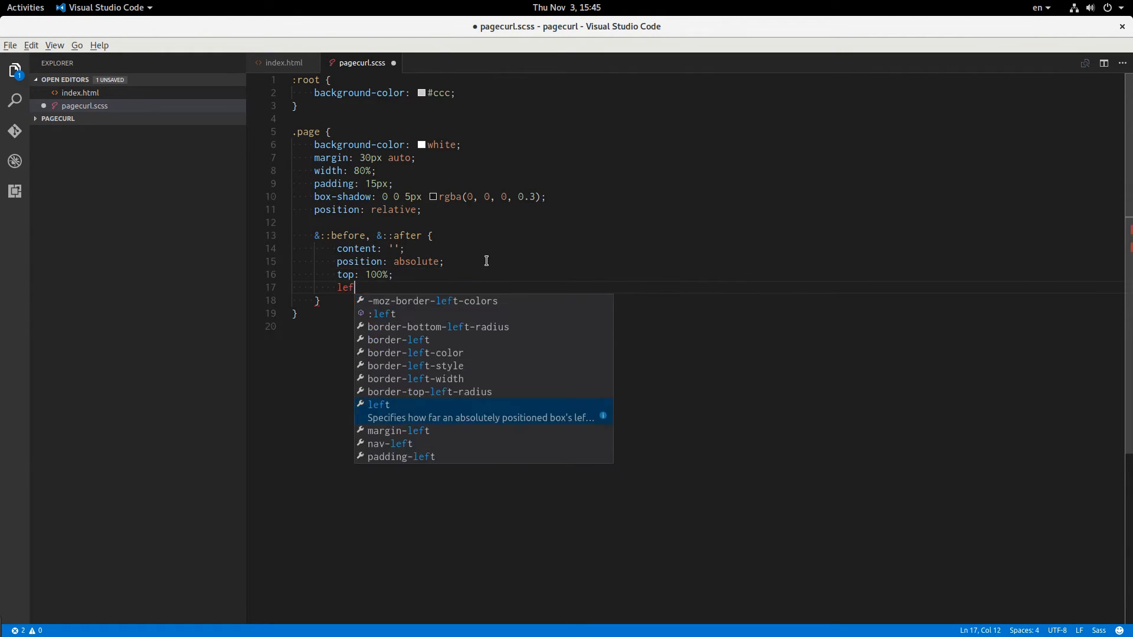
pyautogui.write('t: 0;')
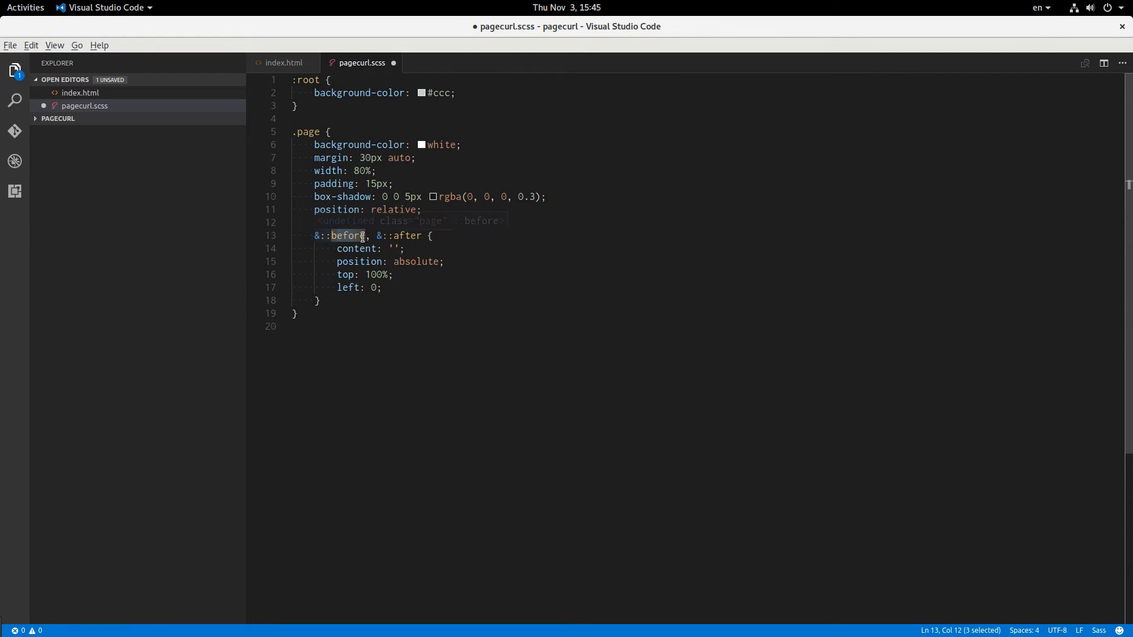
pyautogui.click(382, 287)
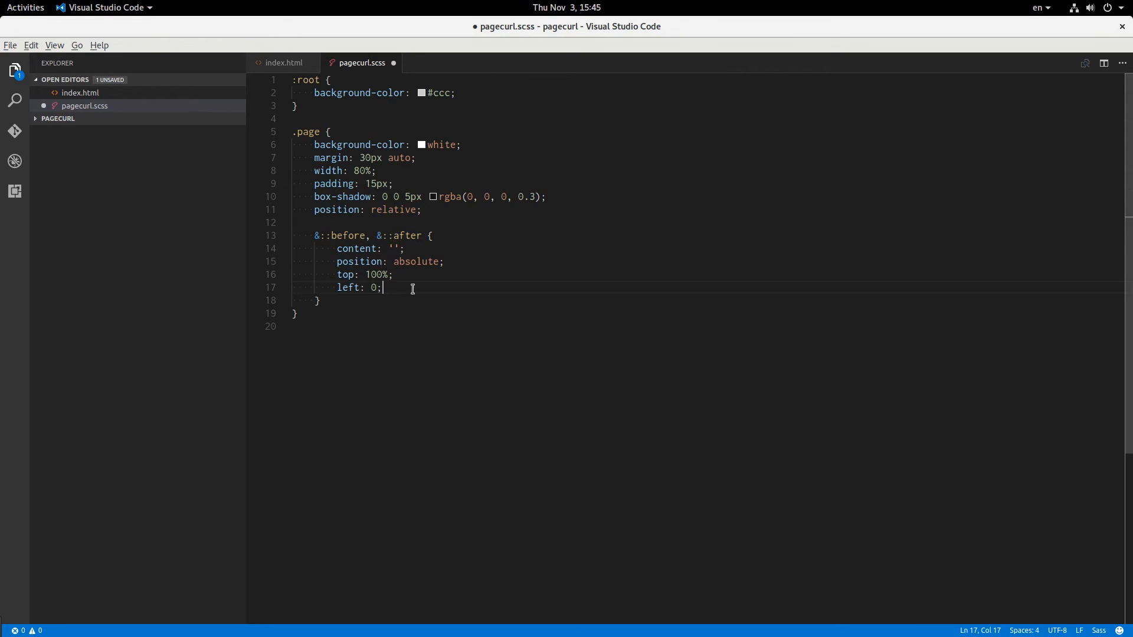
pyautogui.press('Return')
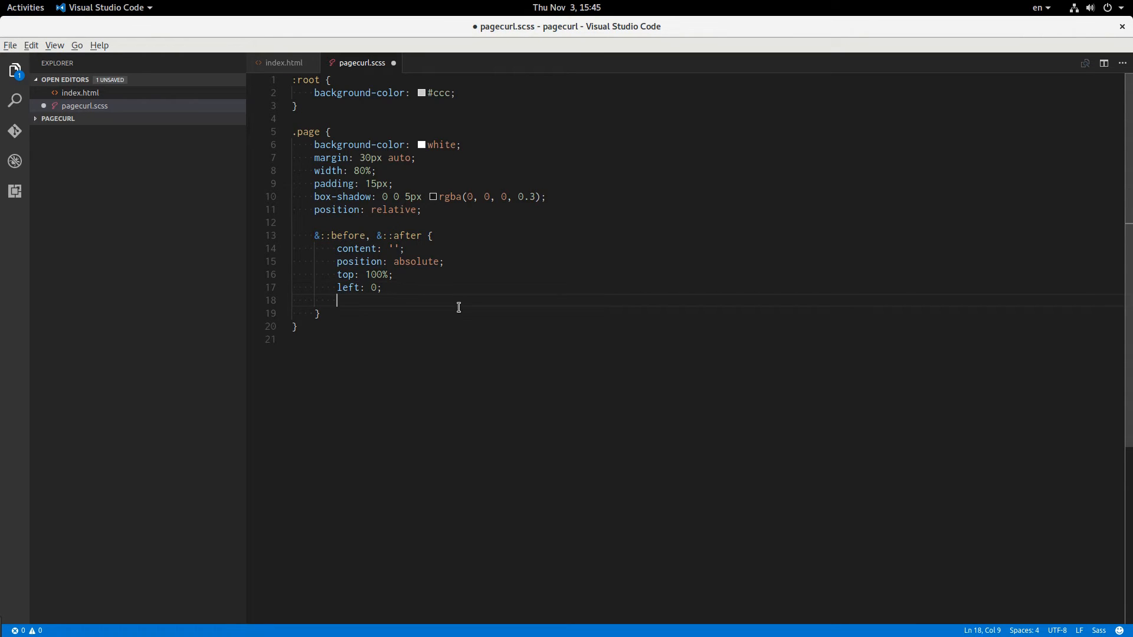
pyautogui.write('width: 0;\\nheig')
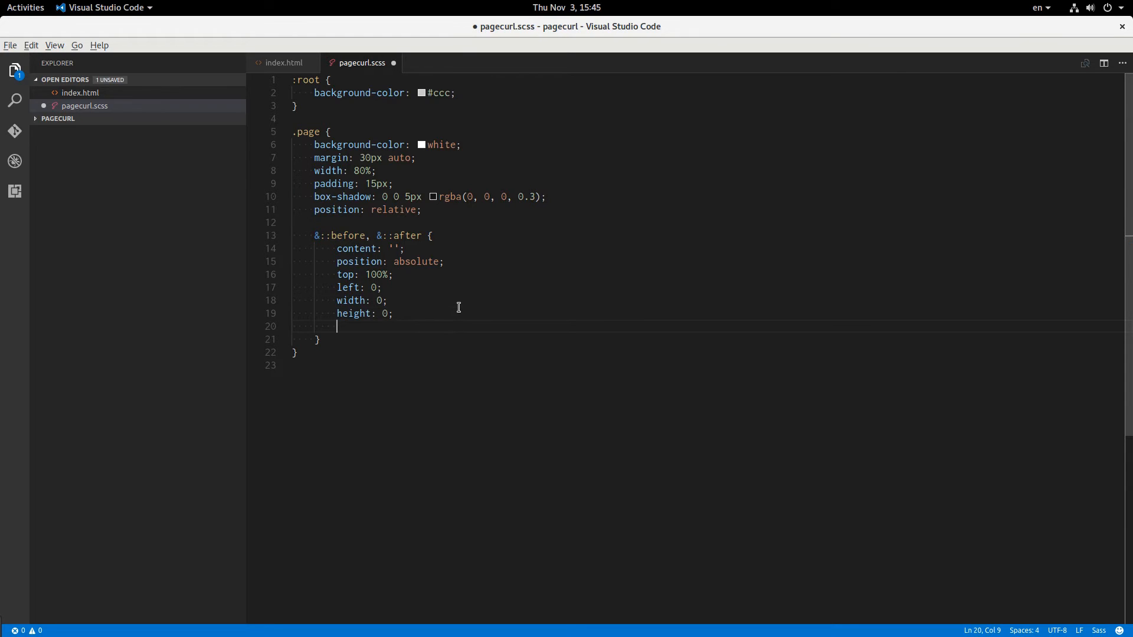
# Step: Set border-color to black transparent transparent transparent for the corner triangles
pyautogui.write('border-')
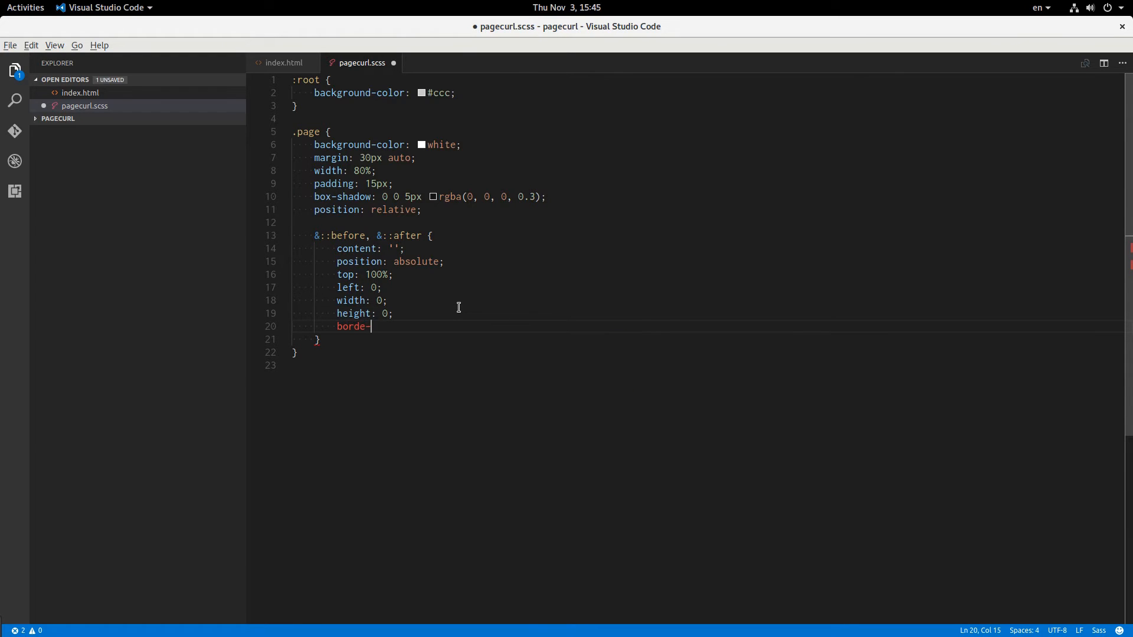
pyautogui.write('r-color:')
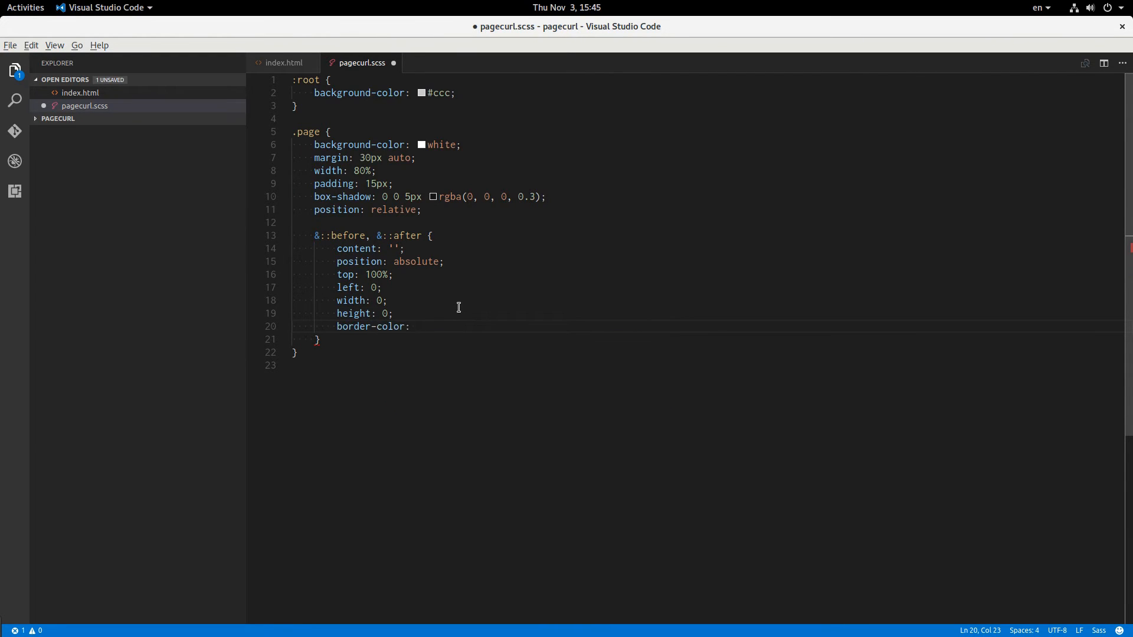
pyautogui.write('bl')
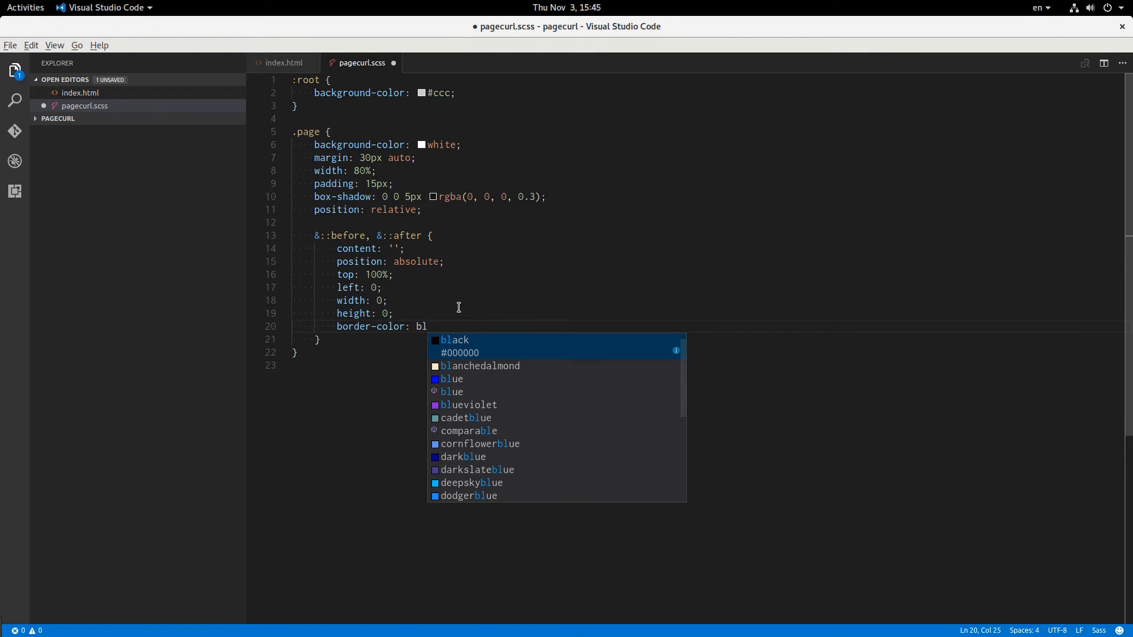
pyautogui.write('black t')
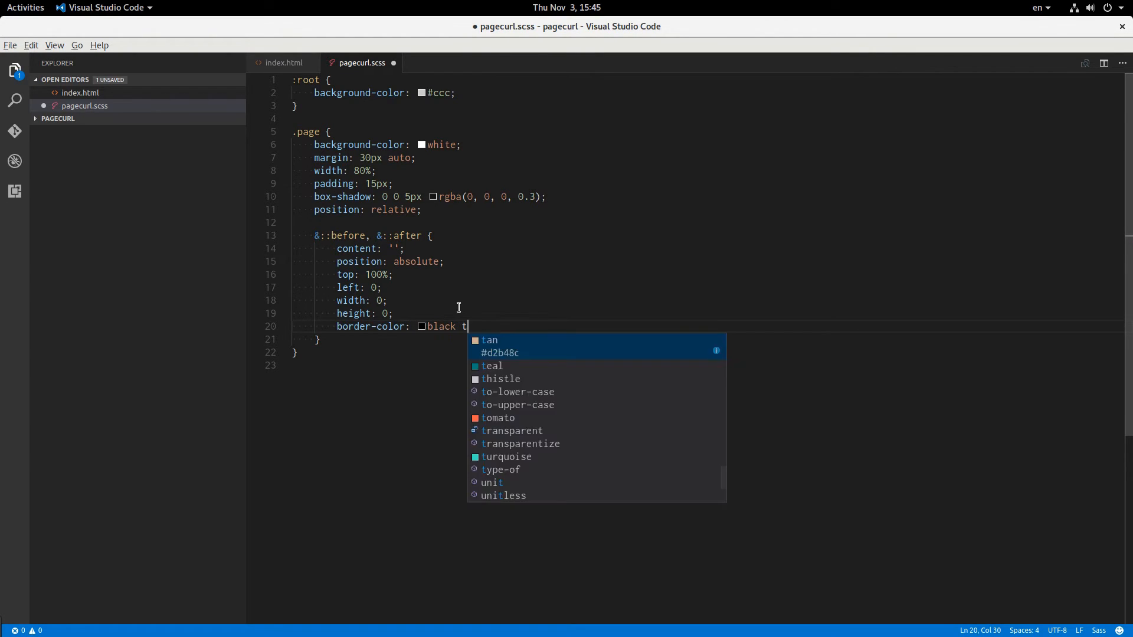
pyautogui.write('ransparent transparent transparent;')
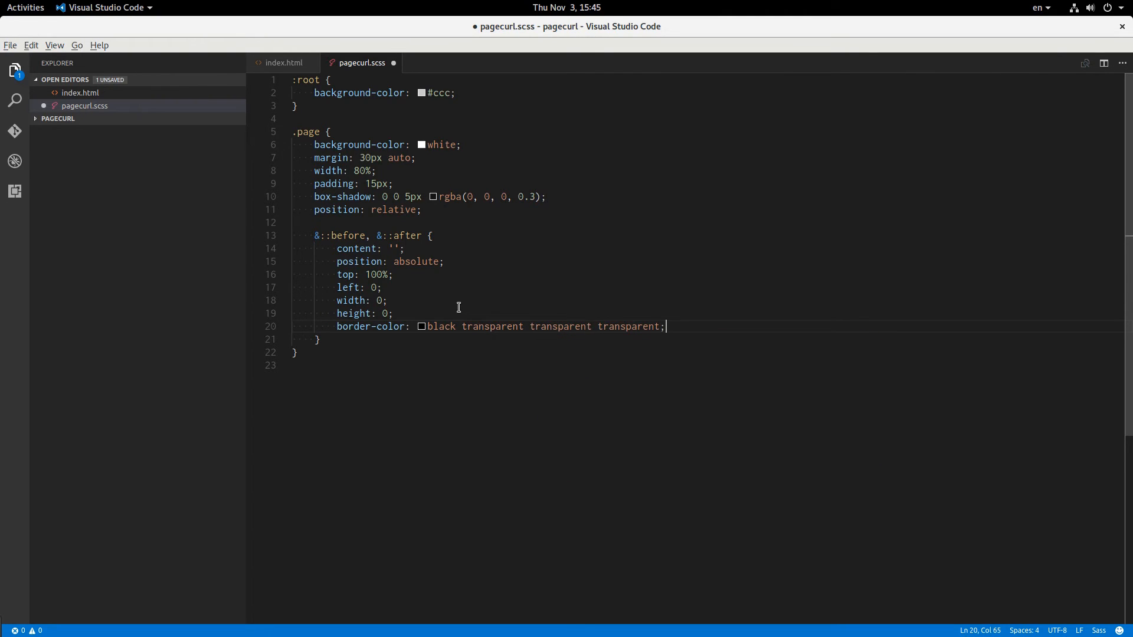
pyautogui.doubleClick(440, 326)
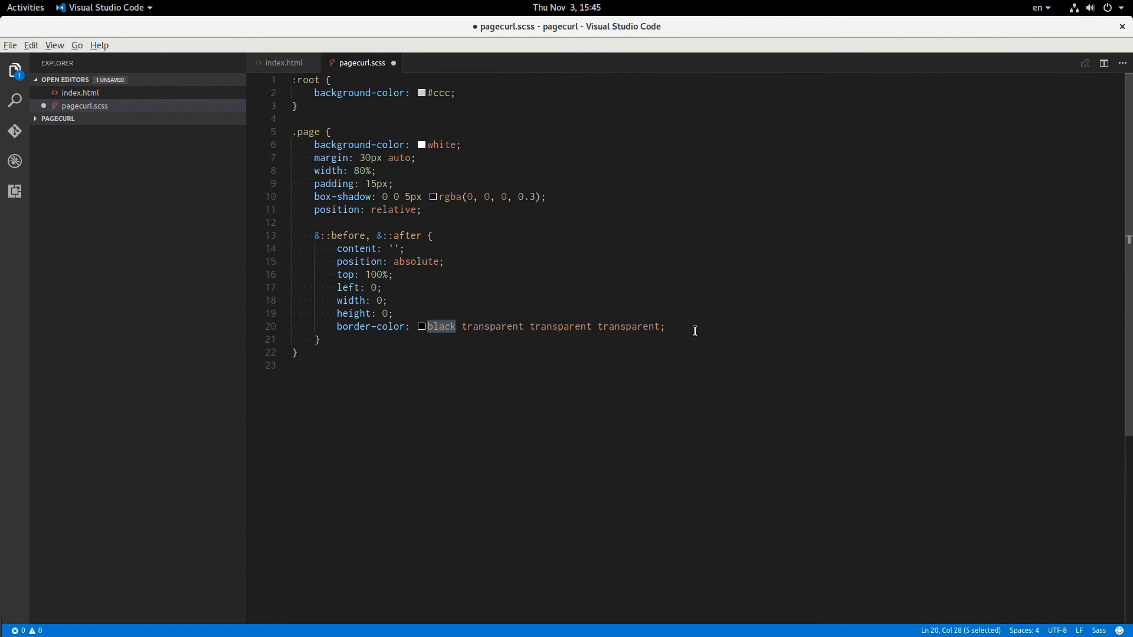
pyautogui.press('Return')
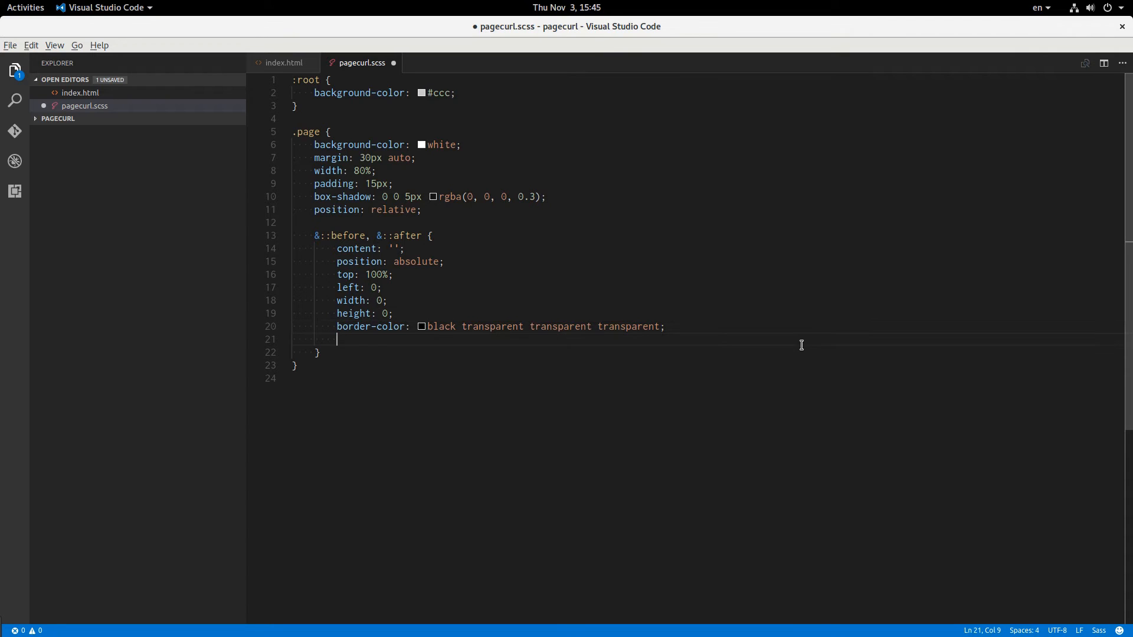
# Step: Make the borders solid at 2px 200px 0 0 and soften them with filter: blur(1px)
pyautogui.write('border-style: solid;')
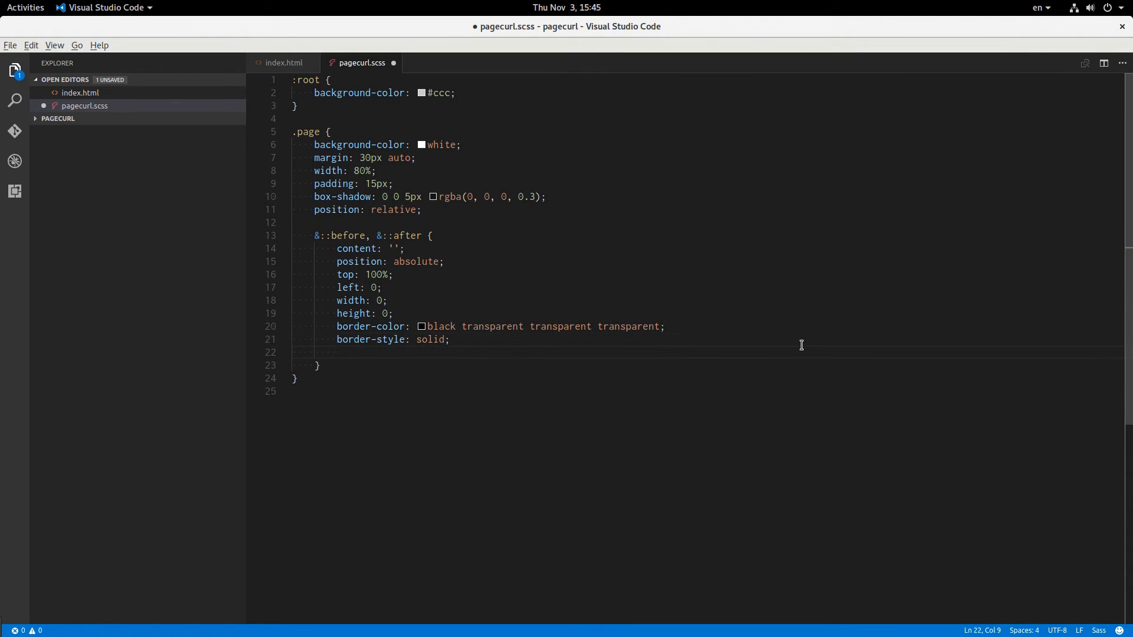
pyautogui.write('border-width:')
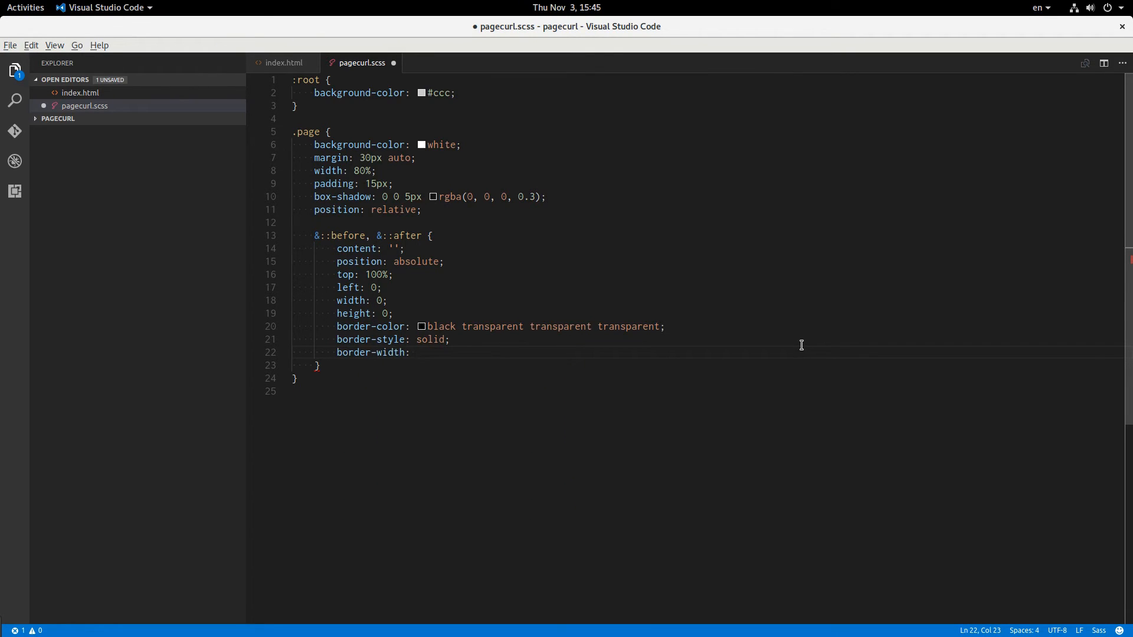
pyautogui.write('2px')
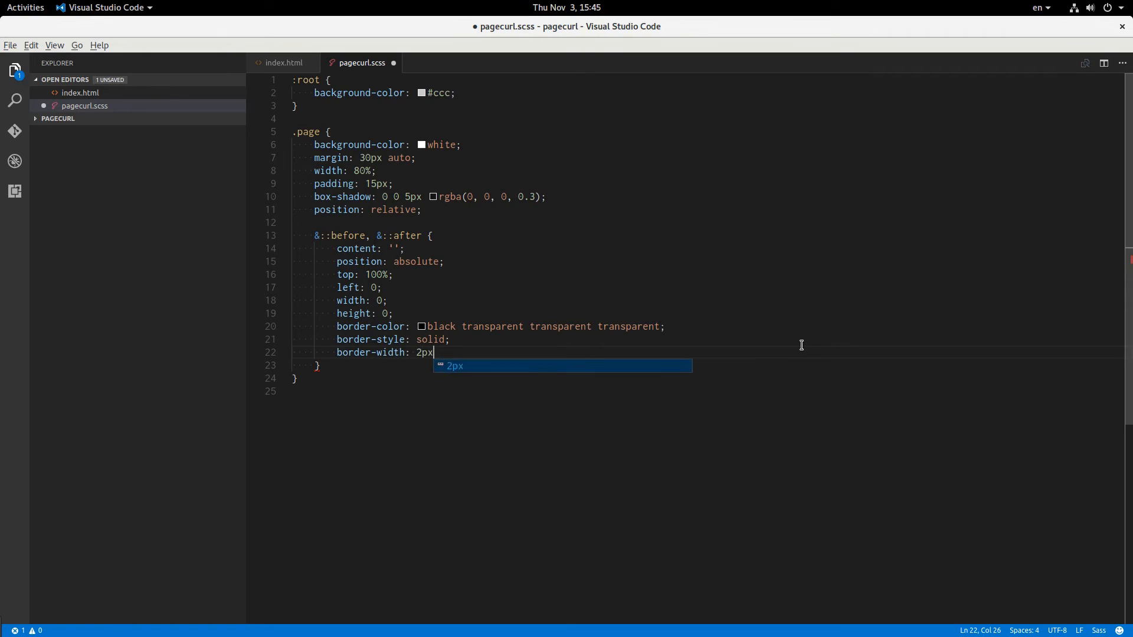
pyautogui.write('200')
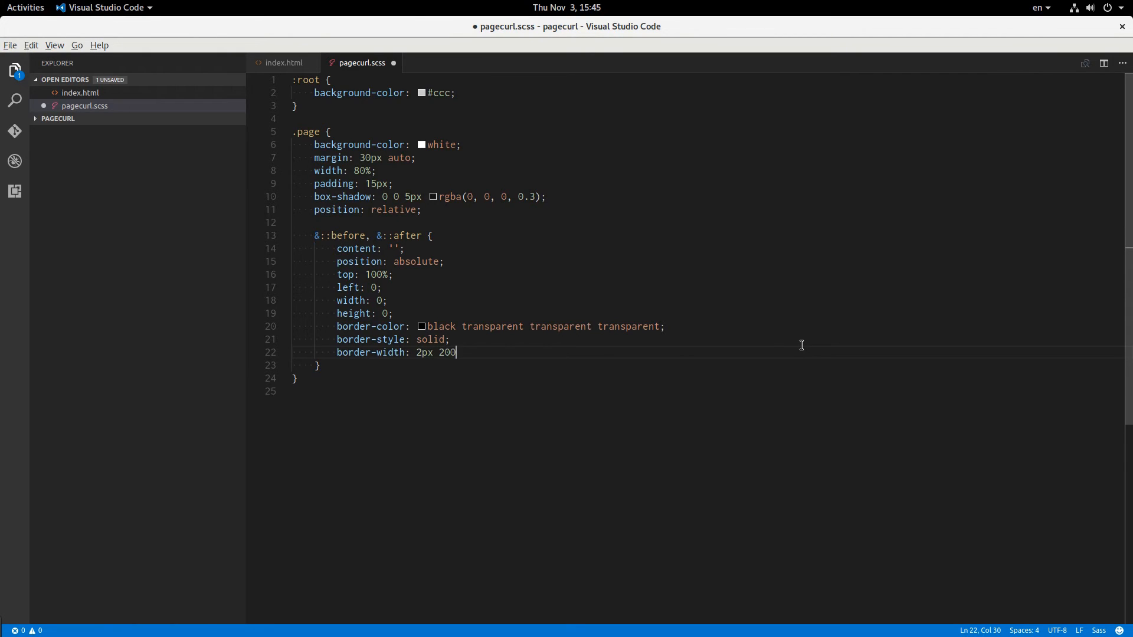
pyautogui.write('px')
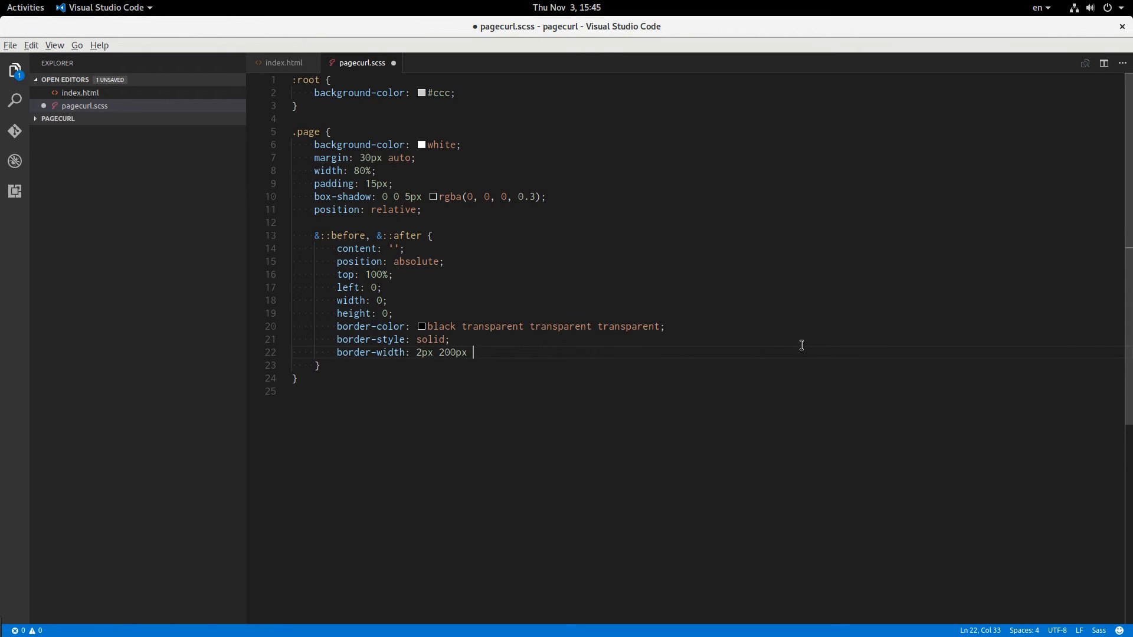
pyautogui.write('0 0 ;')
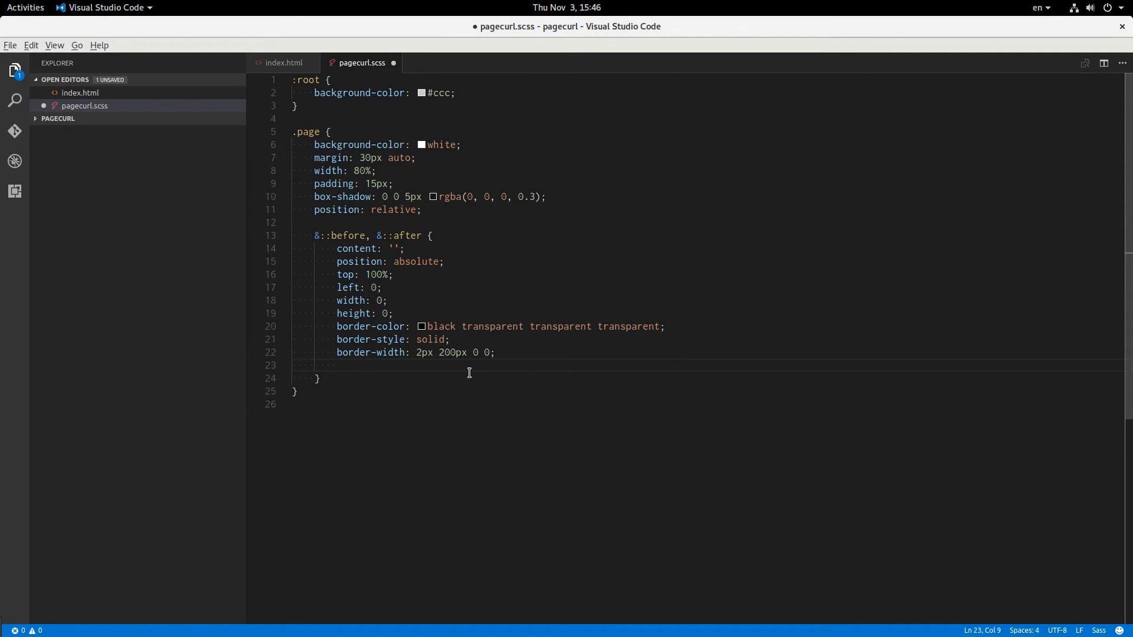
pyautogui.write('filter: blur(1p')
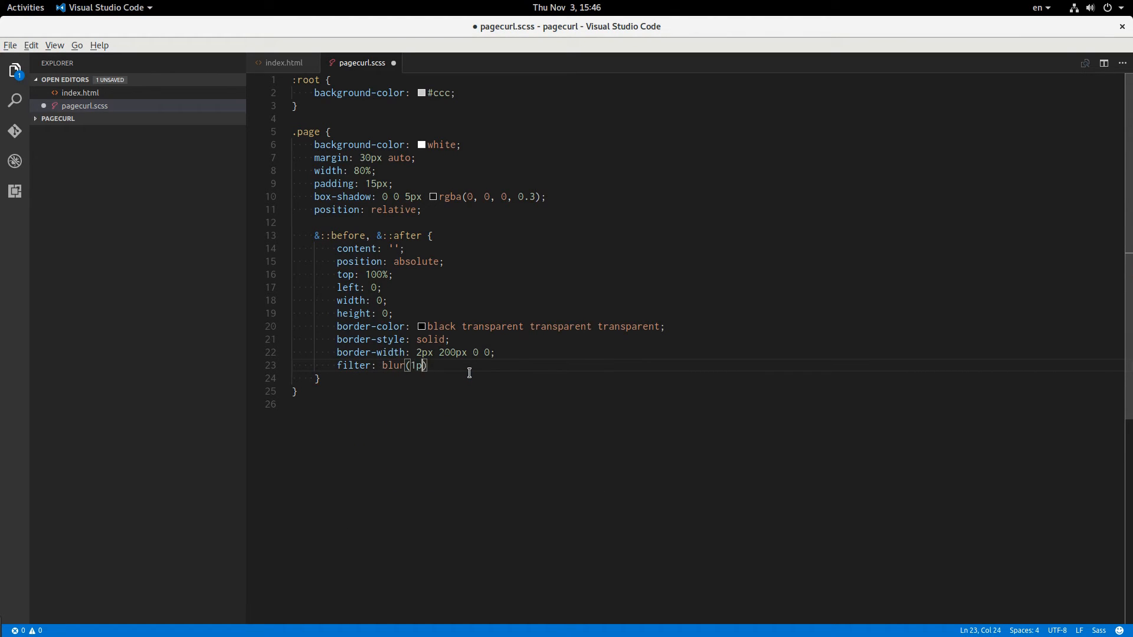
pyautogui.write('x);')
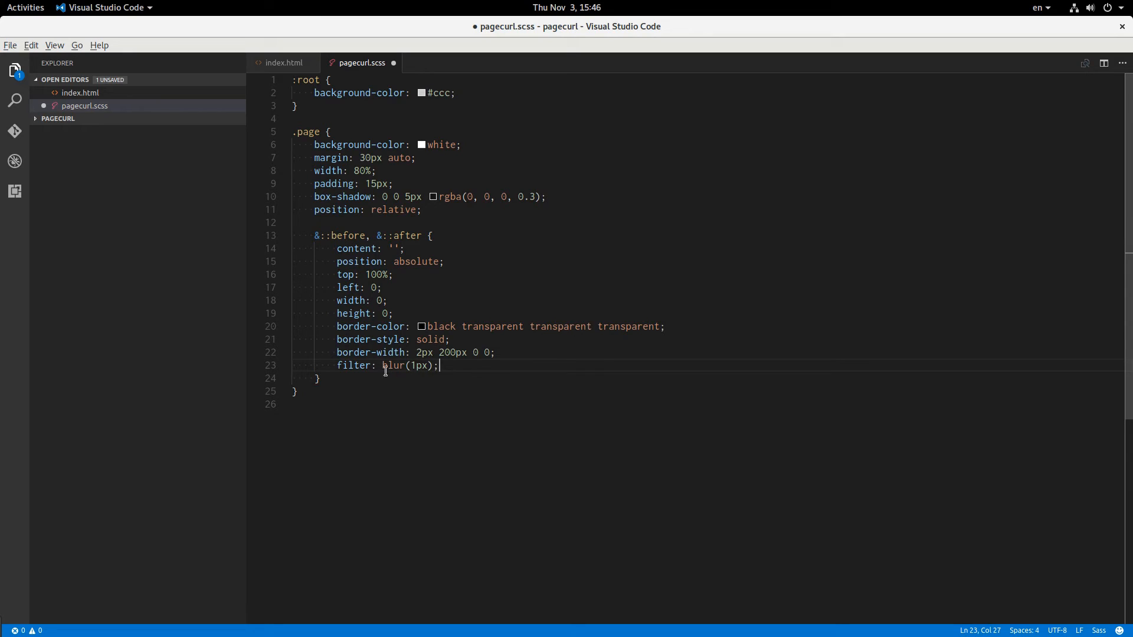
pyautogui.moveTo(354, 365)
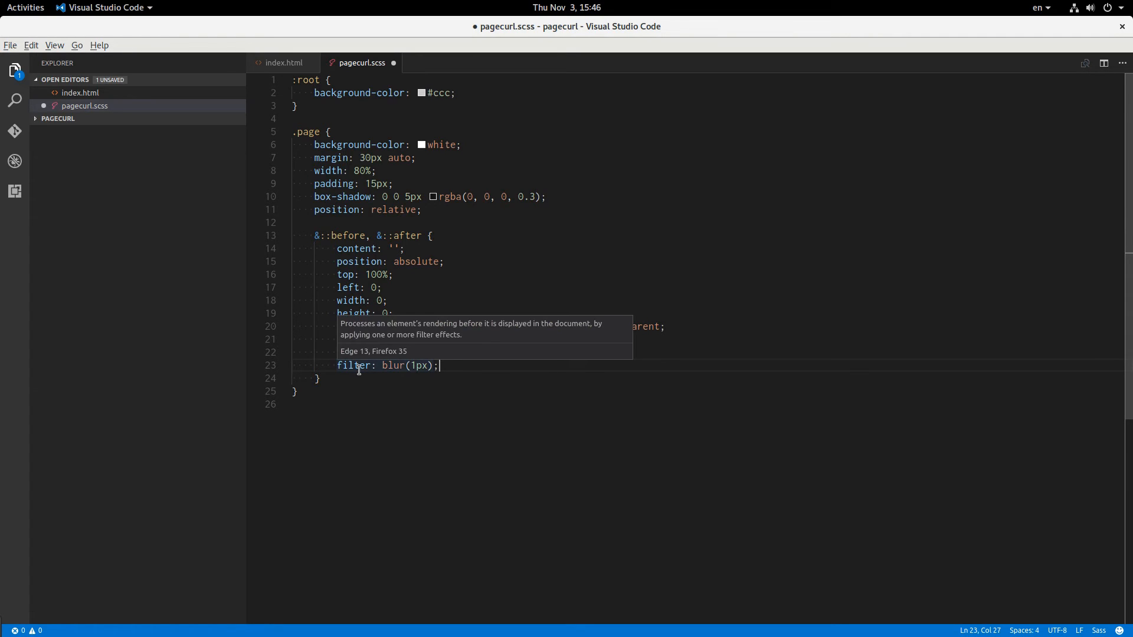
# Step: Save the pagecurl.scss stylesheet changes
pyautogui.press('ctrl+s')
pyautogui.write('caniuse.')
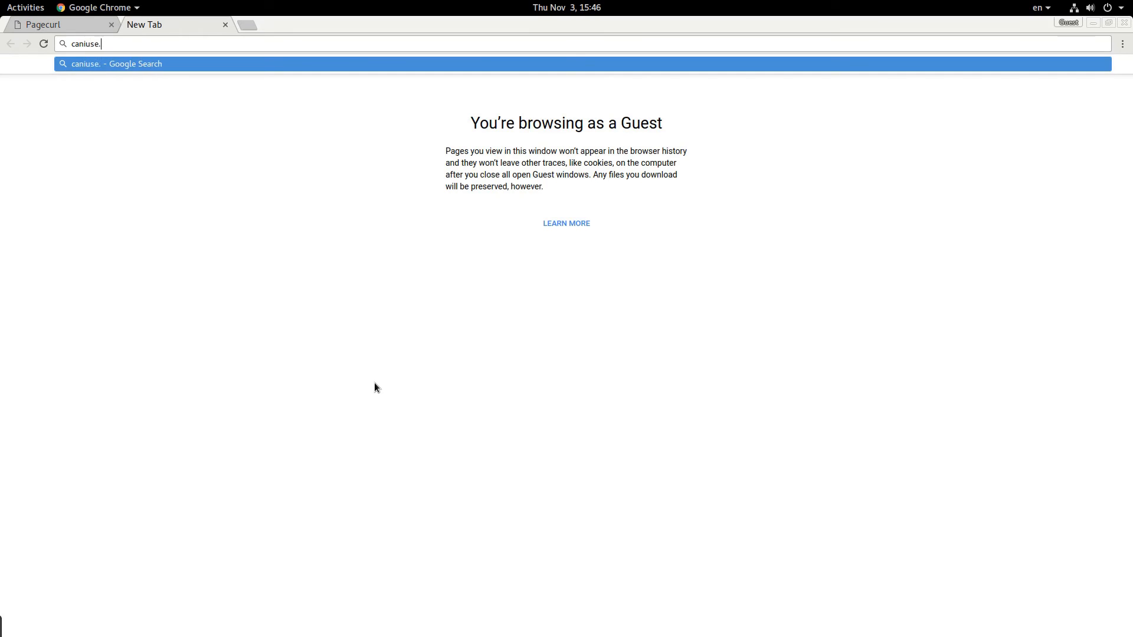
# Step: Load caniuse.com and search for filter to see CSS Filter Effects support
pyautogui.write('com')
pyautogui.press('Return')
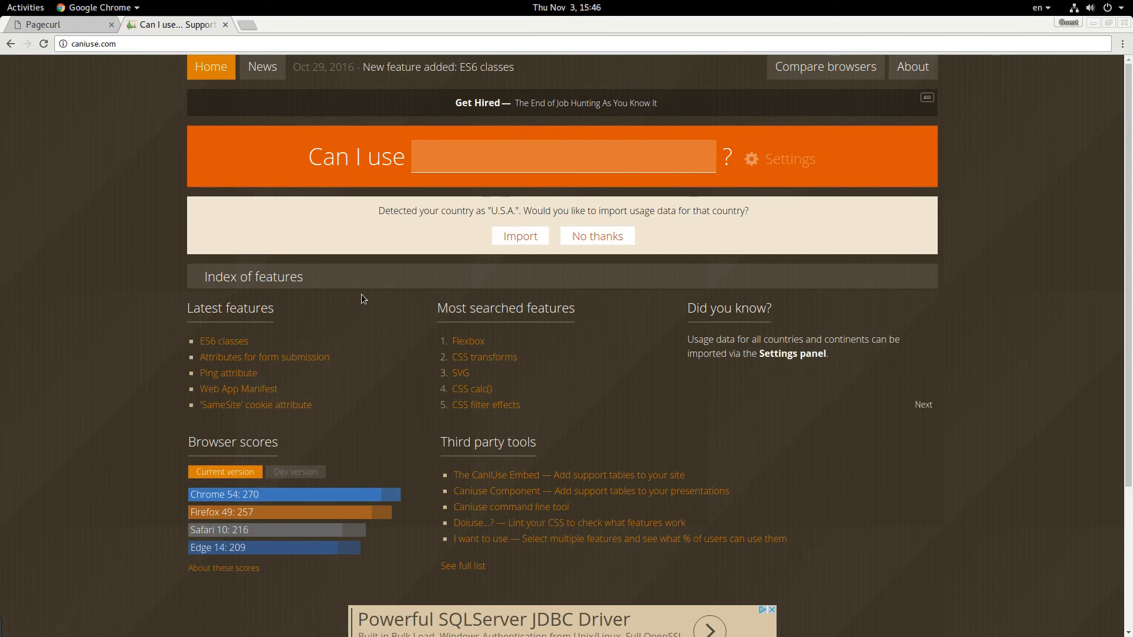
pyautogui.click(564, 157)
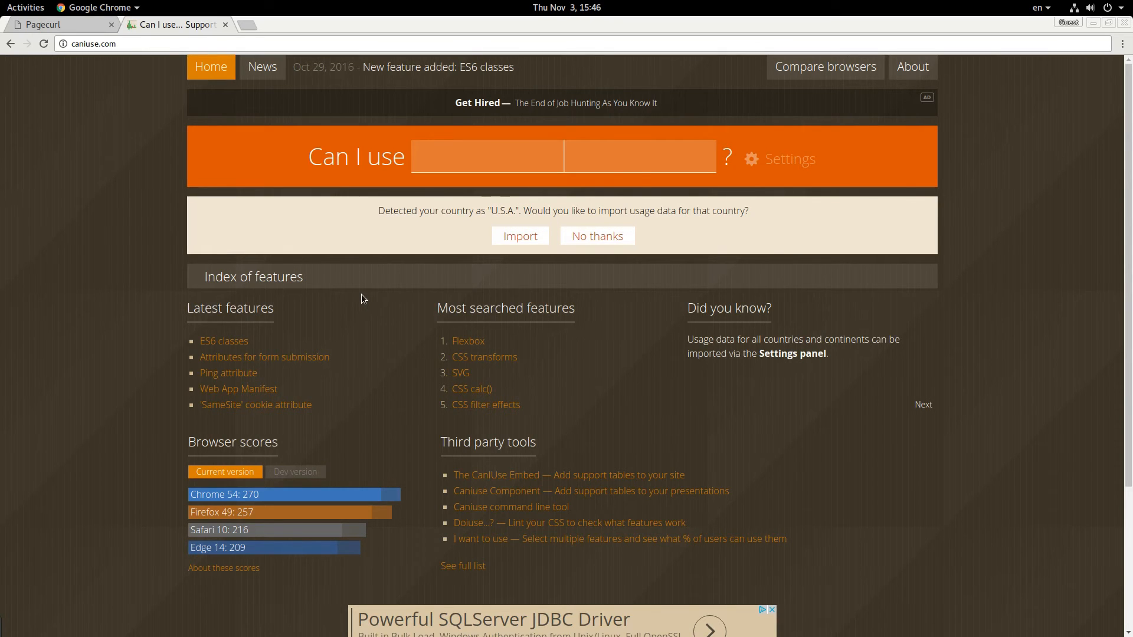
pyautogui.write('filter')
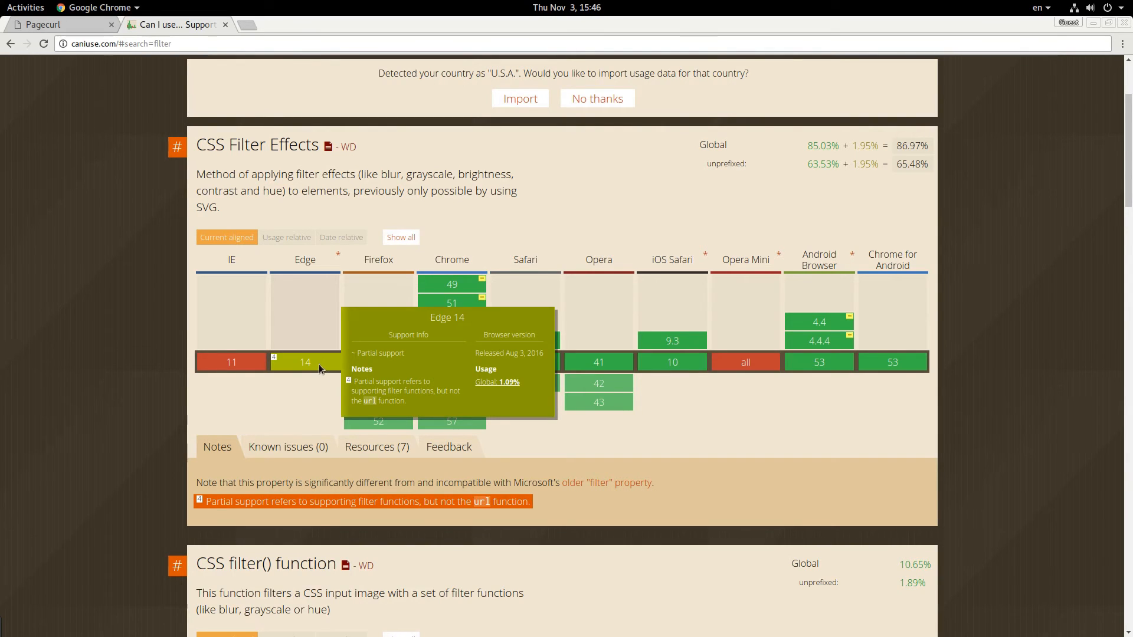
pyautogui.moveTo(303, 365)
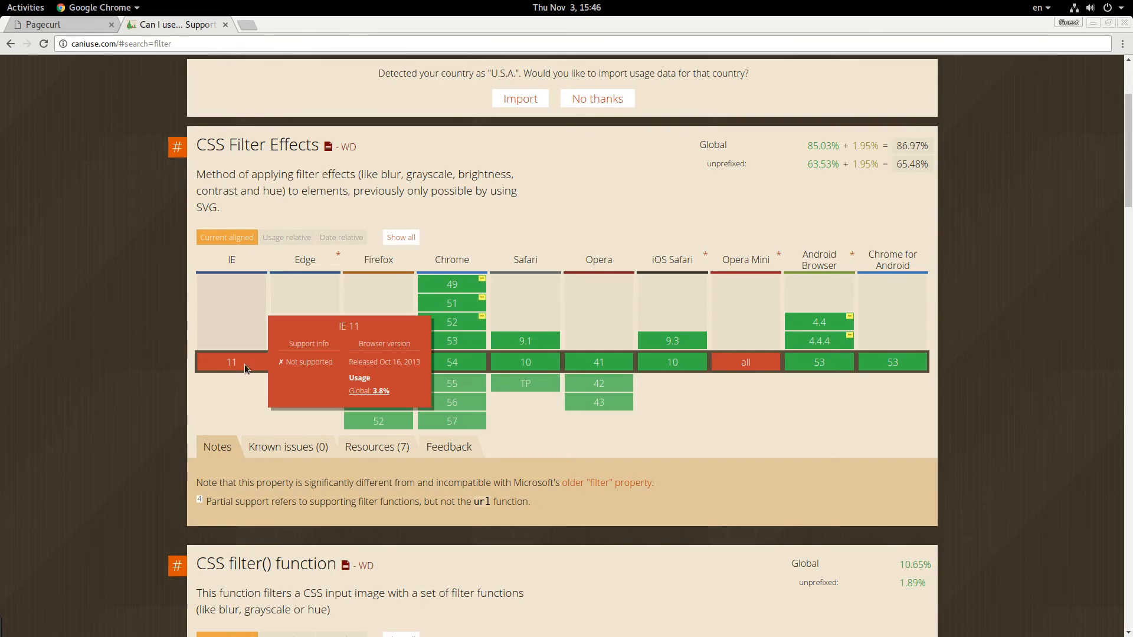
pyautogui.moveTo(86, 438)
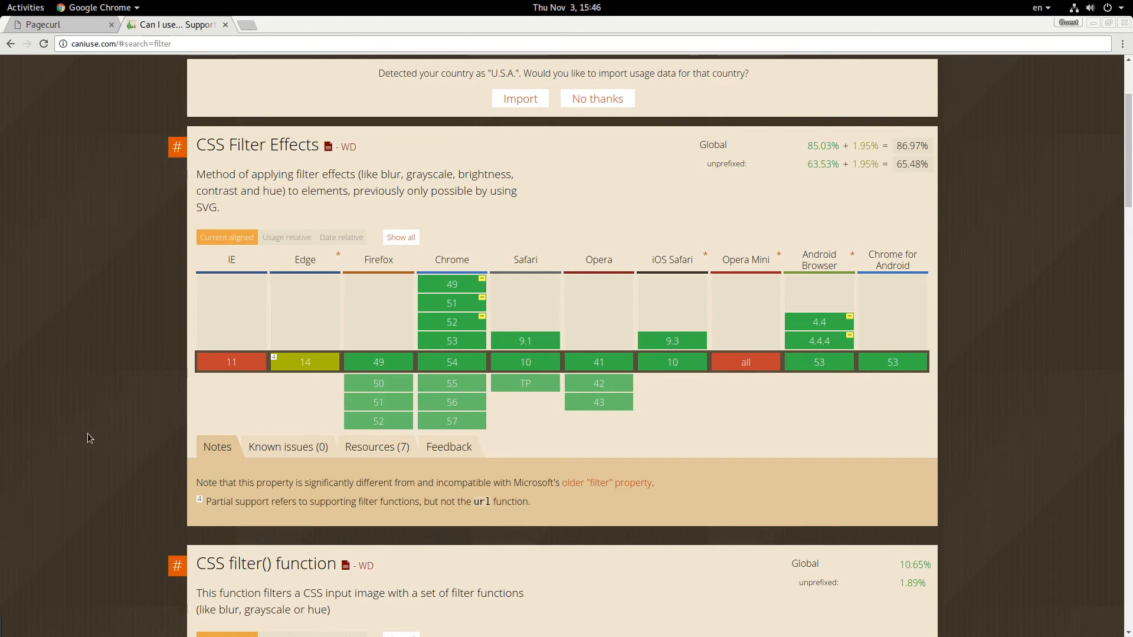
pyautogui.moveTo(231, 362)
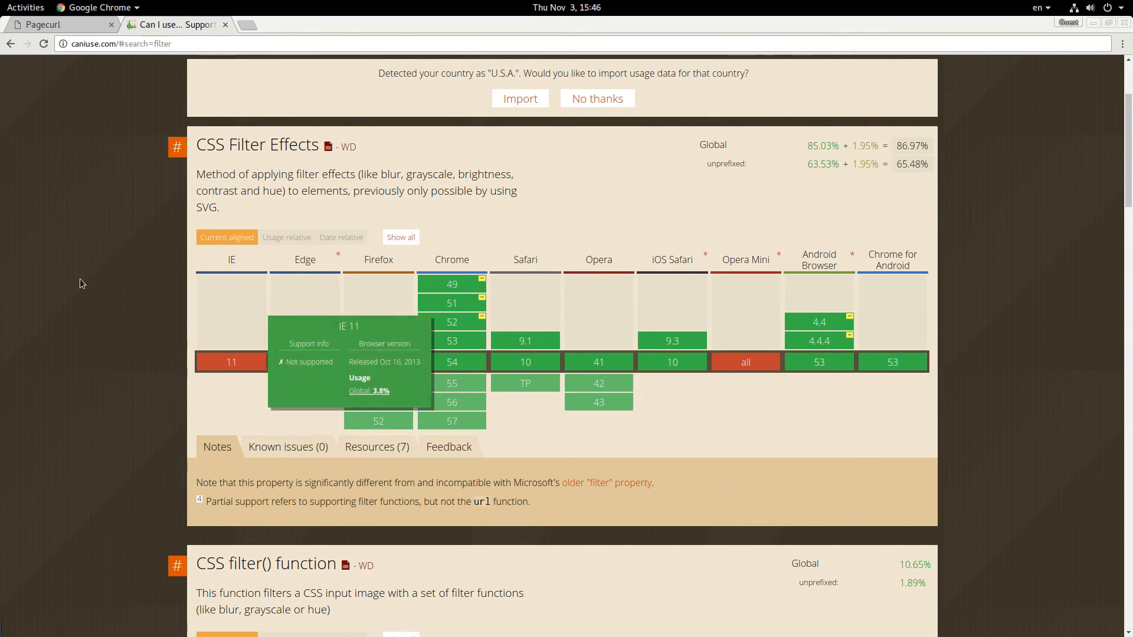
pyautogui.moveTo(173, 29)
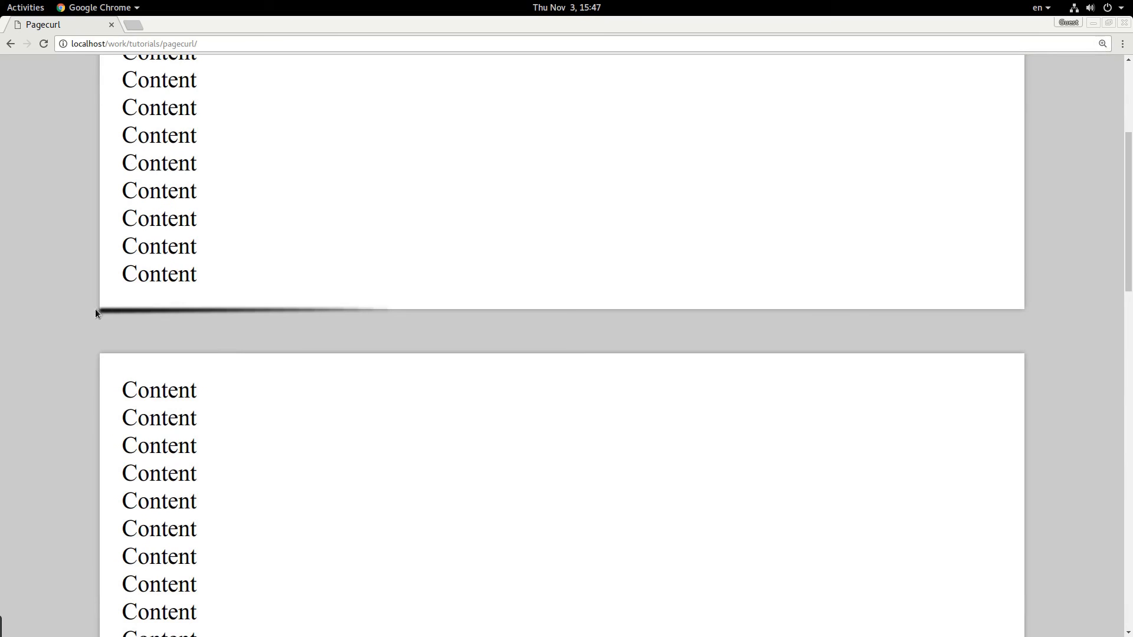
# Step: Add z-index: -1 and a partial opacity to the pseudo-element corner shadows
pyautogui.press('ctrl+minus')
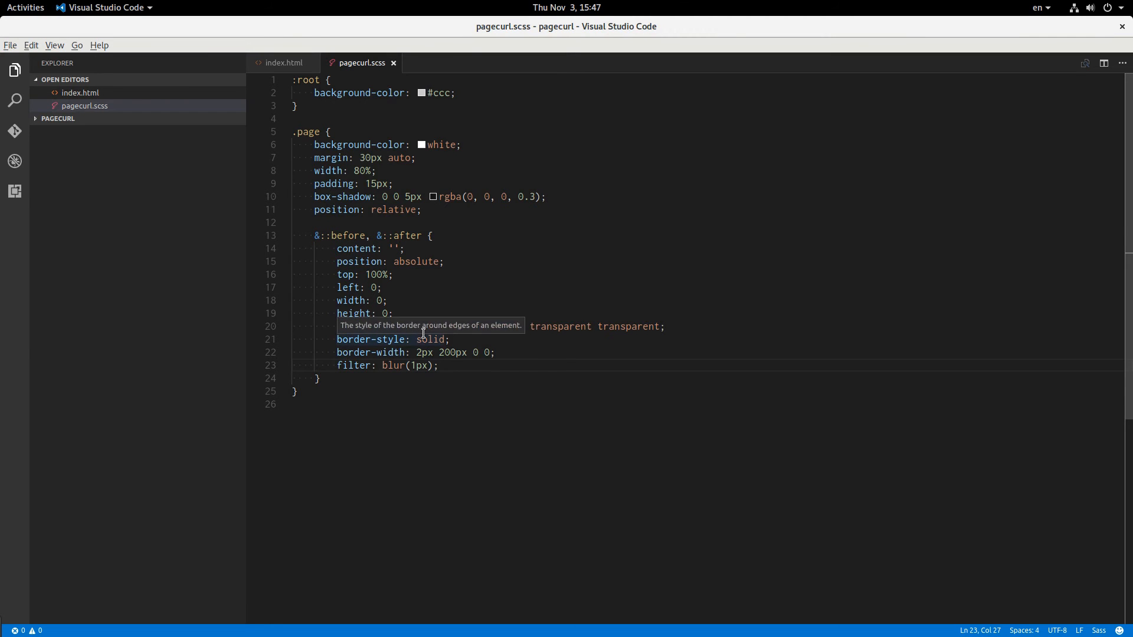
pyautogui.write('z-in')
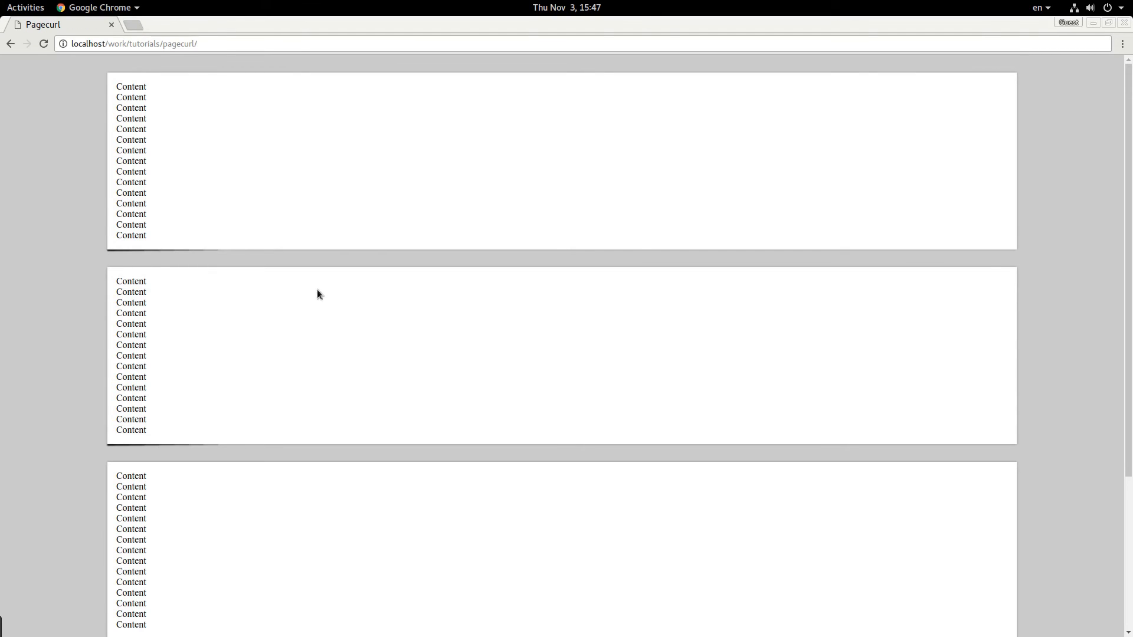
pyautogui.moveTo(111, 258)
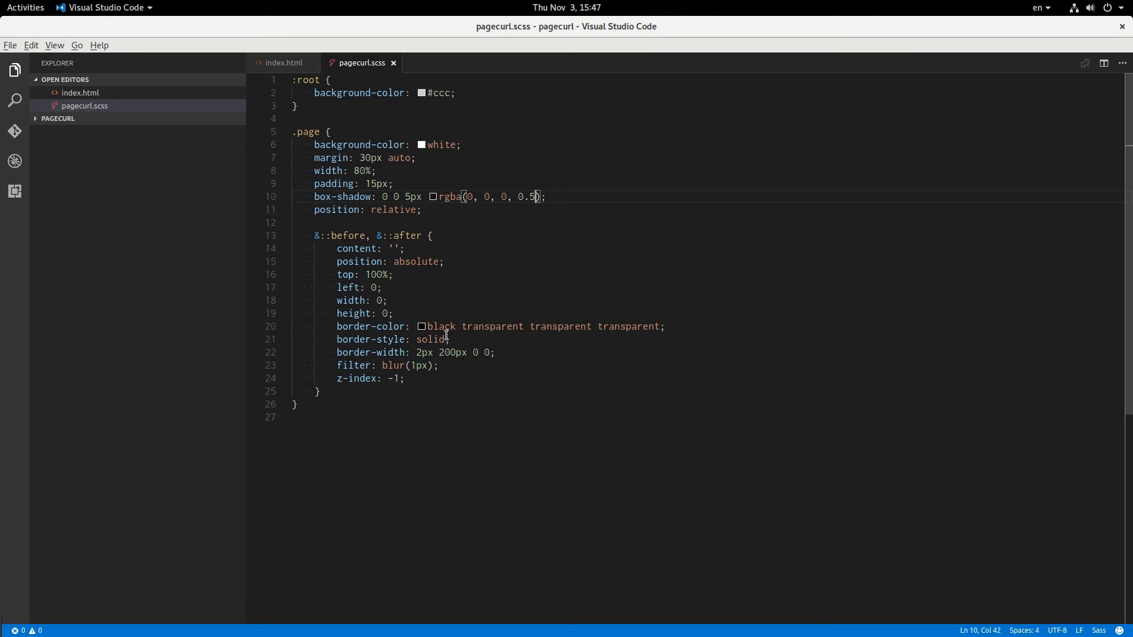
pyautogui.press('Enter')
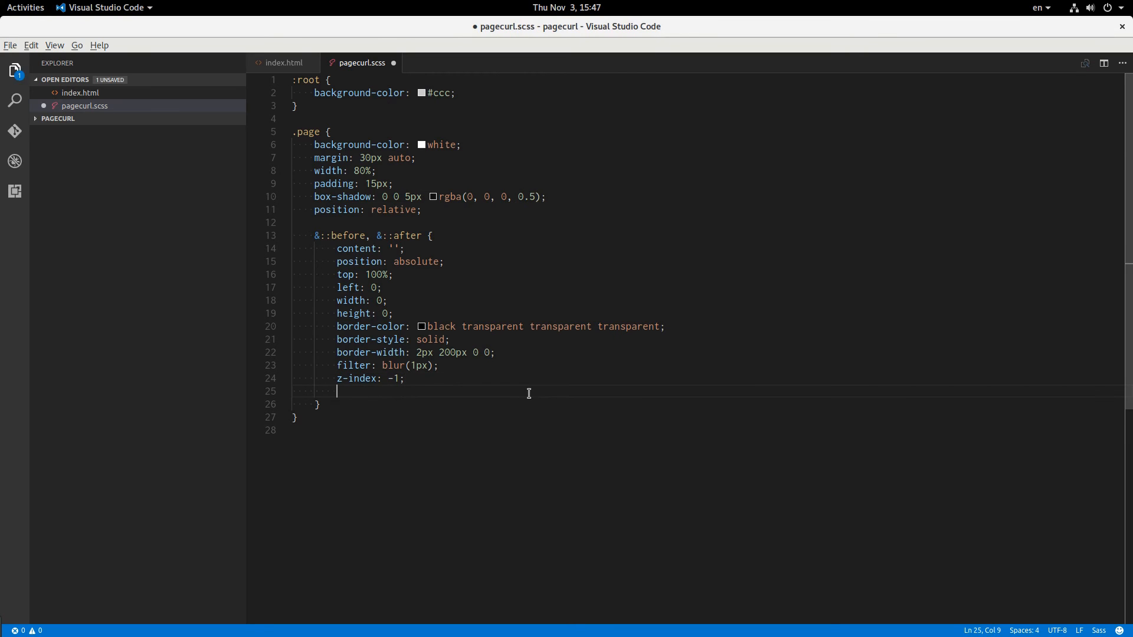
pyautogui.write('opacity:')
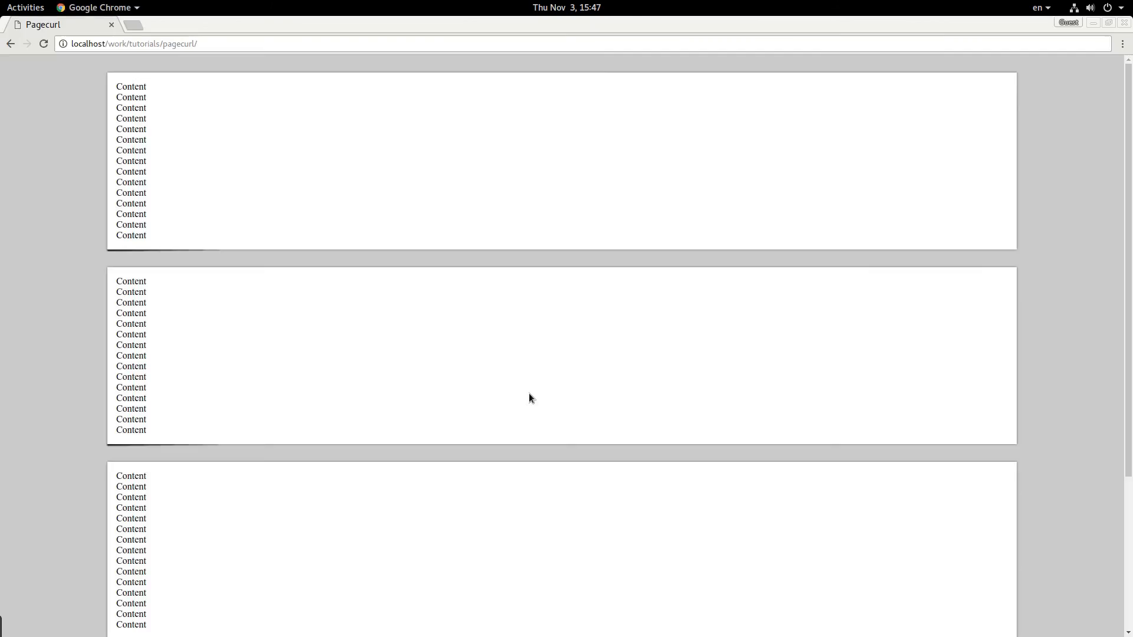
pyautogui.moveTo(183, 347)
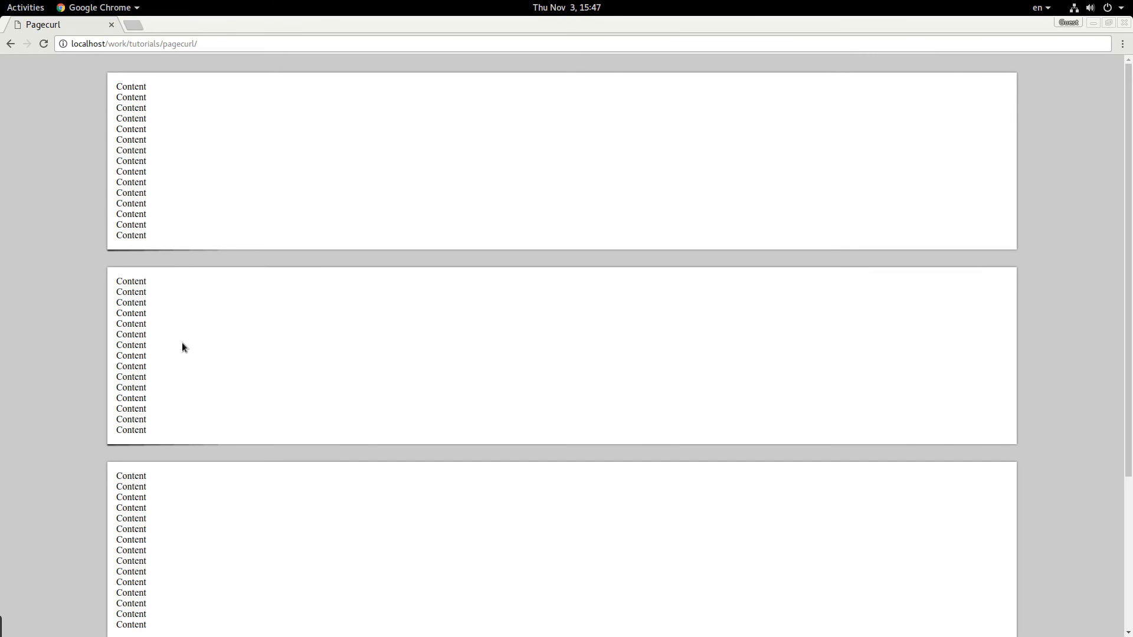
pyautogui.moveTo(215, 300)
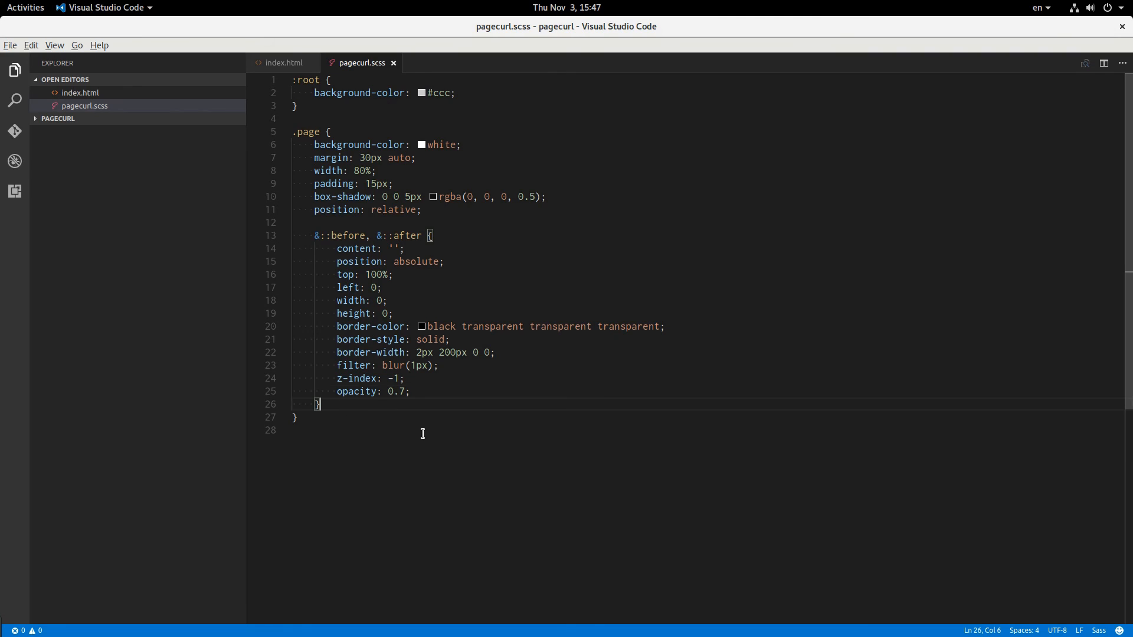
# Step: Add an &::after override with left: auto, right: 0, and raise opacity to 0.9
pyautogui.write('&::after {')
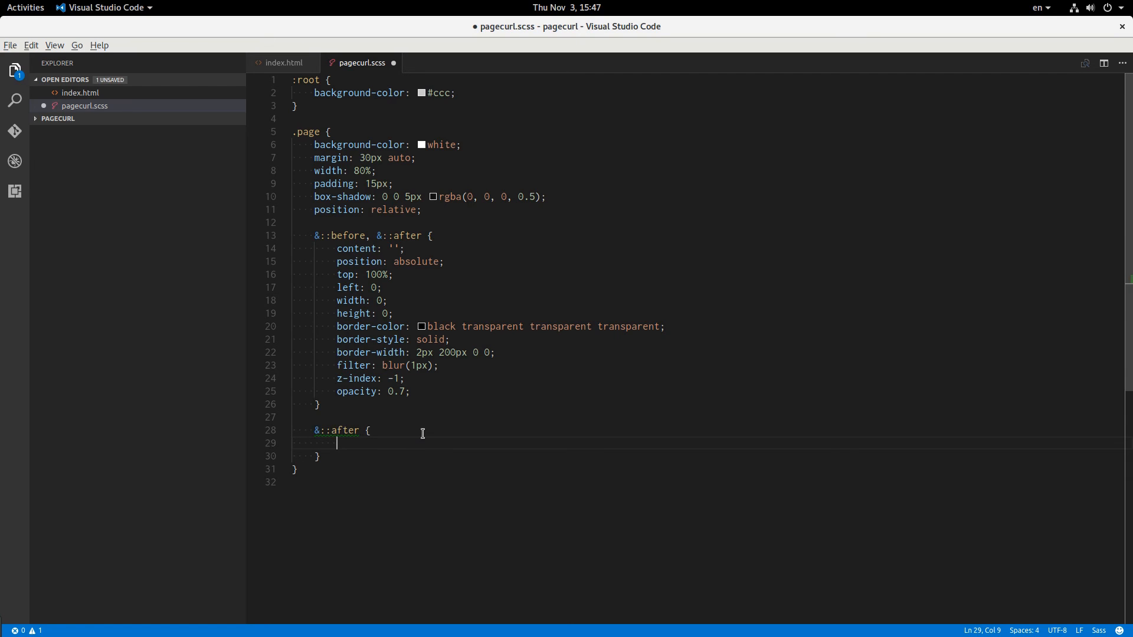
pyautogui.write('left: atuo;')
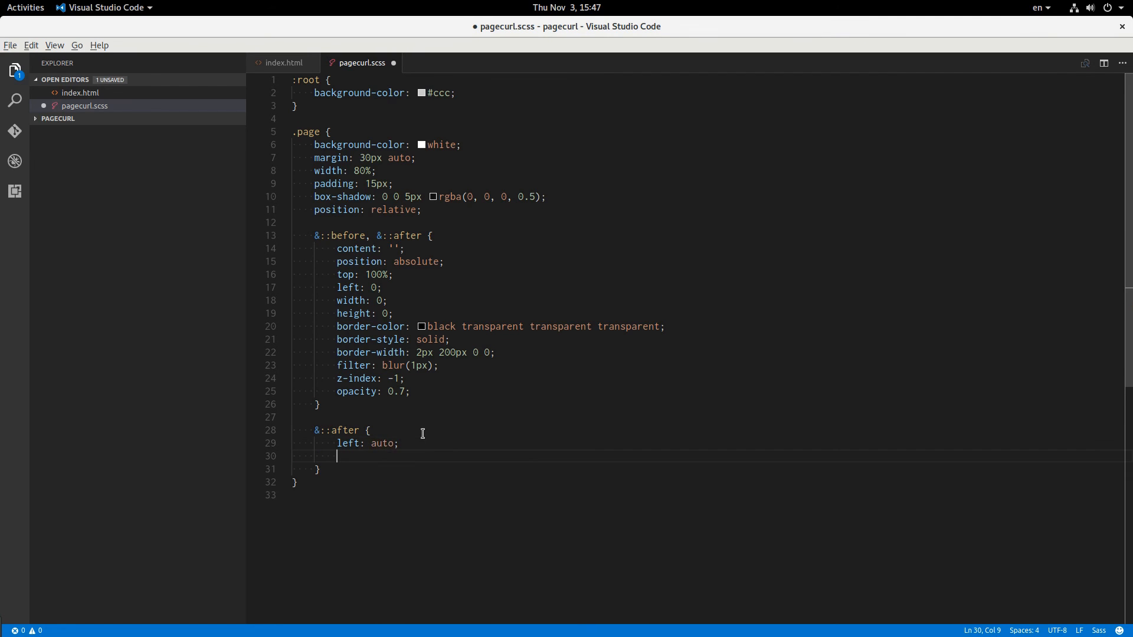
pyautogui.write('r')
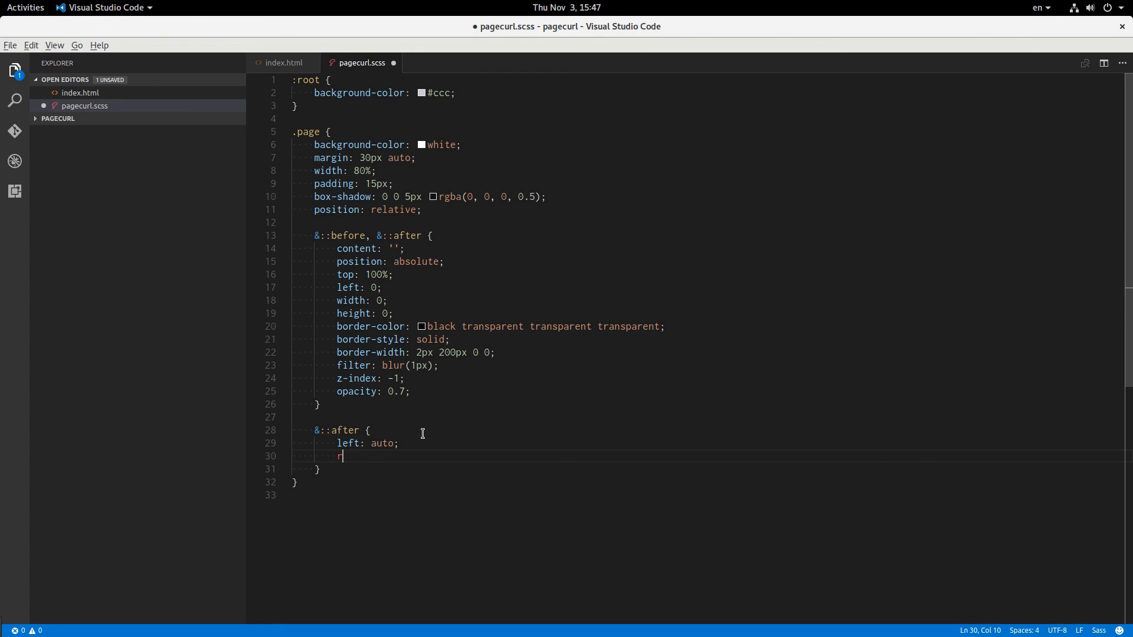
pyautogui.click(92, 7)
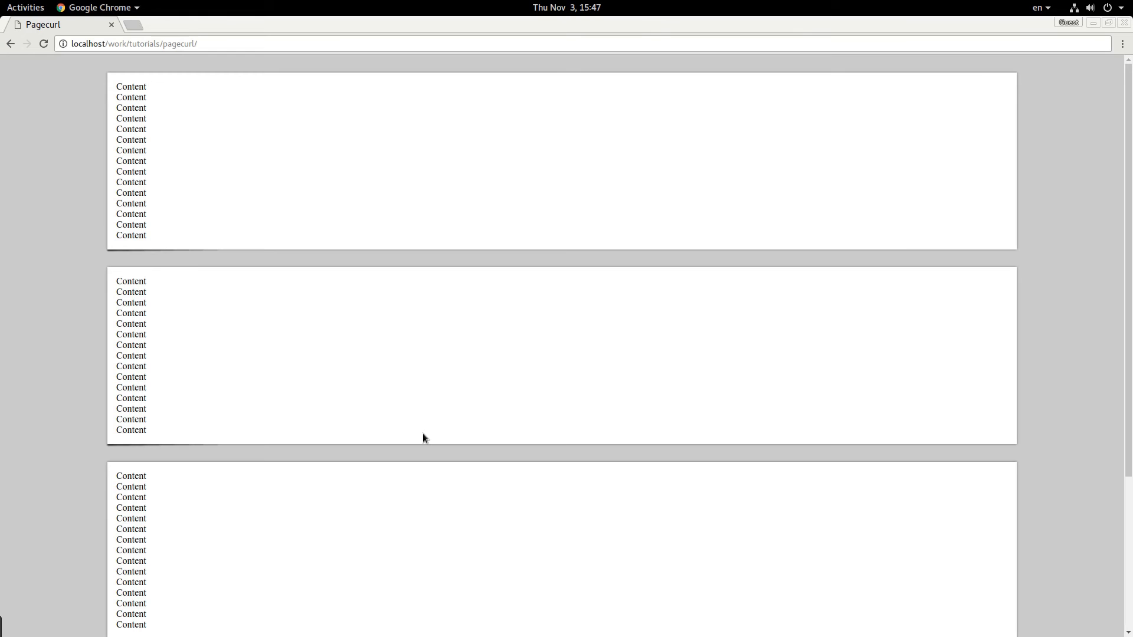
pyautogui.moveTo(922, 259)
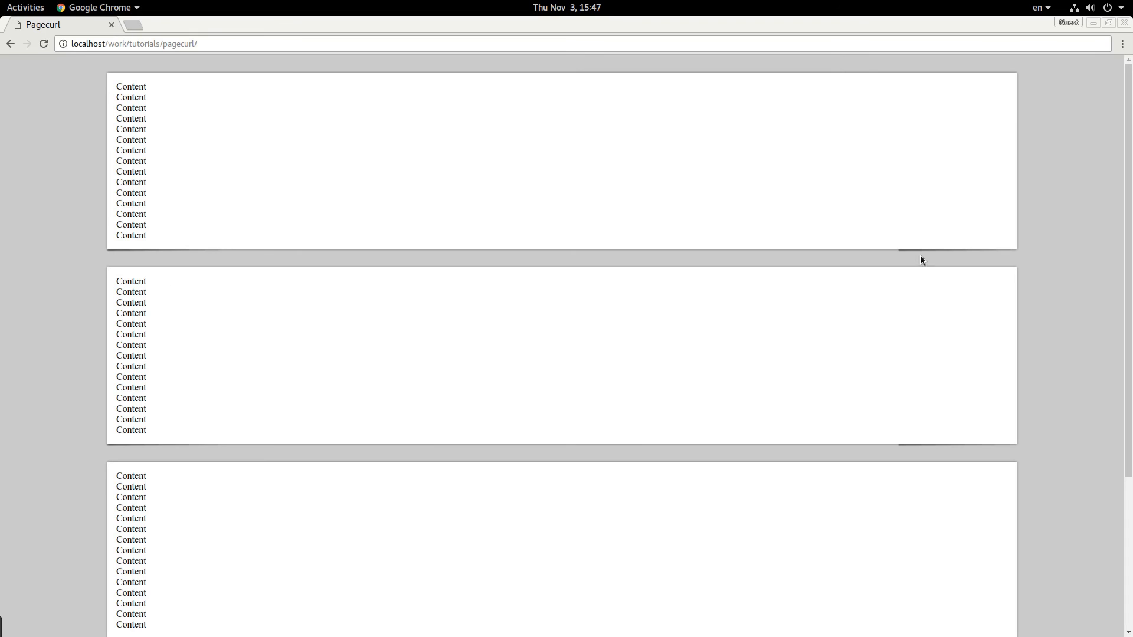
pyautogui.moveTo(112, 259)
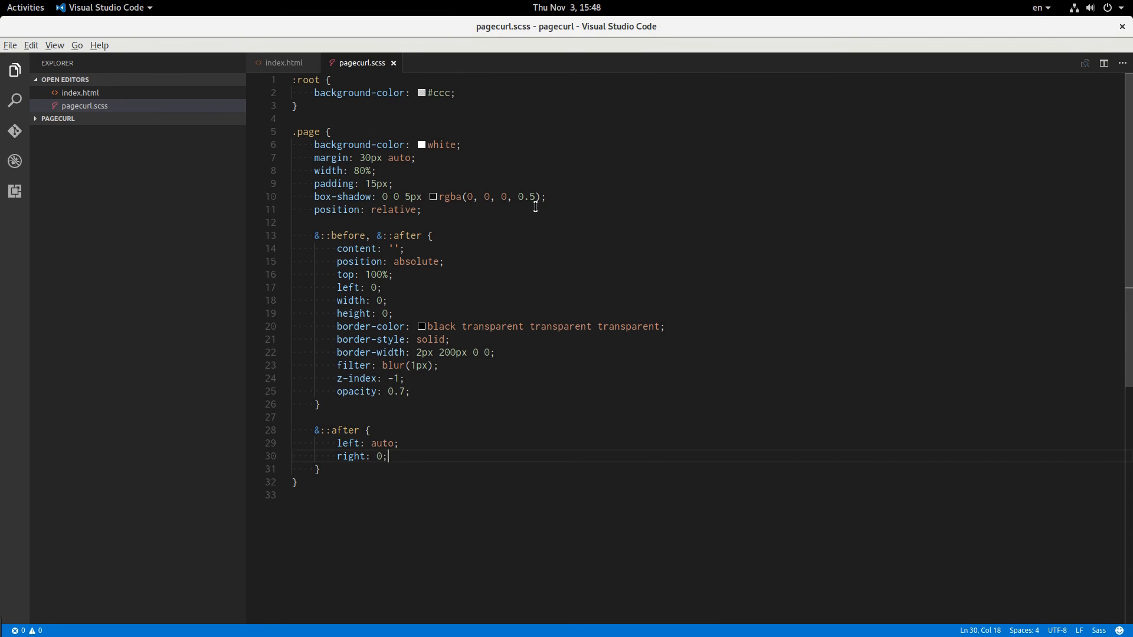
pyautogui.moveTo(408, 392)
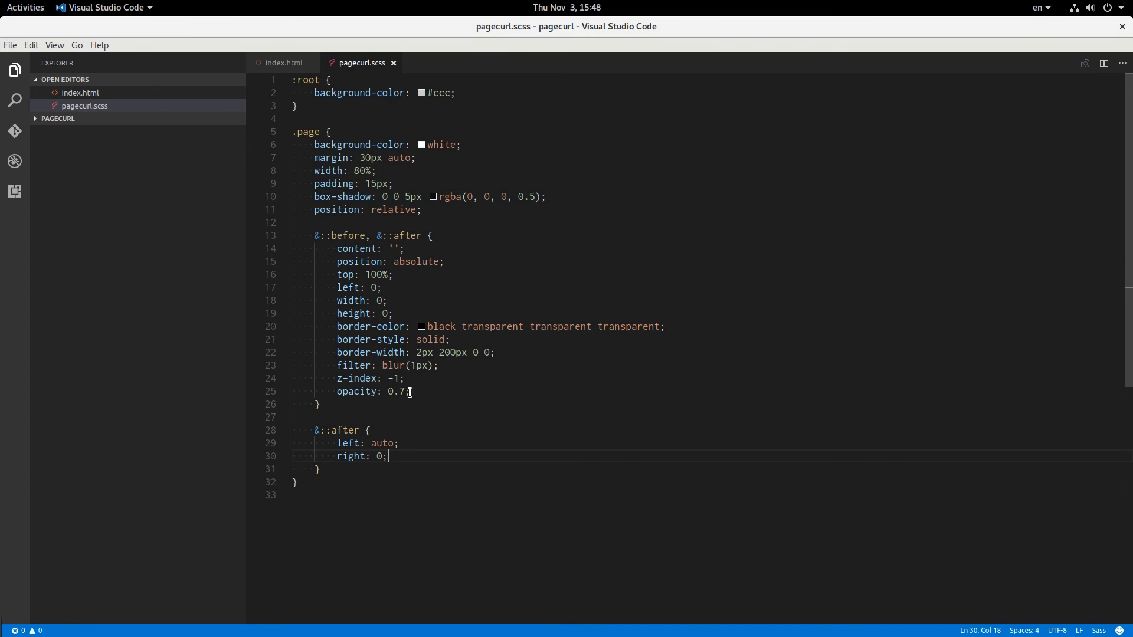
pyautogui.write('9')
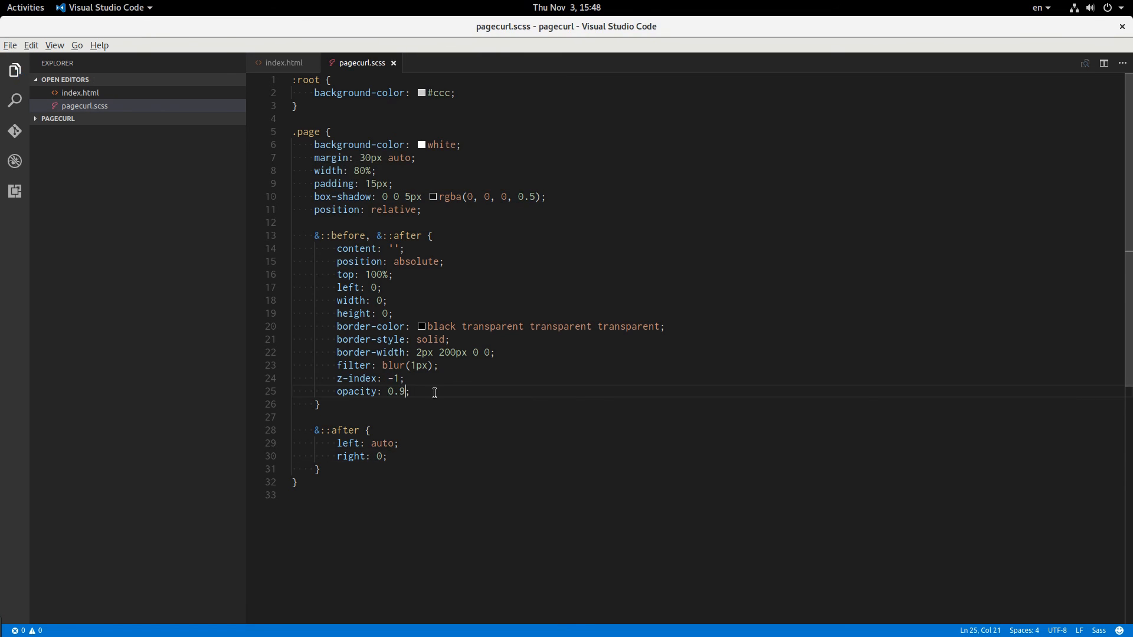
pyautogui.click(92, 7)
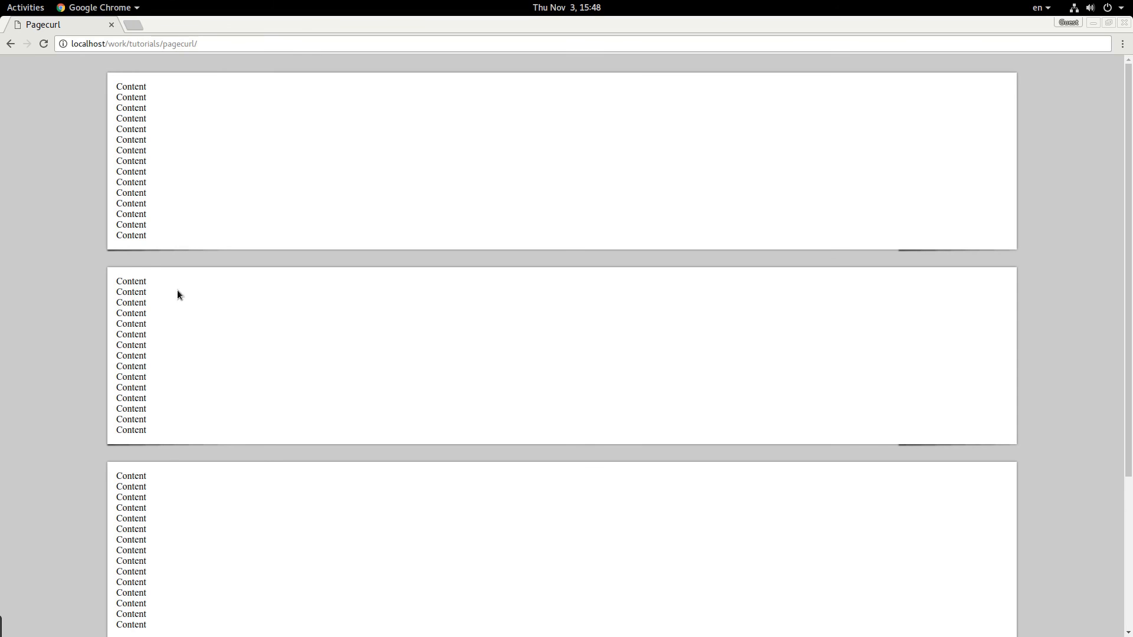
pyautogui.moveTo(907, 258)
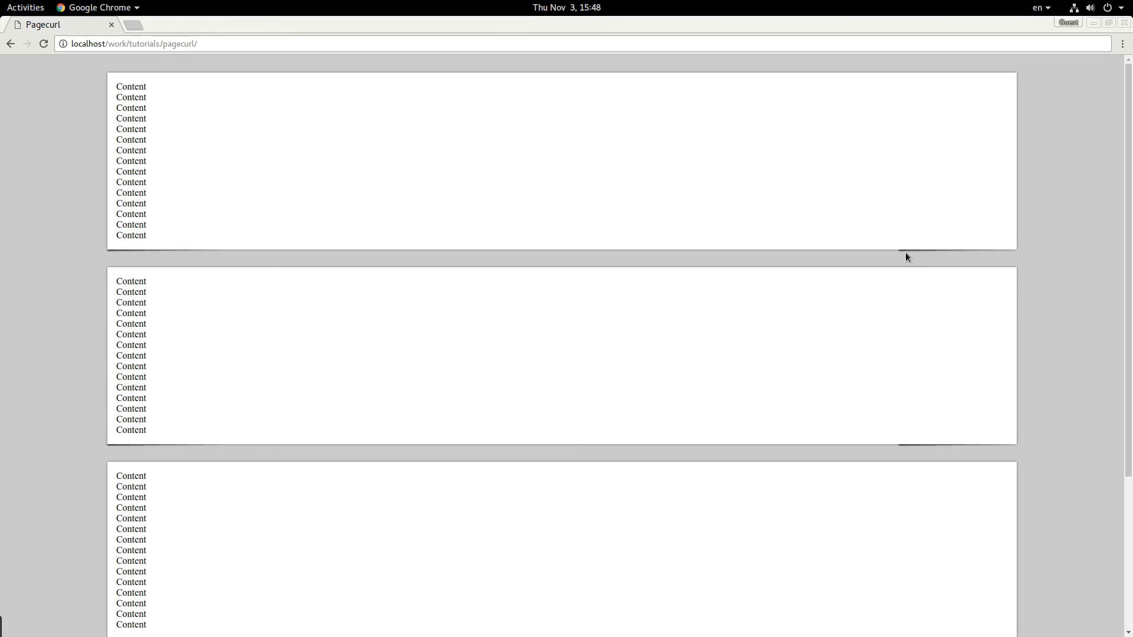
pyautogui.moveTo(917, 260)
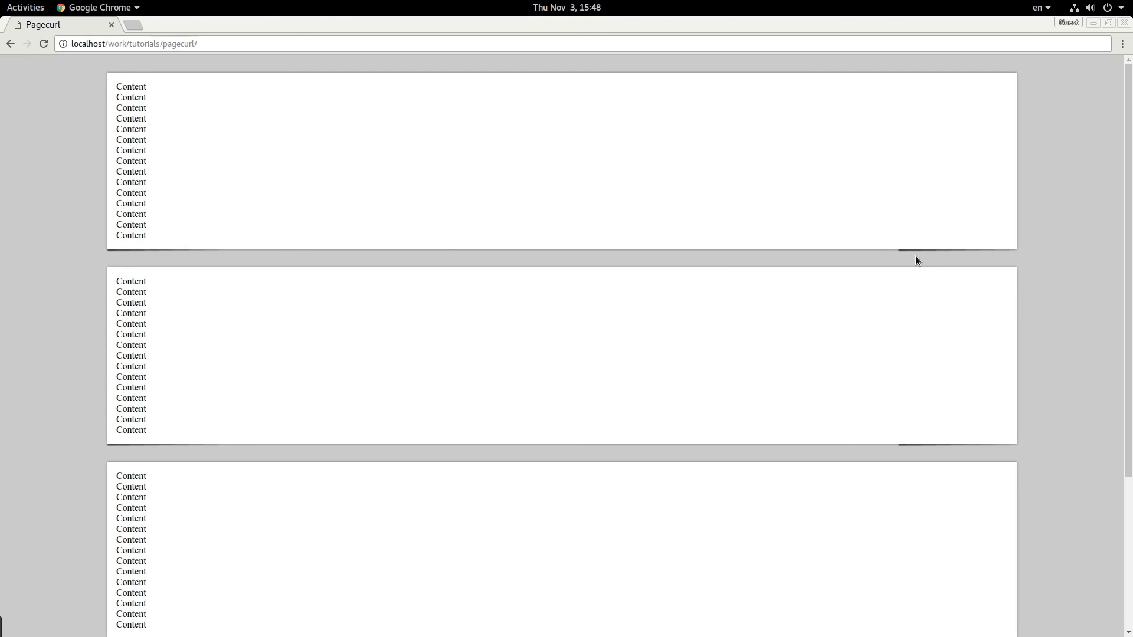
pyautogui.moveTo(912, 252)
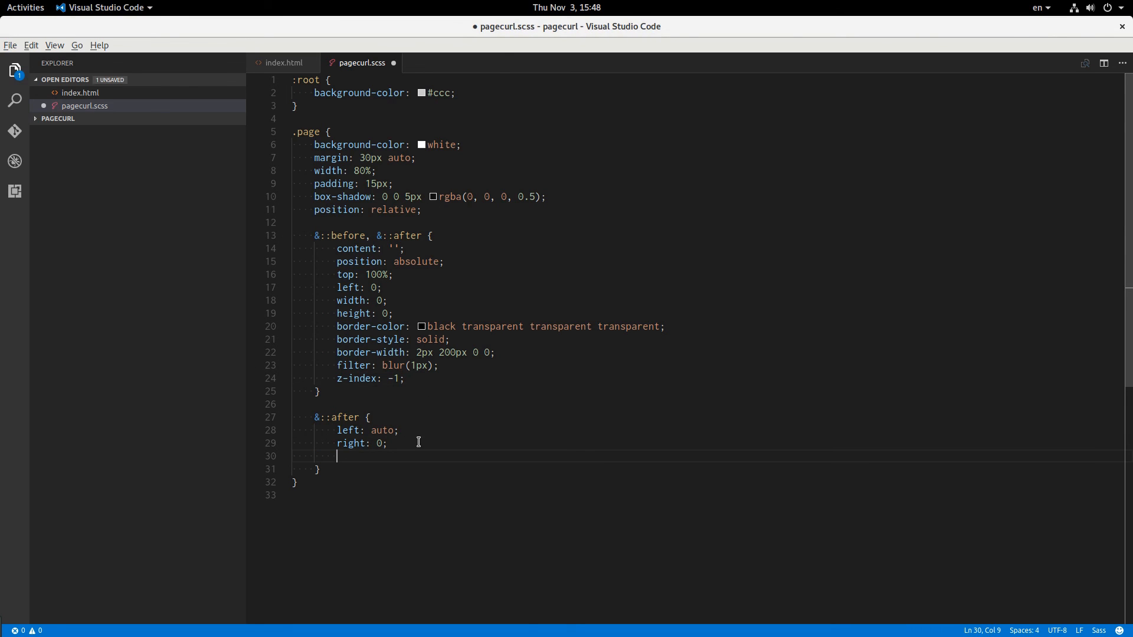
# Step: Give the &::after shadow a mirrored border-width of 2px 0 0 200px and inspect both corners in Chrome
pyautogui.write('border-width:')
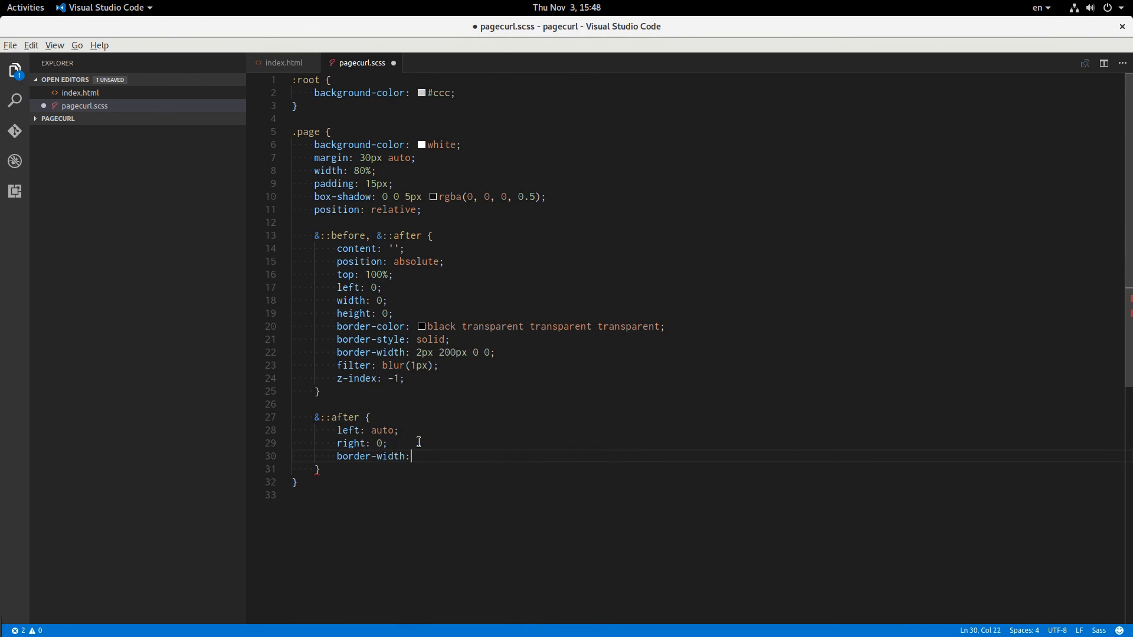
pyautogui.write('2px 0 0 200px;')
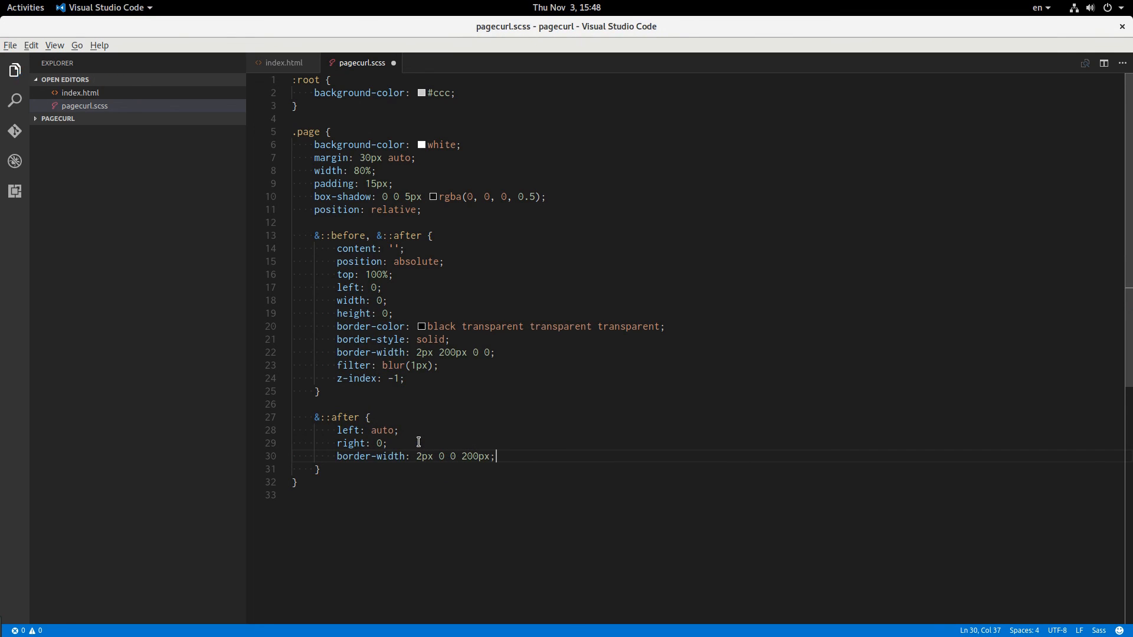
pyautogui.click(89, 8)
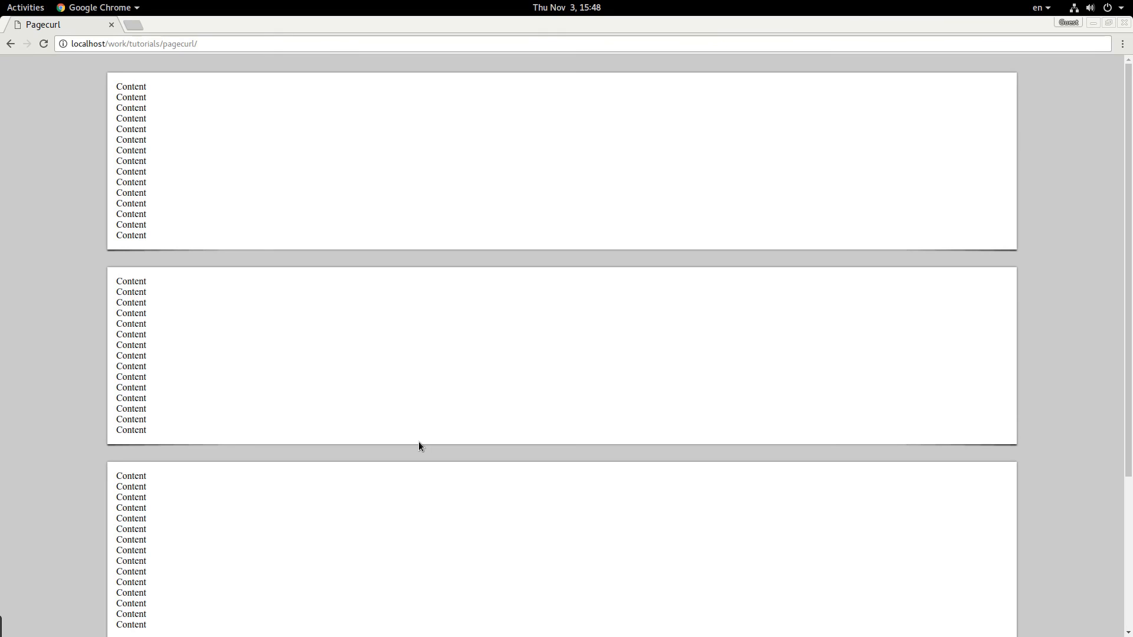
pyautogui.moveTo(144, 296)
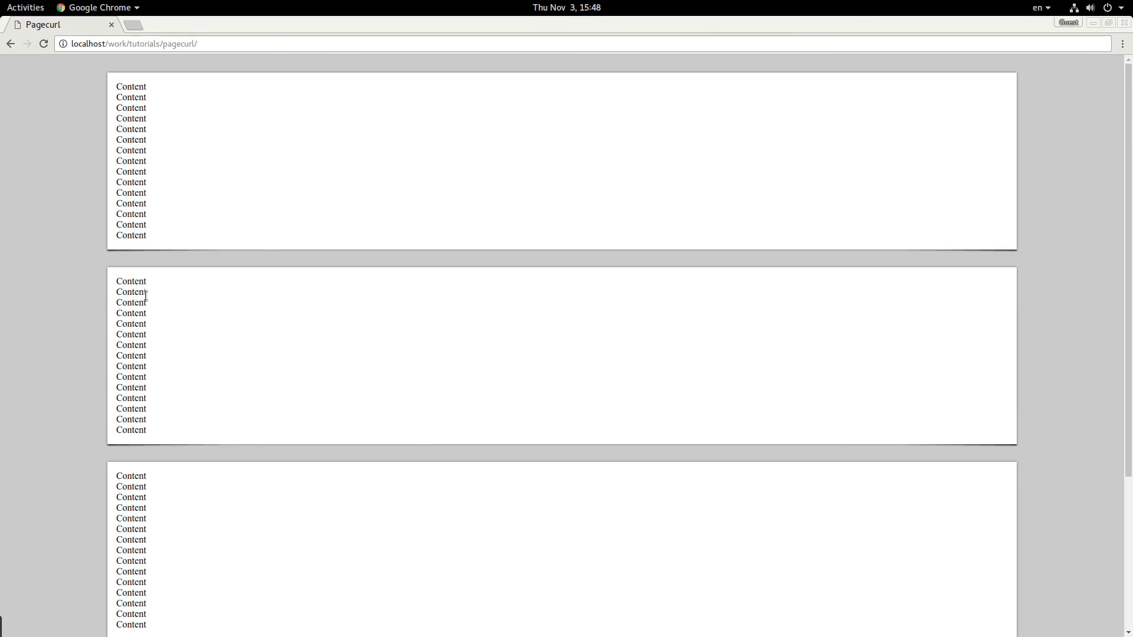
pyautogui.press('ctrl+plus')
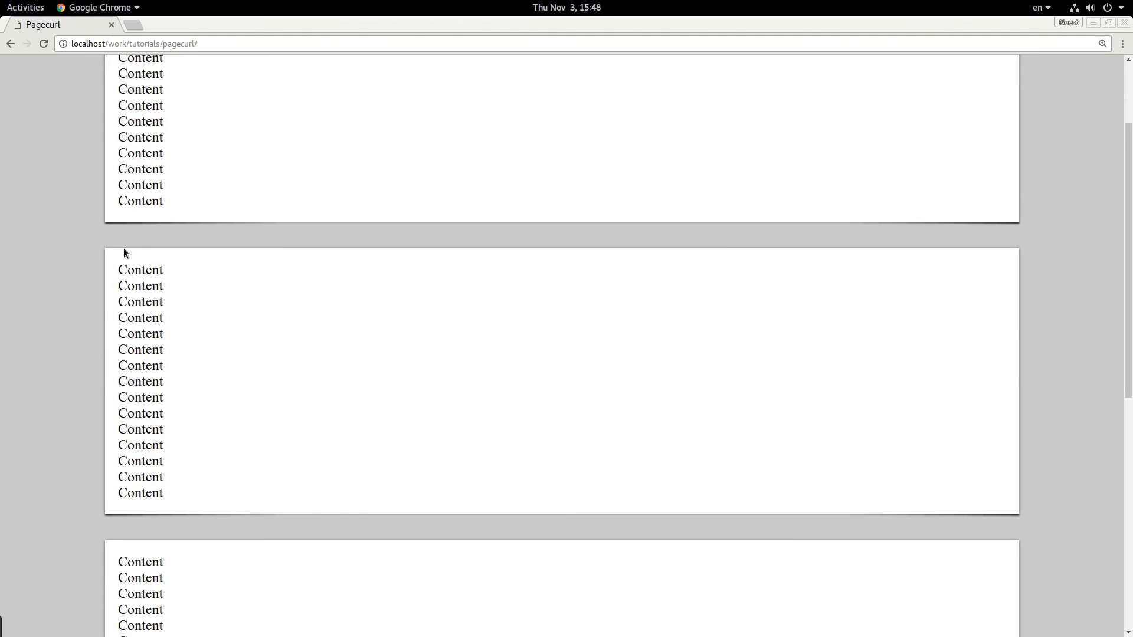
pyautogui.scroll(3)
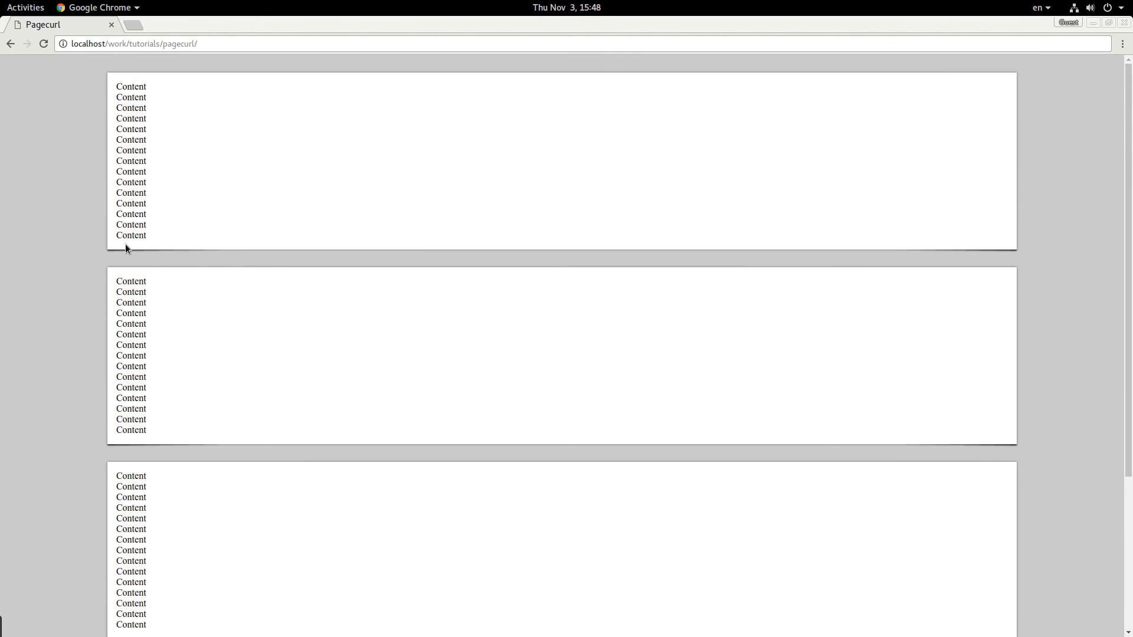